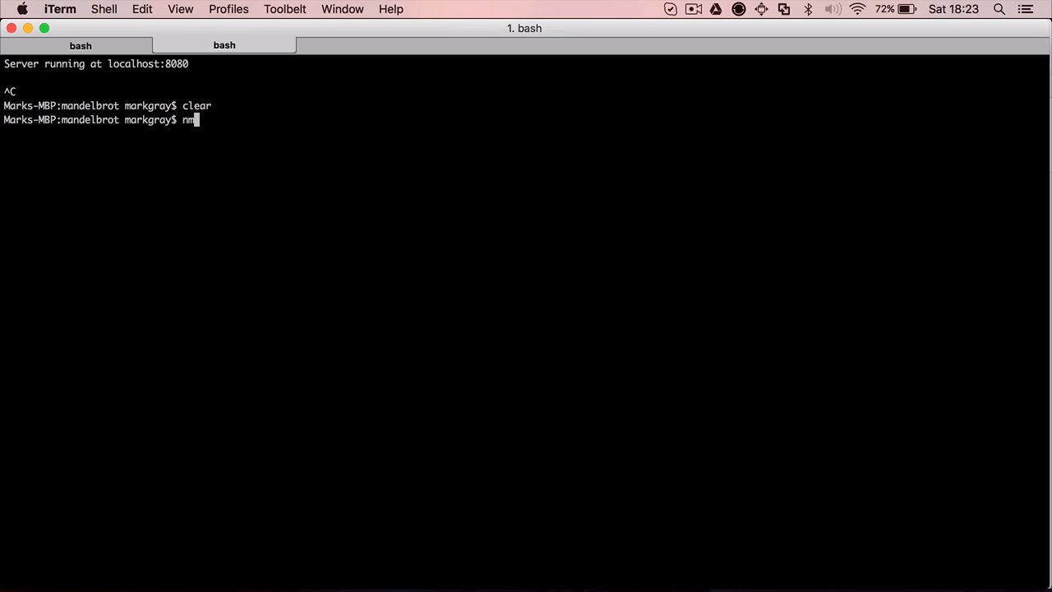
Start a global npm install of fable-compiler from iTerm
{"action": "type", "text": "pm i"}
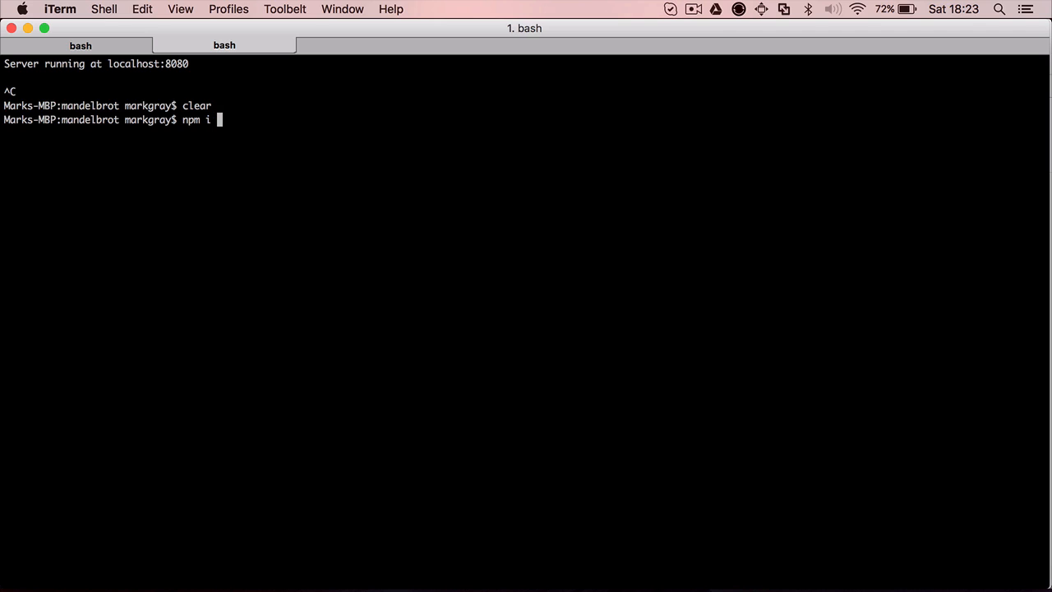
{"action": "type", "text": "nstall -g"}
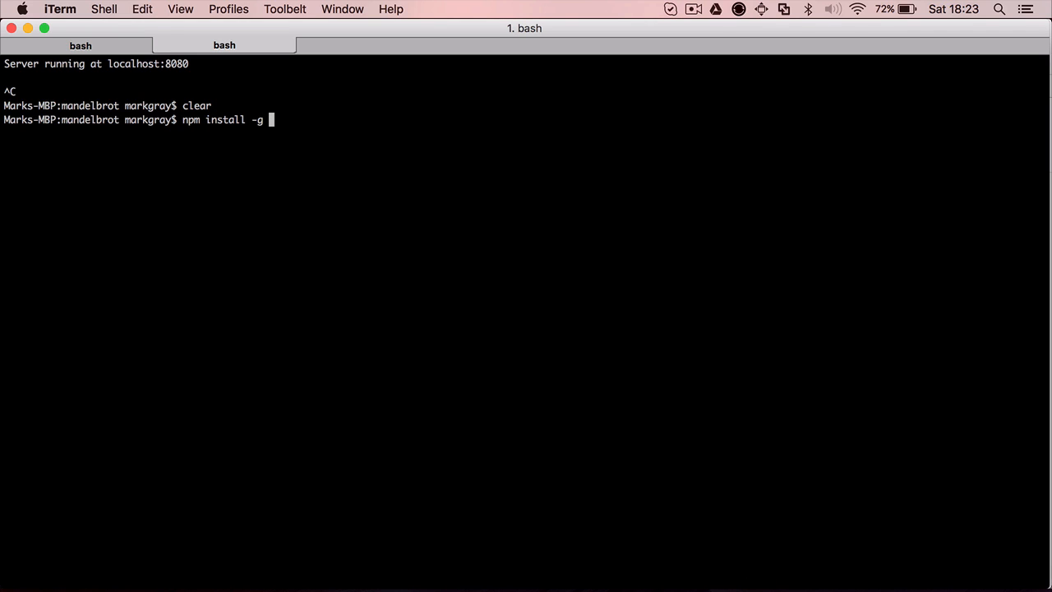
{"action": "type", "text": "fable-compa"}
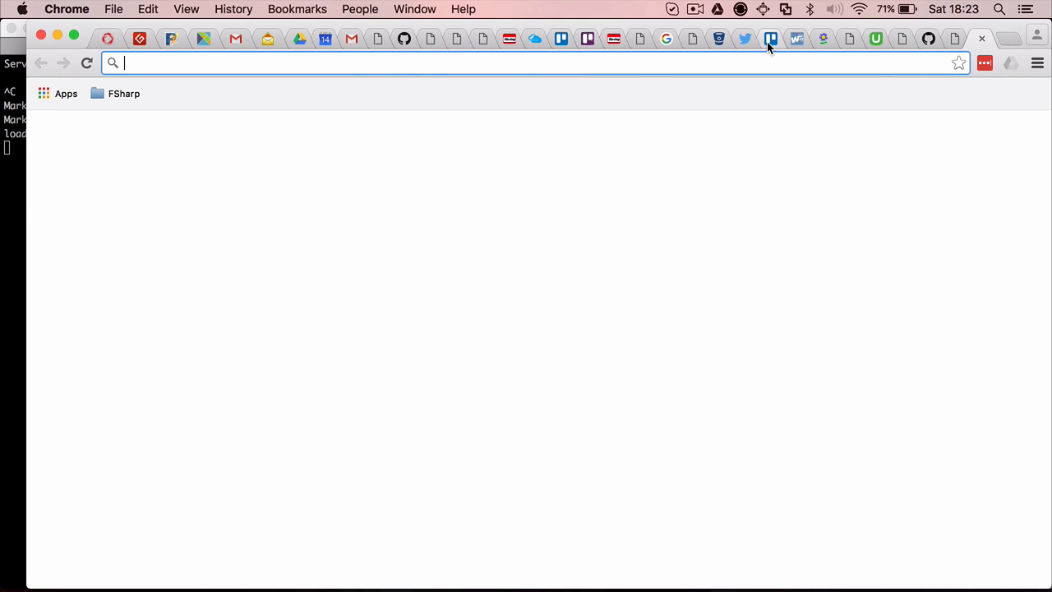
Search 'fable compiler', open the fsprojects/Fable GitHub repo, and read its README and compatibility guide
{"action": "type", "text": "fable compiler"}
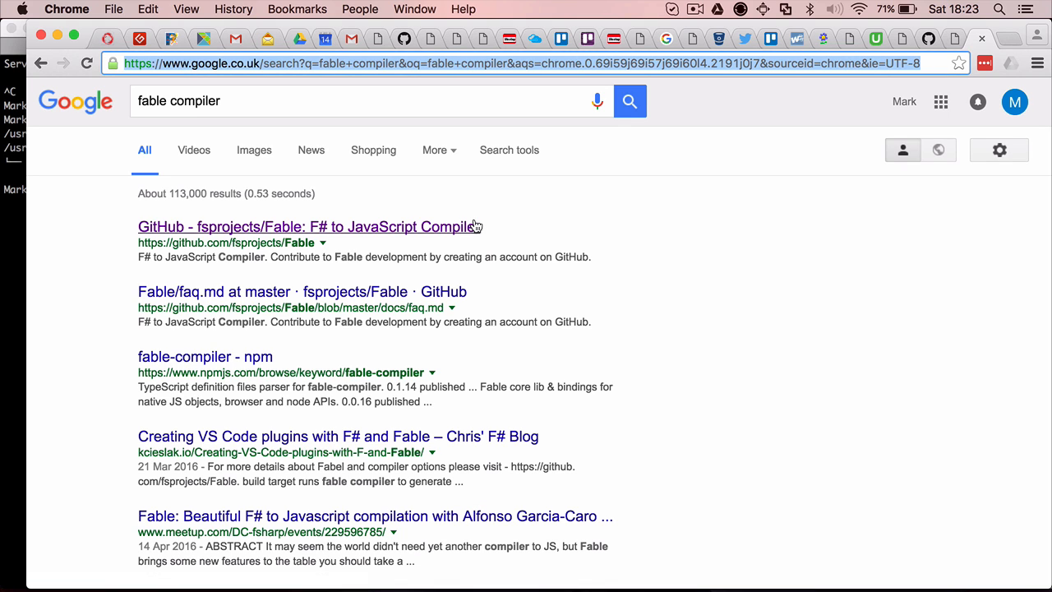
{"action": "left_click", "coordinate": [308, 227]}
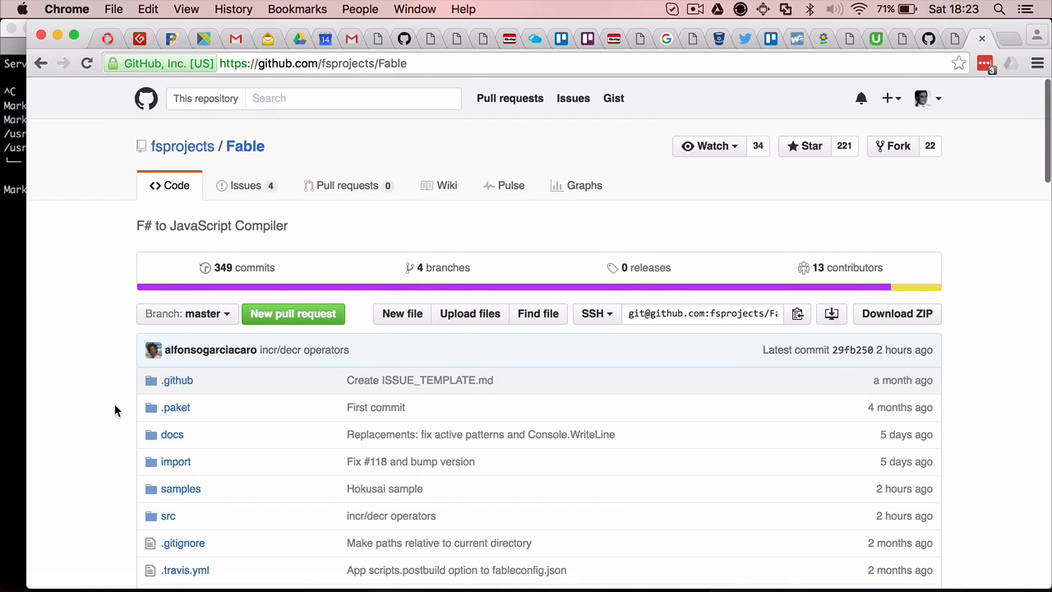
{"action": "scroll", "scroll_direction": "down", "scroll_amount": 3}
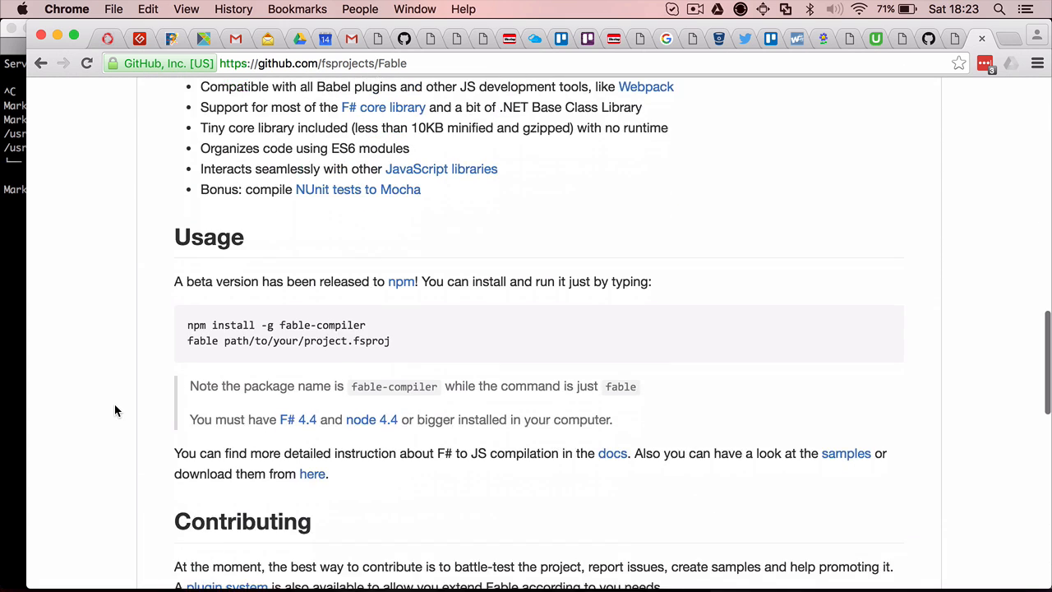
{"action": "scroll", "scroll_direction": "down", "scroll_amount": 3}
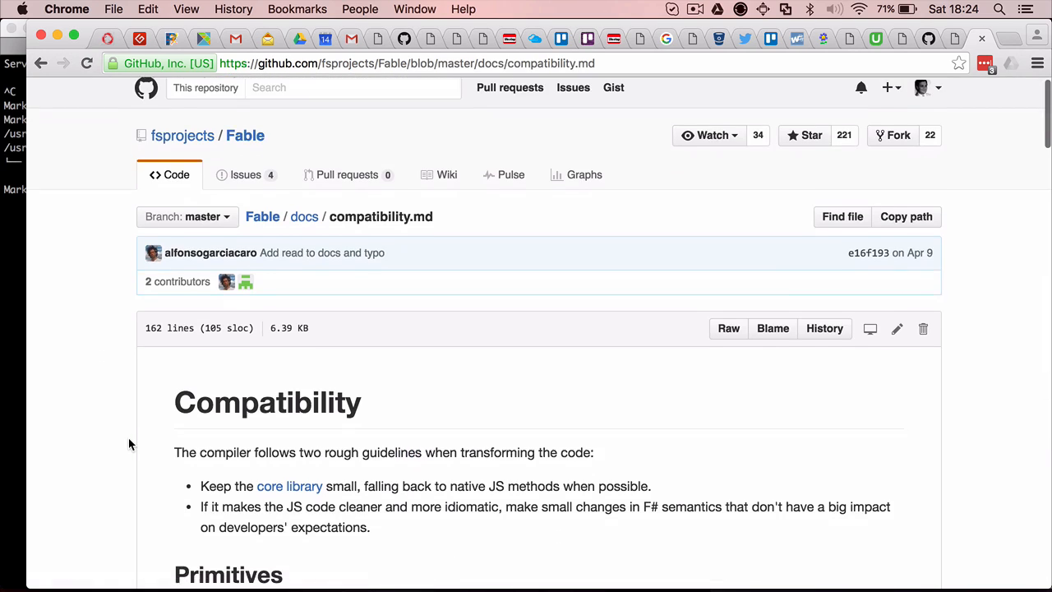
{"action": "scroll", "scroll_direction": "down", "scroll_amount": 3}
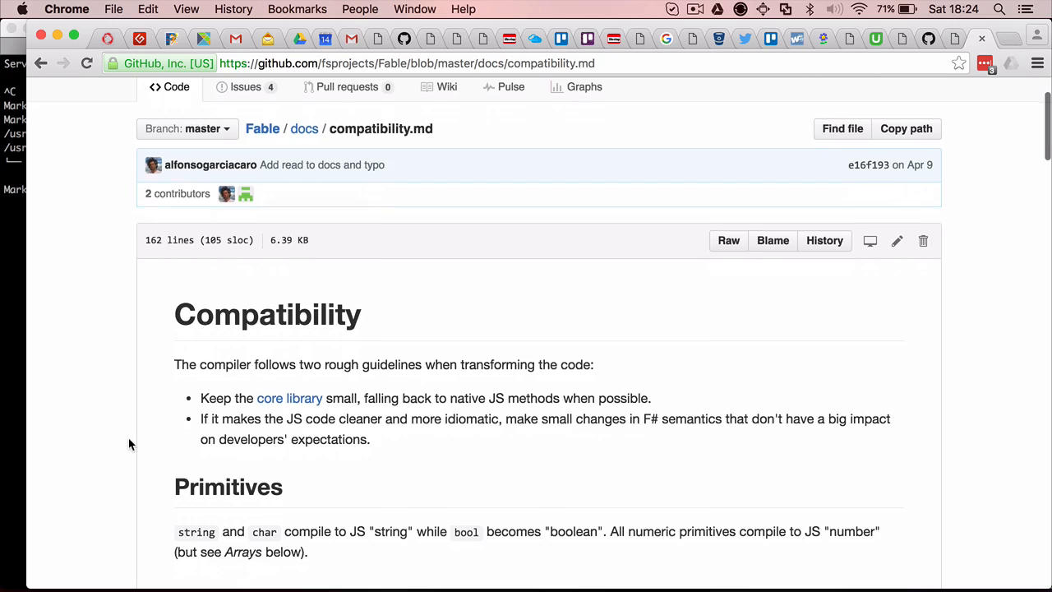
{"action": "scroll", "scroll_direction": "down", "scroll_amount": 3}
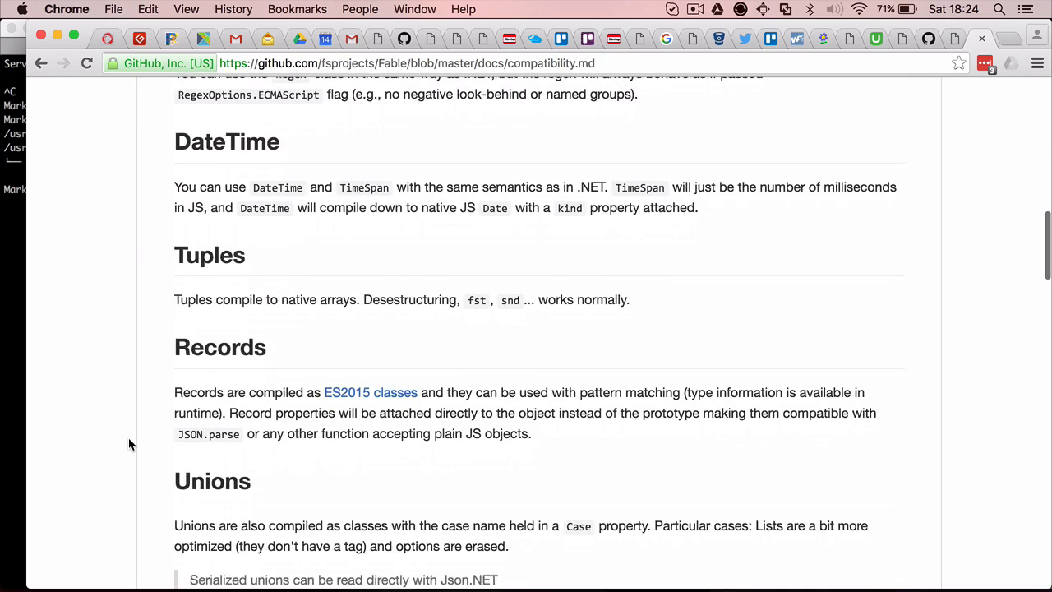
{"action": "scroll", "scroll_direction": "down", "scroll_amount": 3}
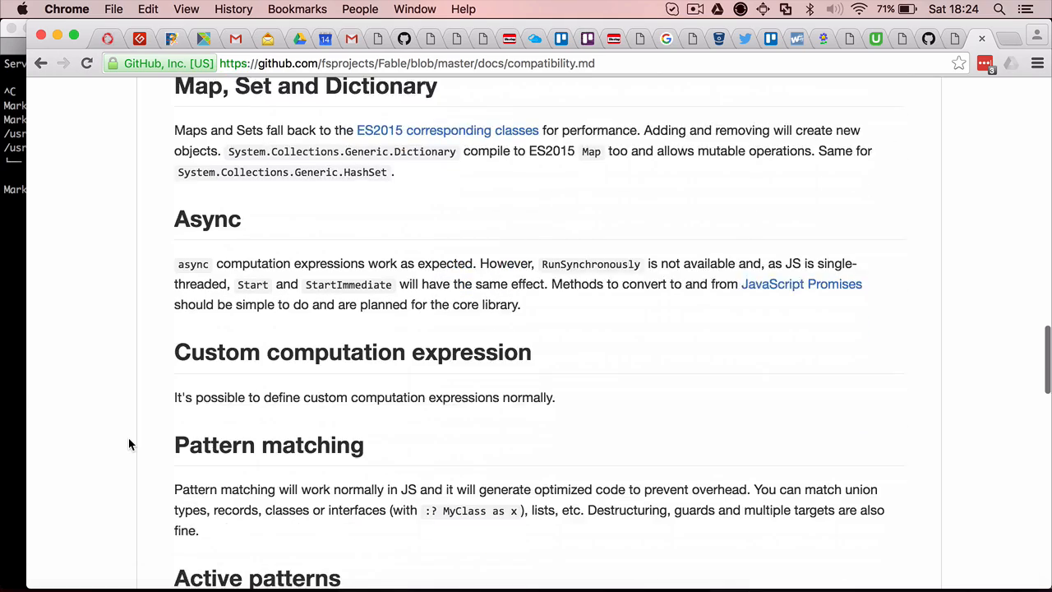
{"action": "scroll", "scroll_direction": "down", "scroll_amount": 3}
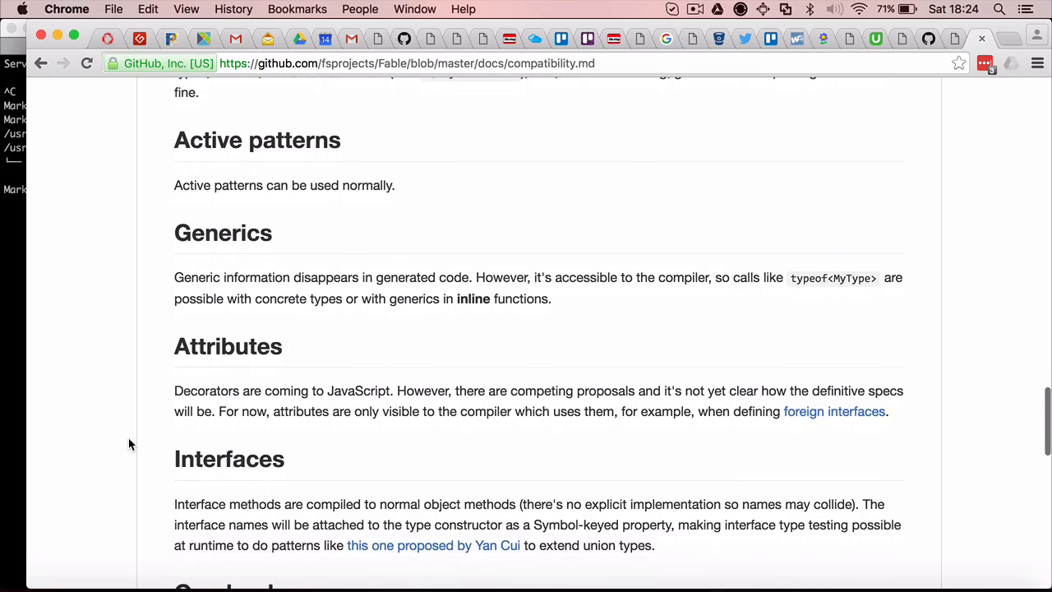
{"action": "scroll", "scroll_direction": "down", "scroll_amount": 3}
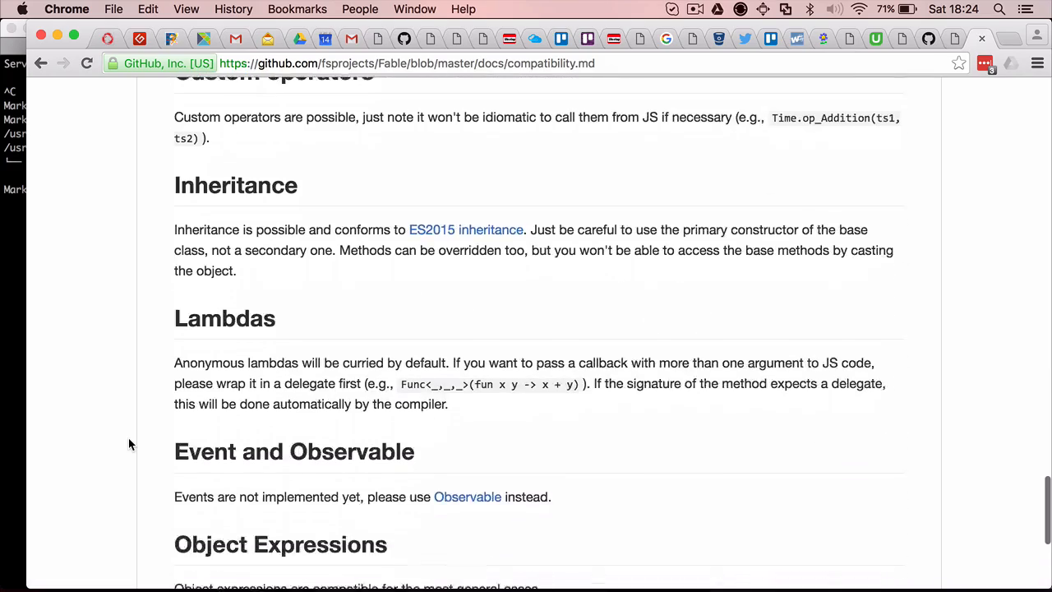
{"action": "scroll", "scroll_direction": "down", "scroll_amount": 3}
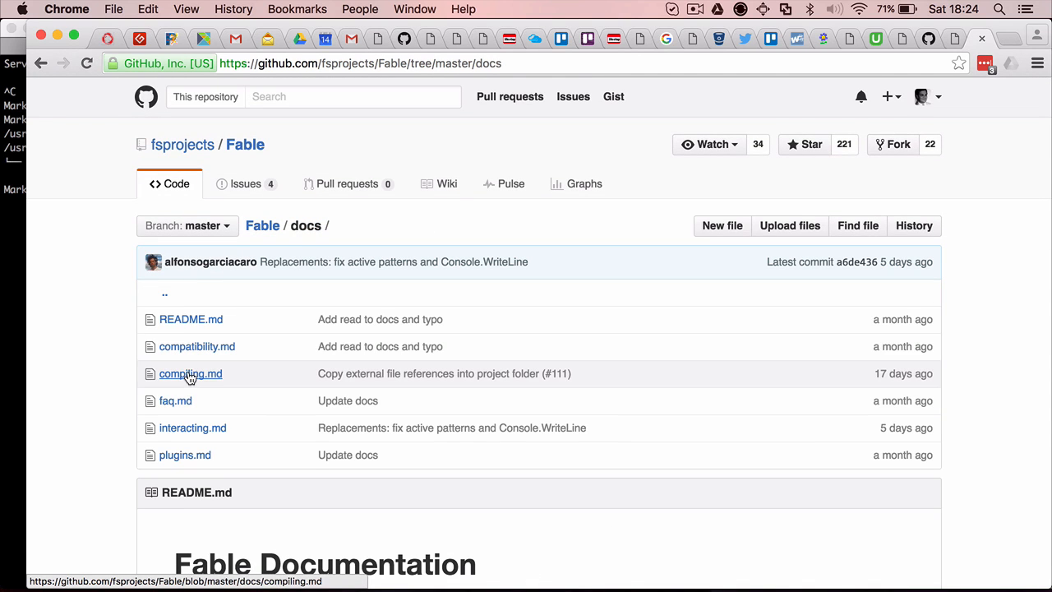
Read through the compiling.md guide in Fable's docs
{"action": "left_click", "coordinate": [191, 373]}
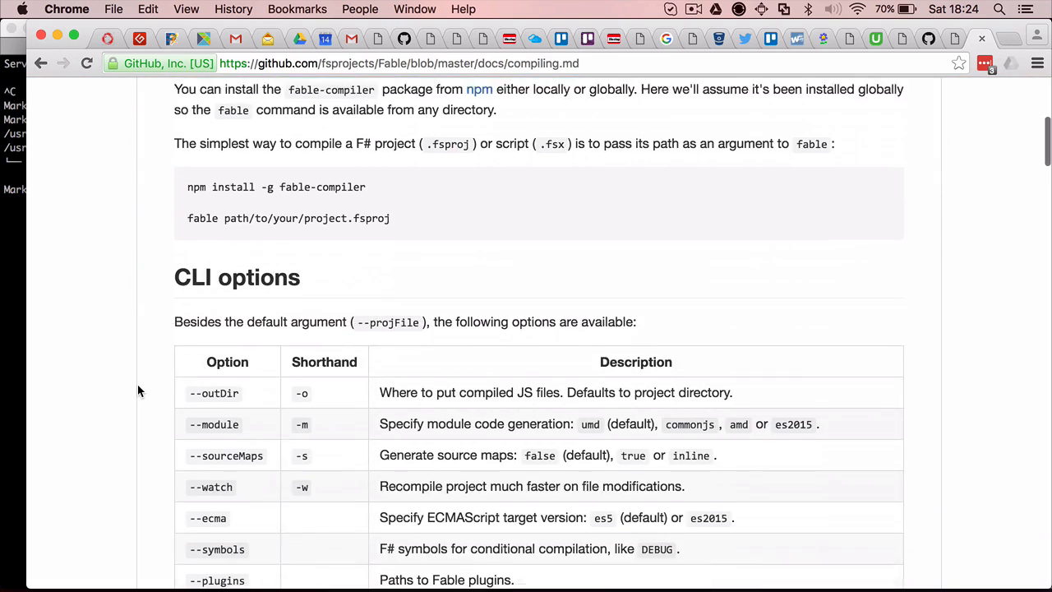
{"action": "scroll", "scroll_direction": "down", "scroll_amount": 3}
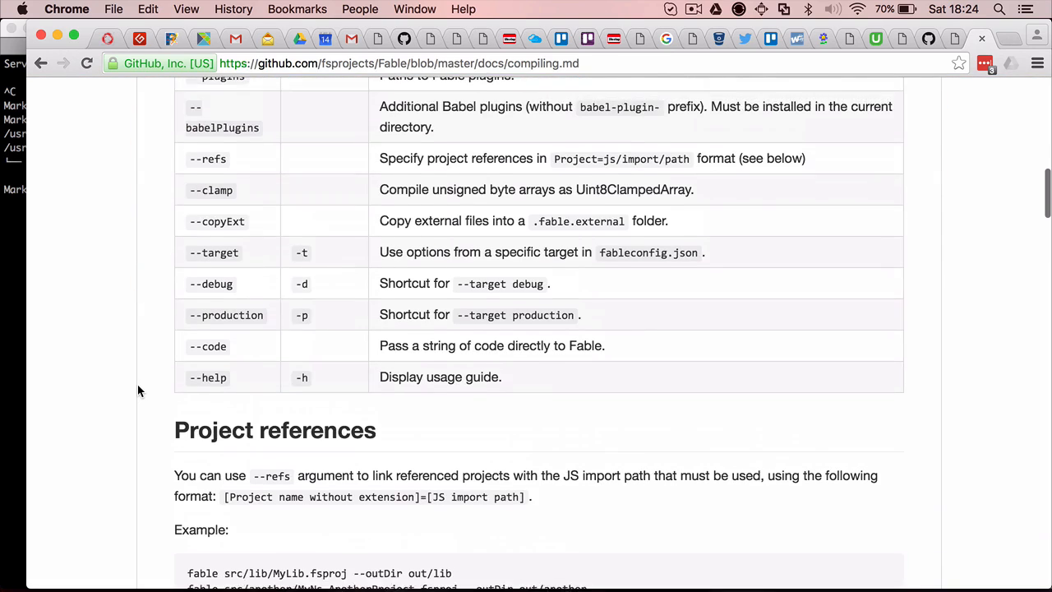
{"action": "scroll", "scroll_direction": "up", "scroll_amount": 3}
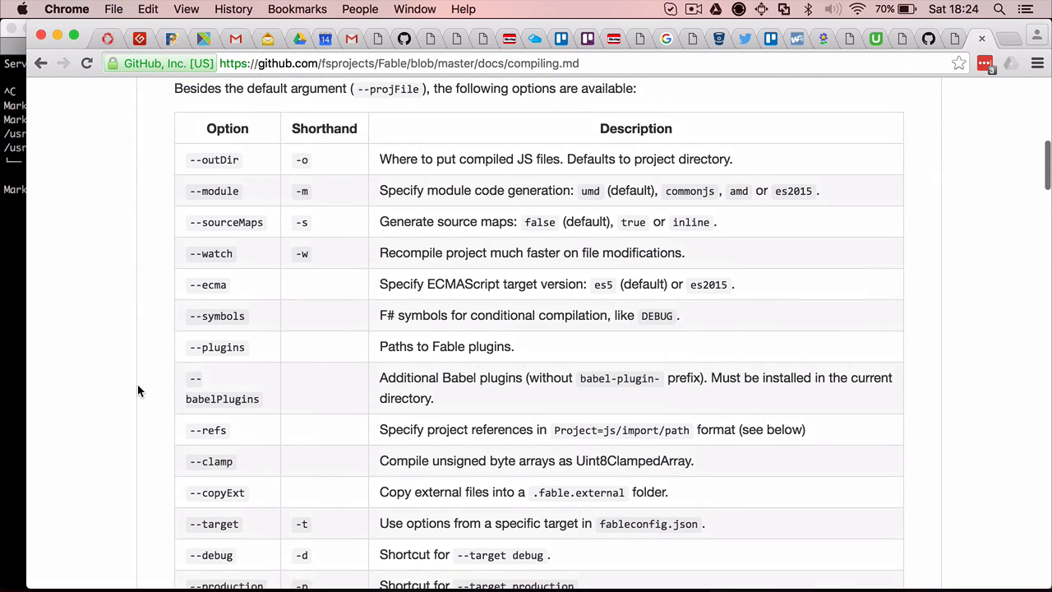
{"action": "scroll", "scroll_direction": "down", "scroll_amount": 3}
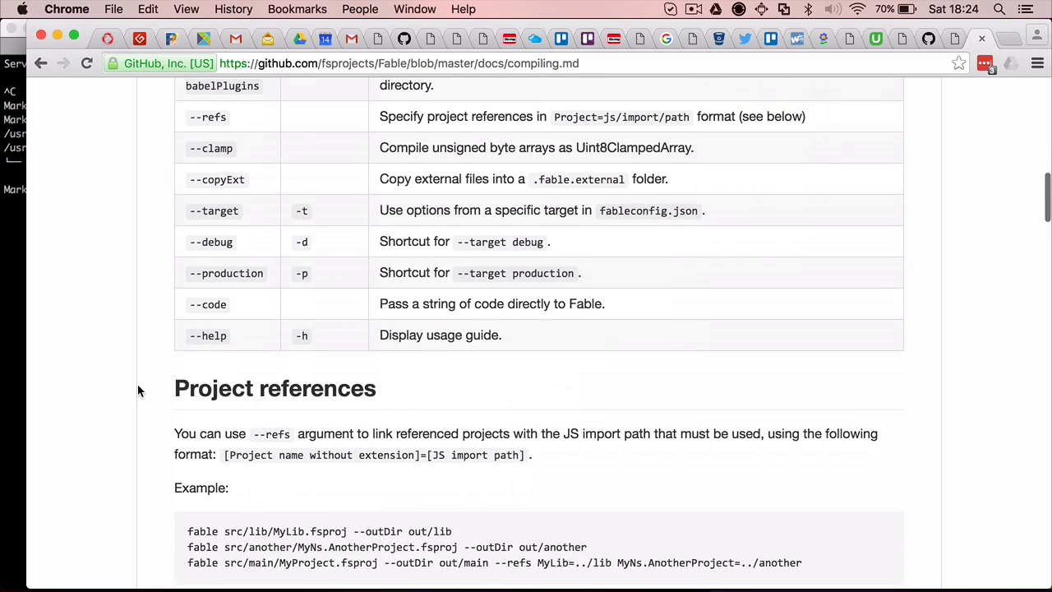
{"action": "scroll", "scroll_direction": "down", "scroll_amount": 3}
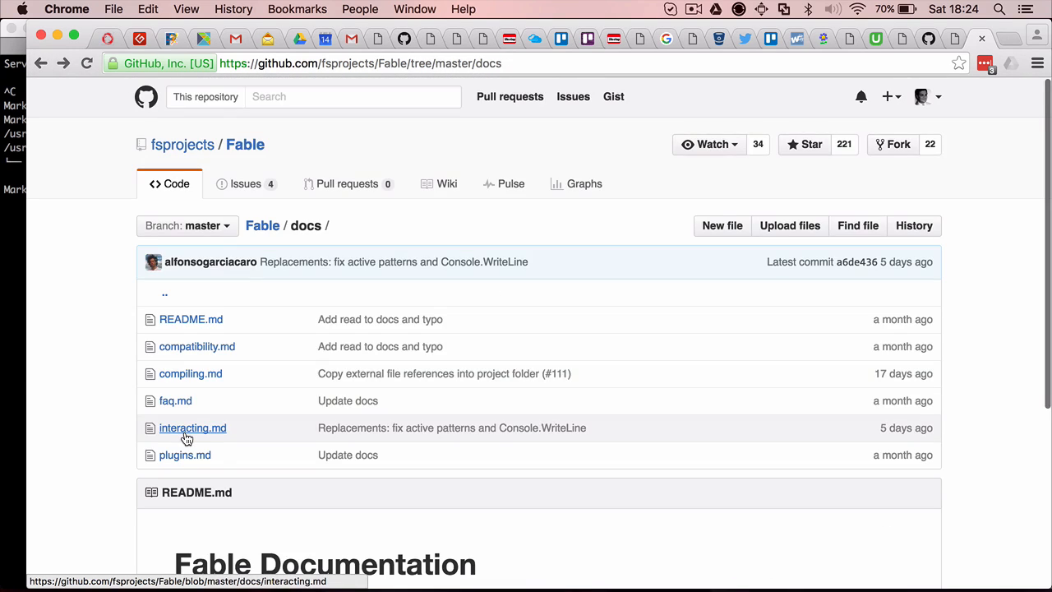
Read the interacting.md guide, highlighting the Emit attribute example lines
{"action": "left_click", "coordinate": [192, 428]}
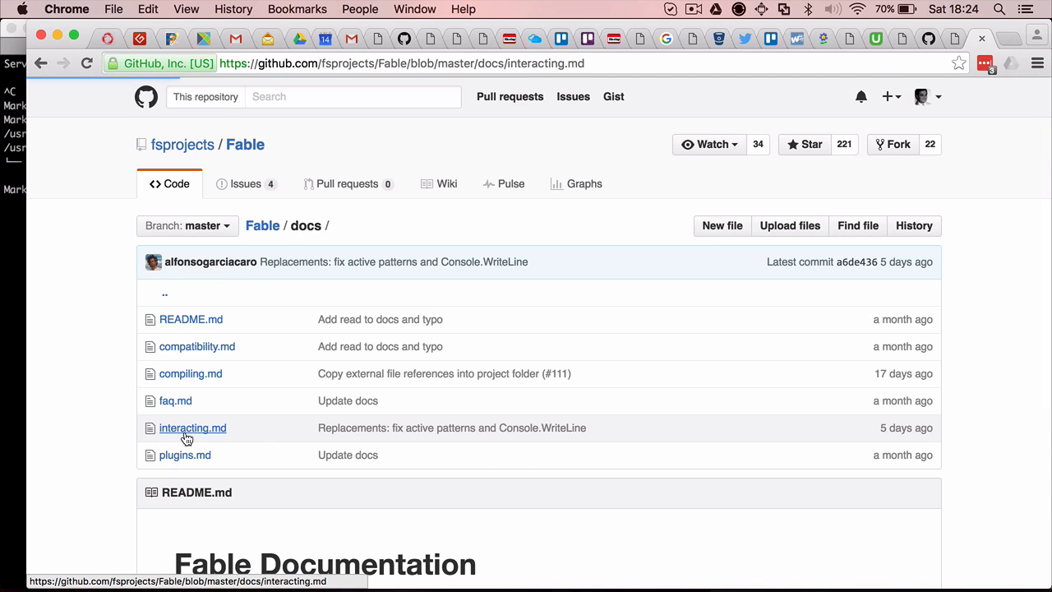
{"action": "left_click", "coordinate": [193, 428]}
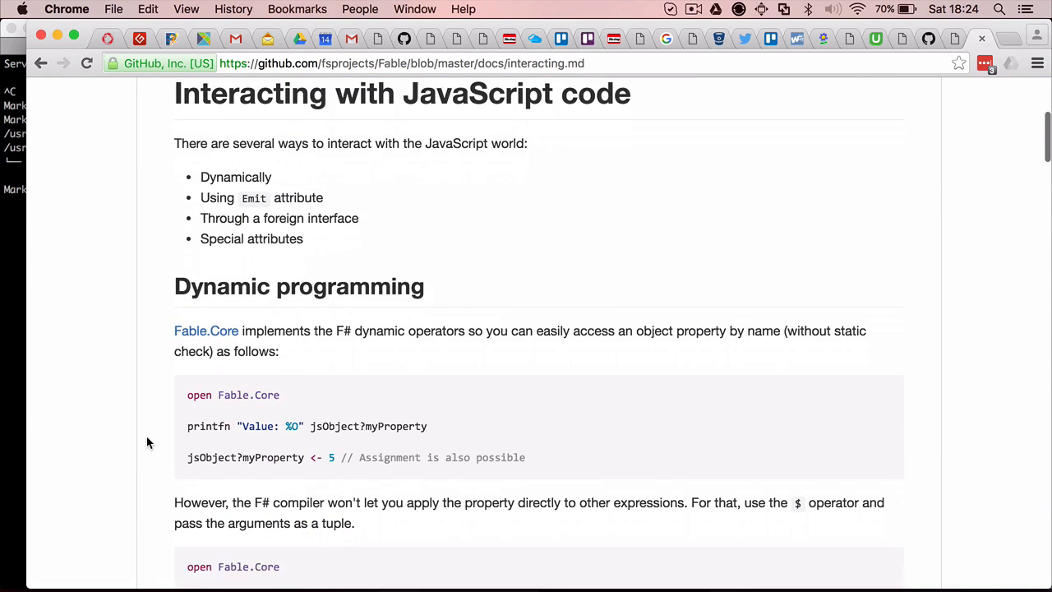
{"action": "scroll", "scroll_direction": "down", "scroll_amount": 3}
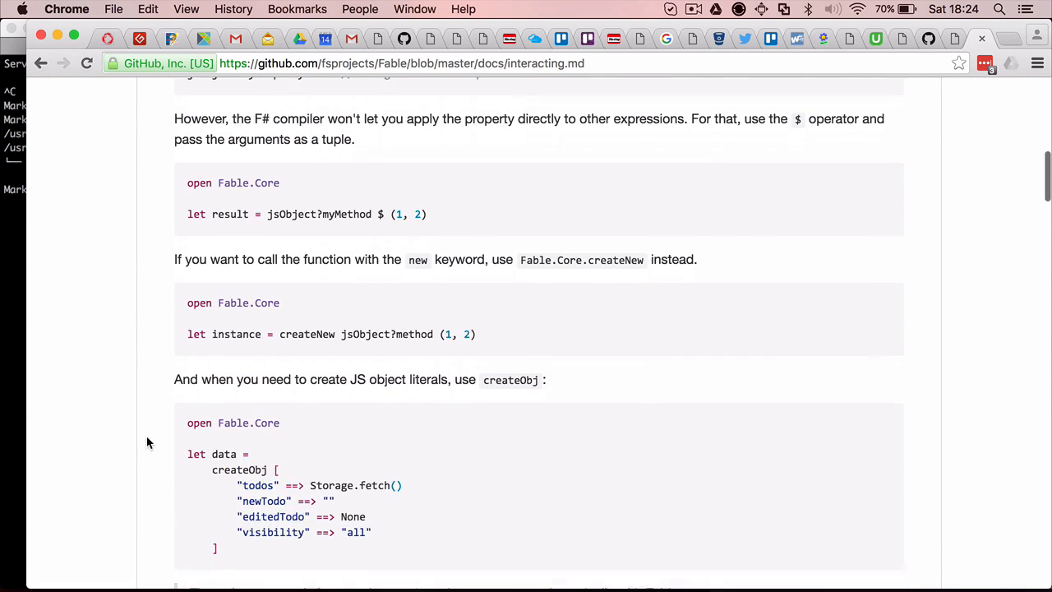
{"action": "scroll", "scroll_direction": "down", "scroll_amount": 3}
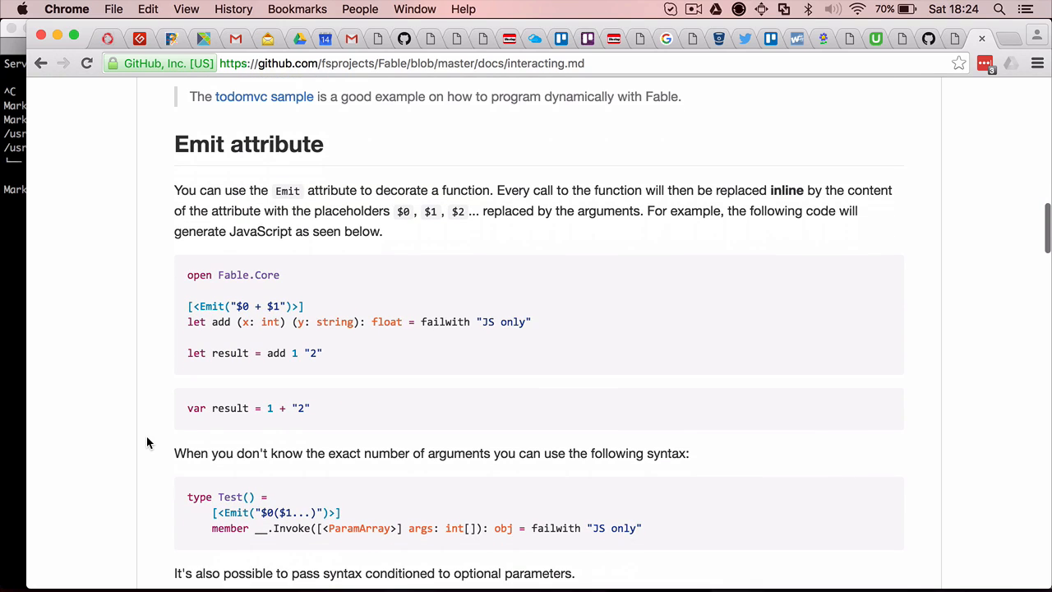
{"action": "triple_click", "coordinate": [244, 306]}
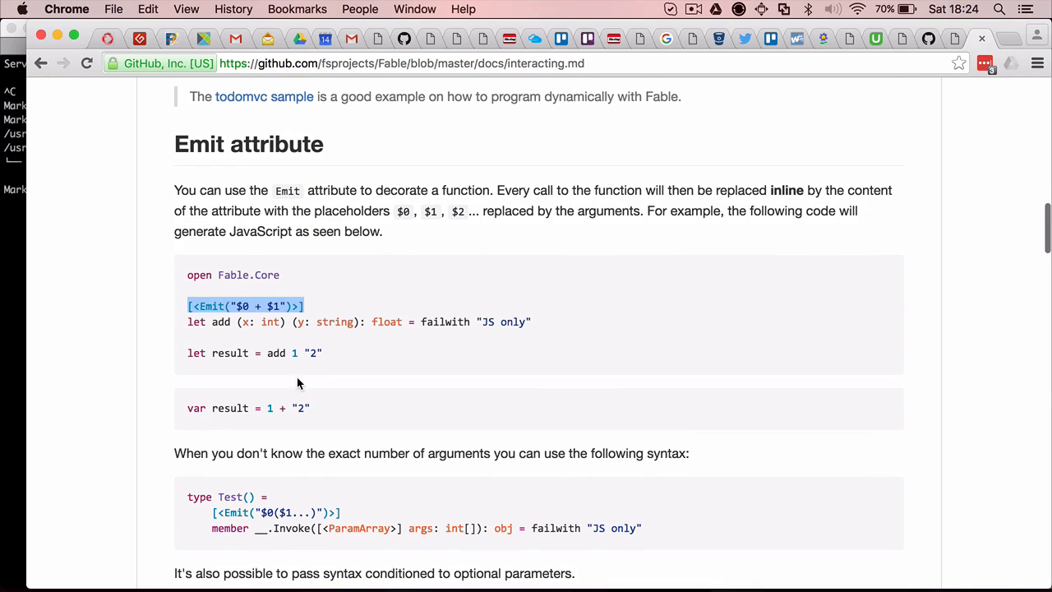
{"action": "scroll", "scroll_direction": "down", "scroll_amount": 3}
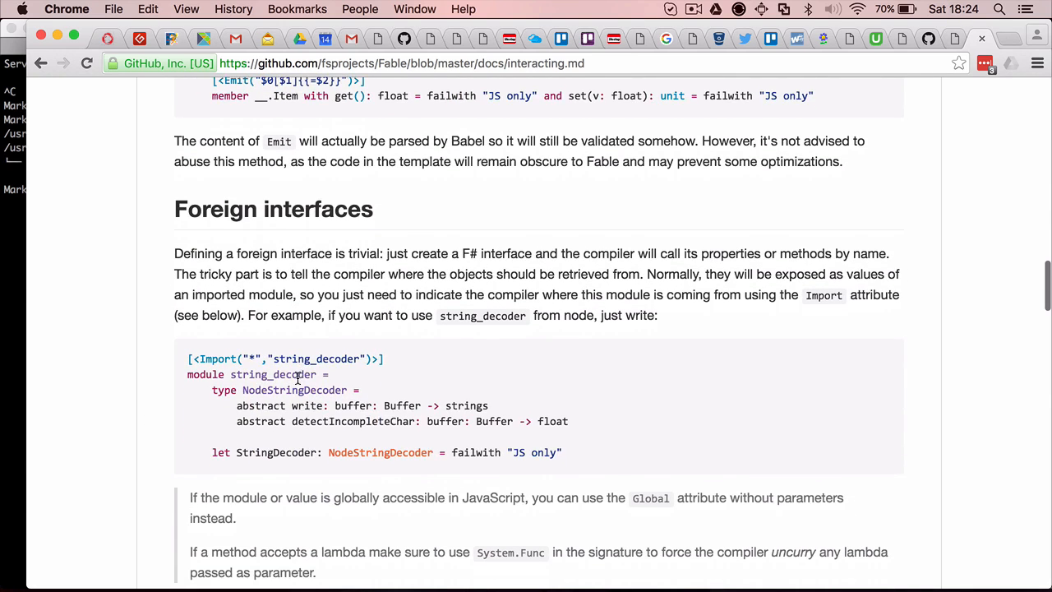
{"action": "left_click_drag", "start_coordinate": [212, 389], "coordinate": [555, 452]}
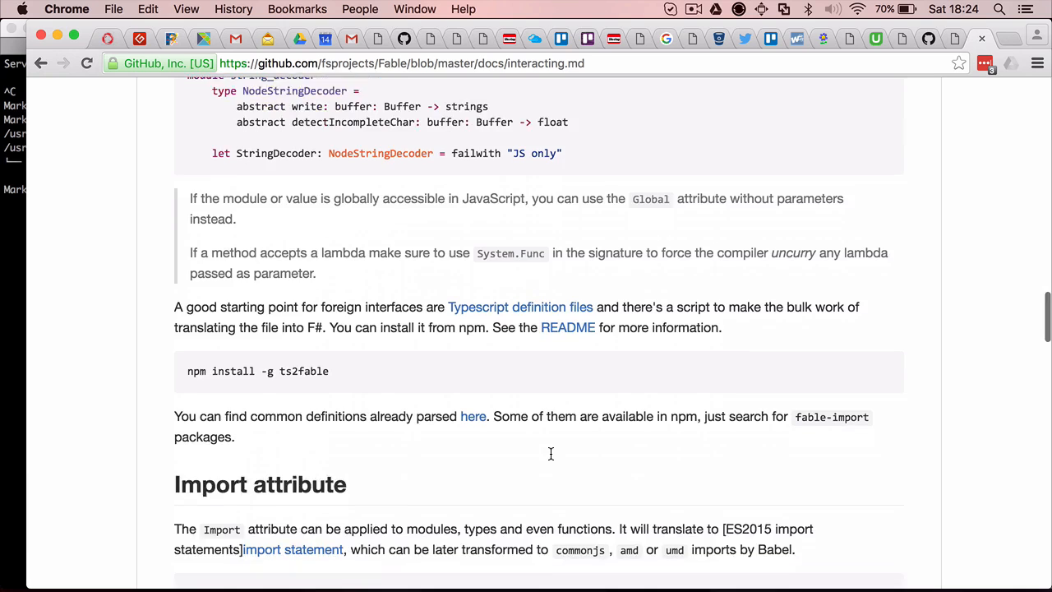
{"action": "scroll", "scroll_direction": "down", "scroll_amount": 3}
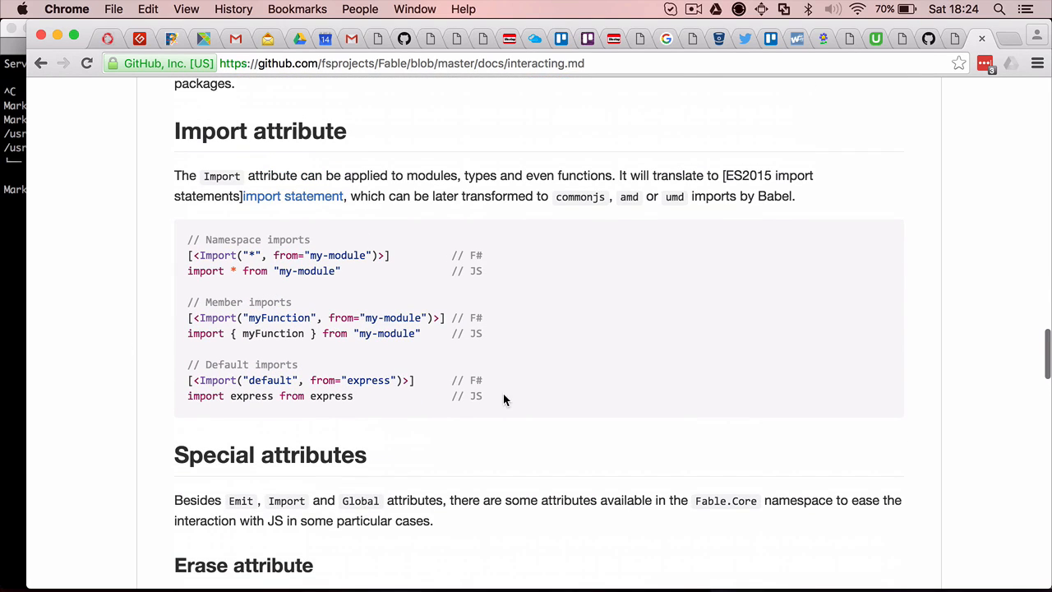
{"action": "scroll", "scroll_direction": "down", "scroll_amount": 3}
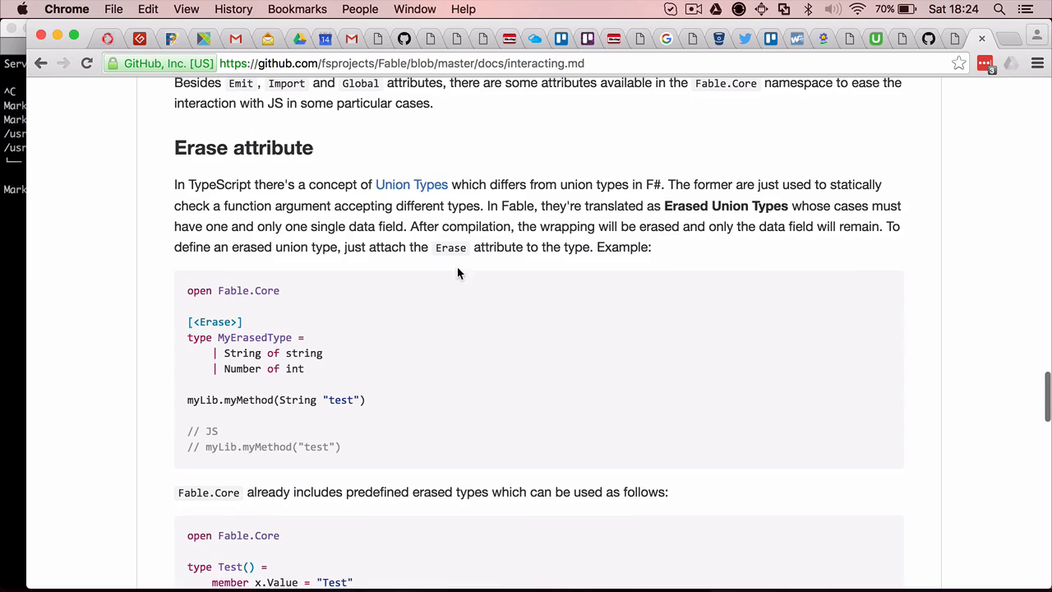
{"action": "scroll", "scroll_direction": "down", "scroll_amount": 3}
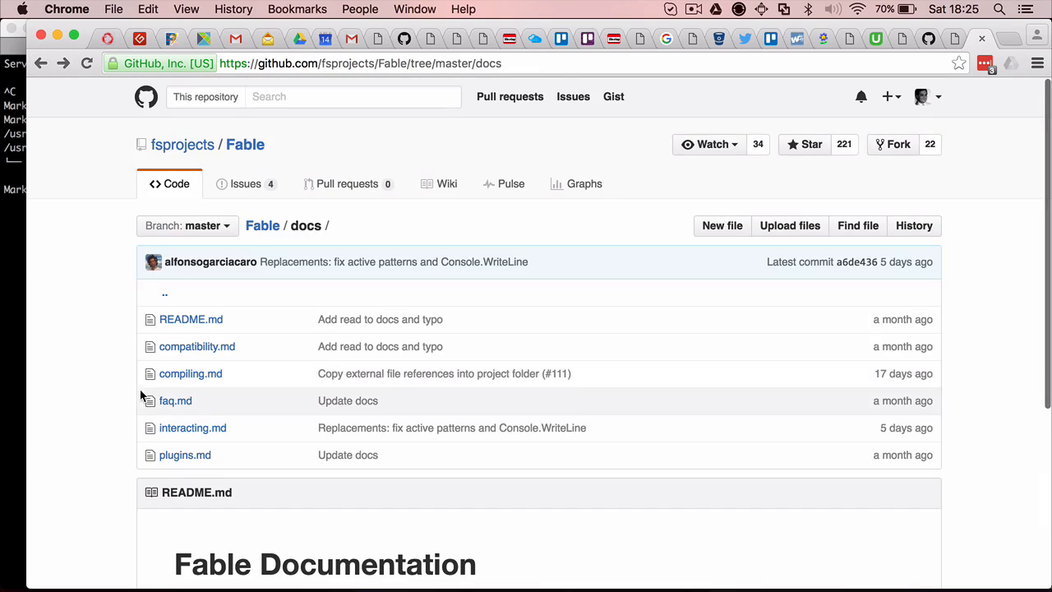
Read the plugins.md guide and return to the Fable repository home page
{"action": "left_click", "coordinate": [184, 454]}
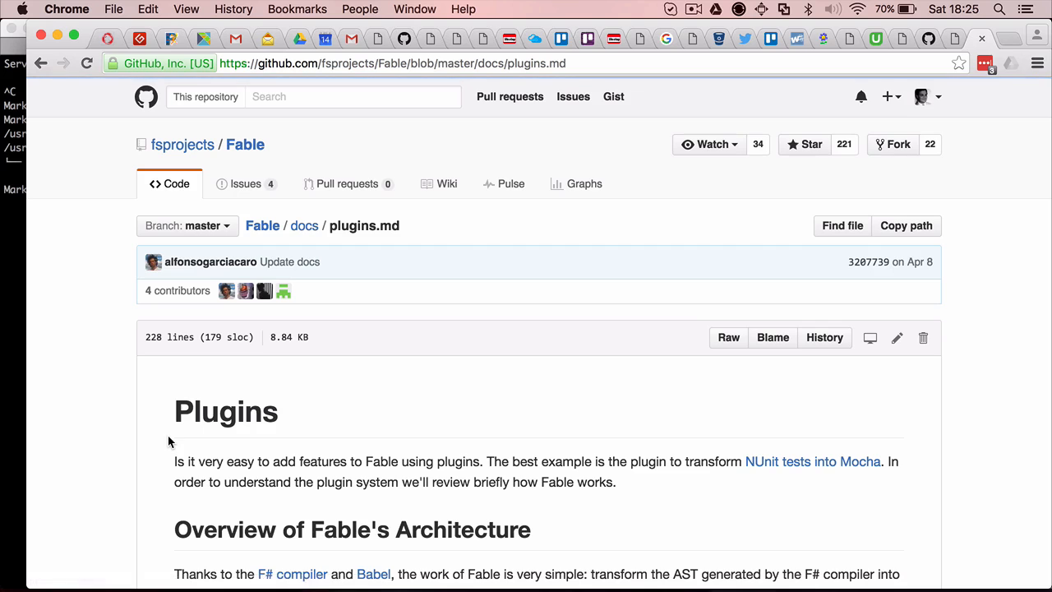
{"action": "scroll", "scroll_direction": "down", "scroll_amount": 3}
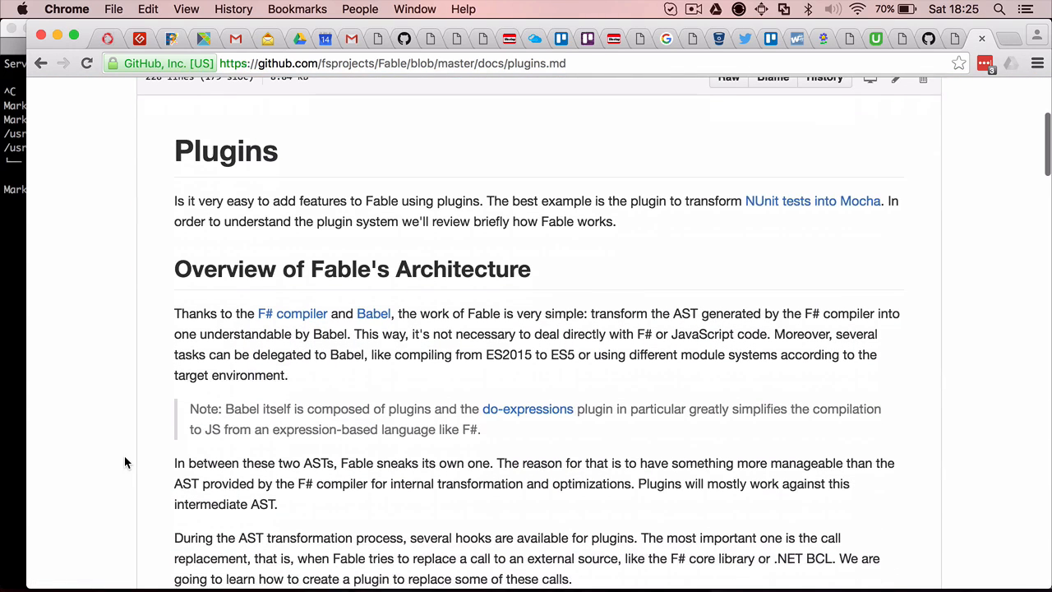
{"action": "scroll", "scroll_direction": "down", "scroll_amount": 3}
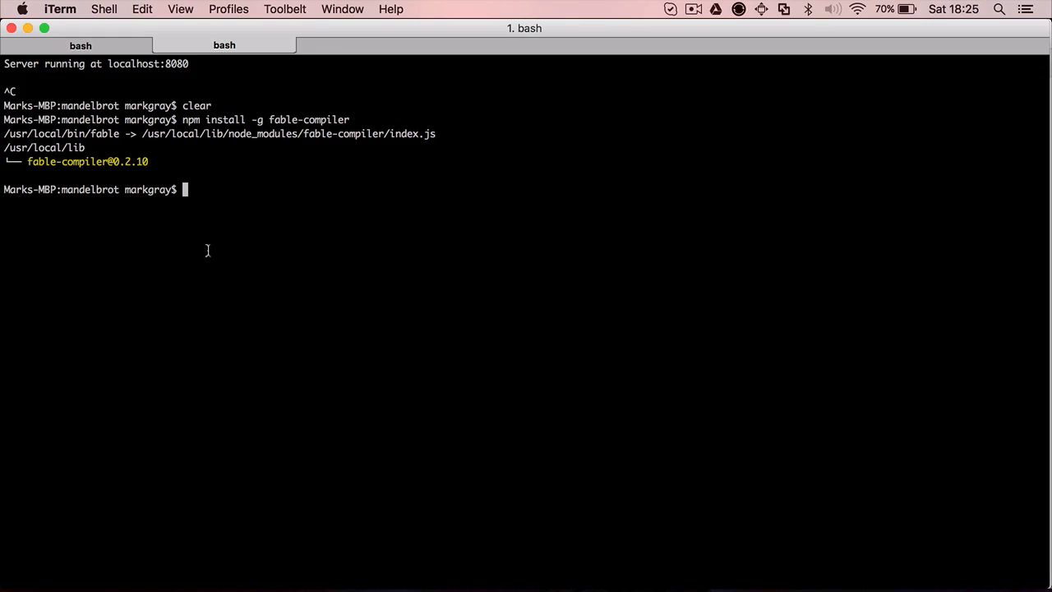
{"action": "left_click", "coordinate": [66, 9]}
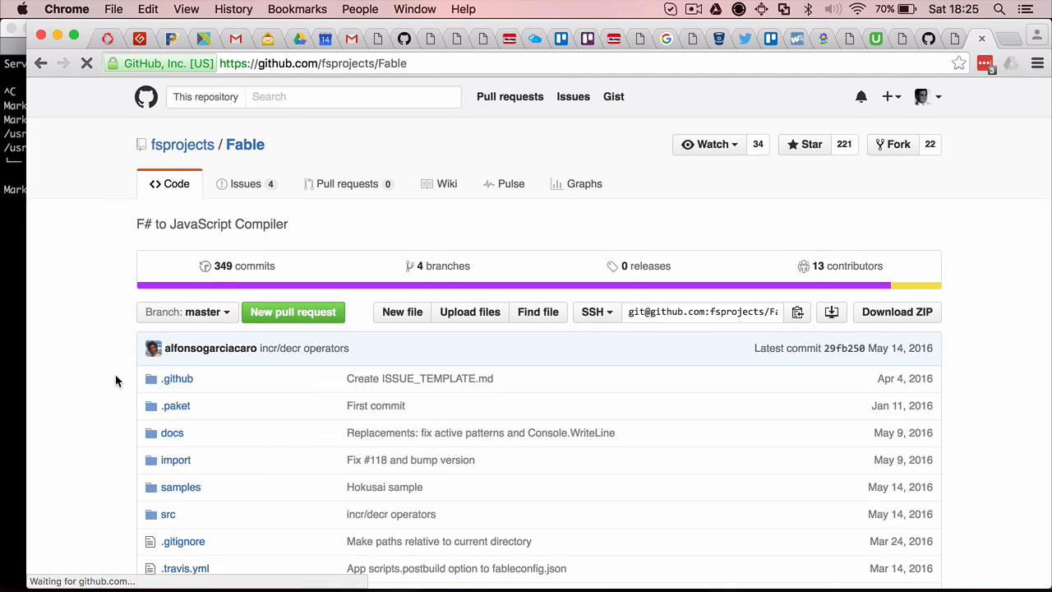
Scroll the Fable README down to the Usage section on installing fable-compiler
{"action": "scroll", "scroll_direction": "down", "scroll_amount": 3}
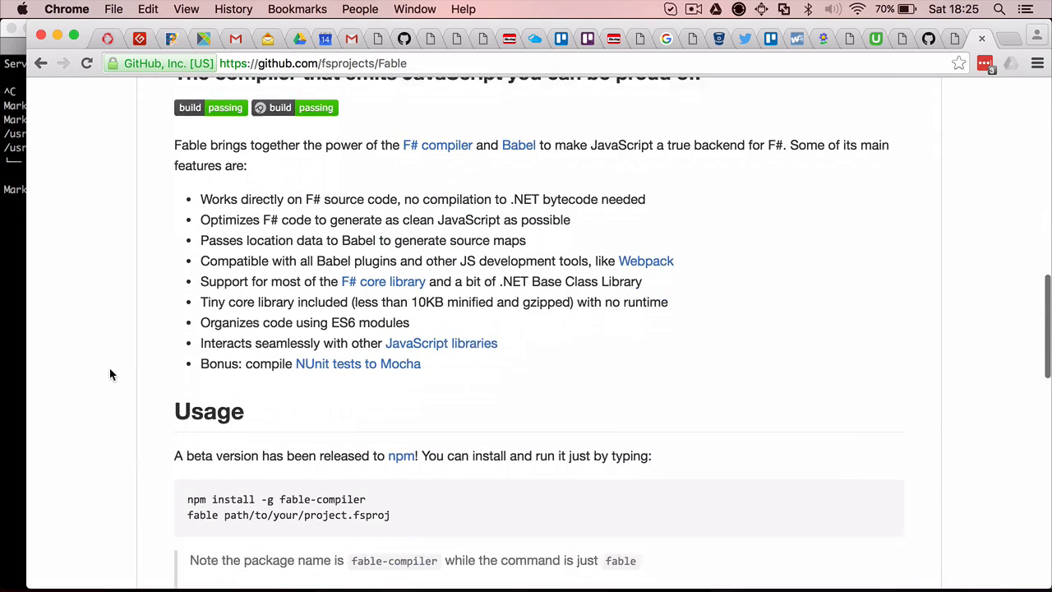
{"action": "scroll", "scroll_direction": "down", "scroll_amount": 3}
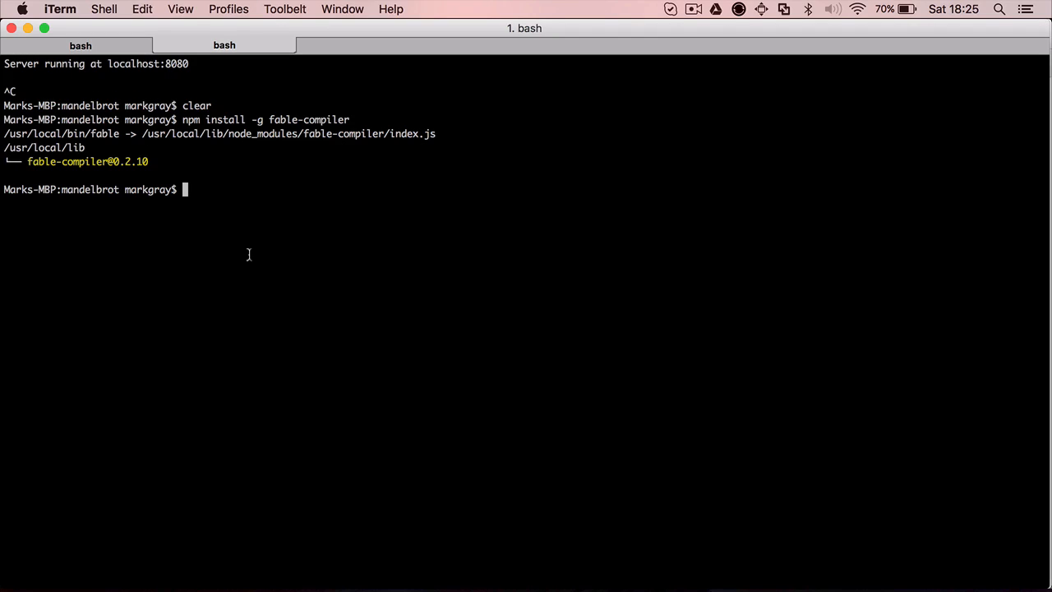
Move into the mario folder, print package.json and highlight the core-js dependency
{"action": "type", "text": "cd ../mario"}
{"action": "type", "text": "ls"}
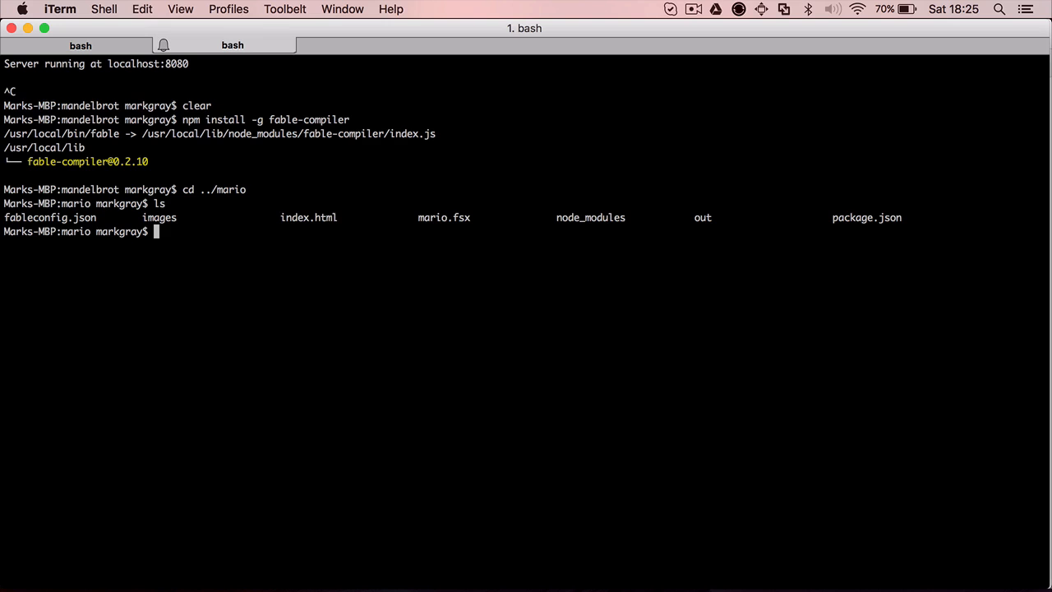
{"action": "mouse_move", "coordinate": [314, 238]}
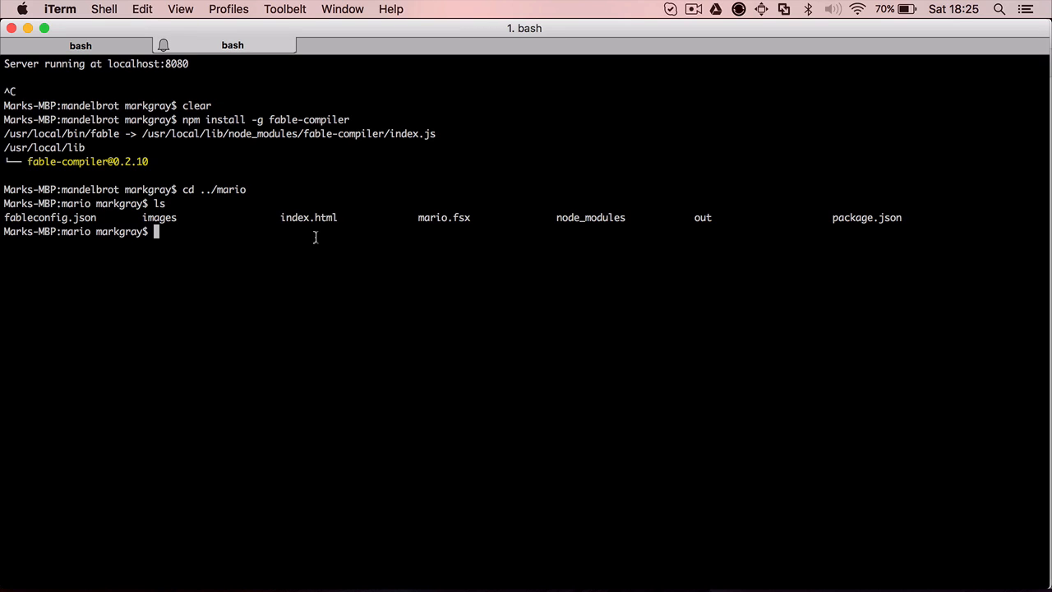
{"action": "type", "text": "cat package.json"}
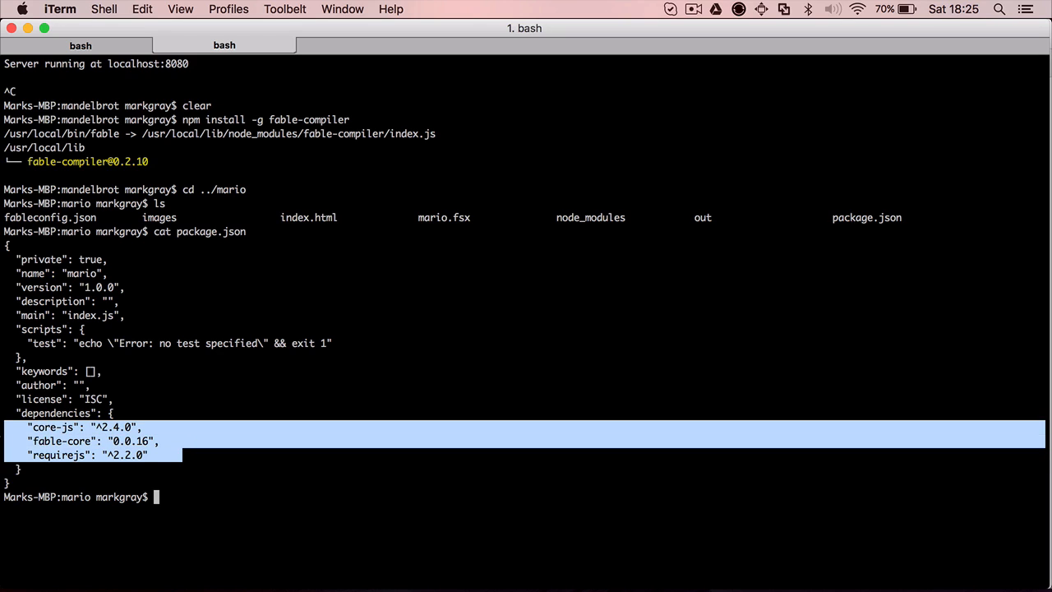
{"action": "mouse_move", "coordinate": [203, 372]}
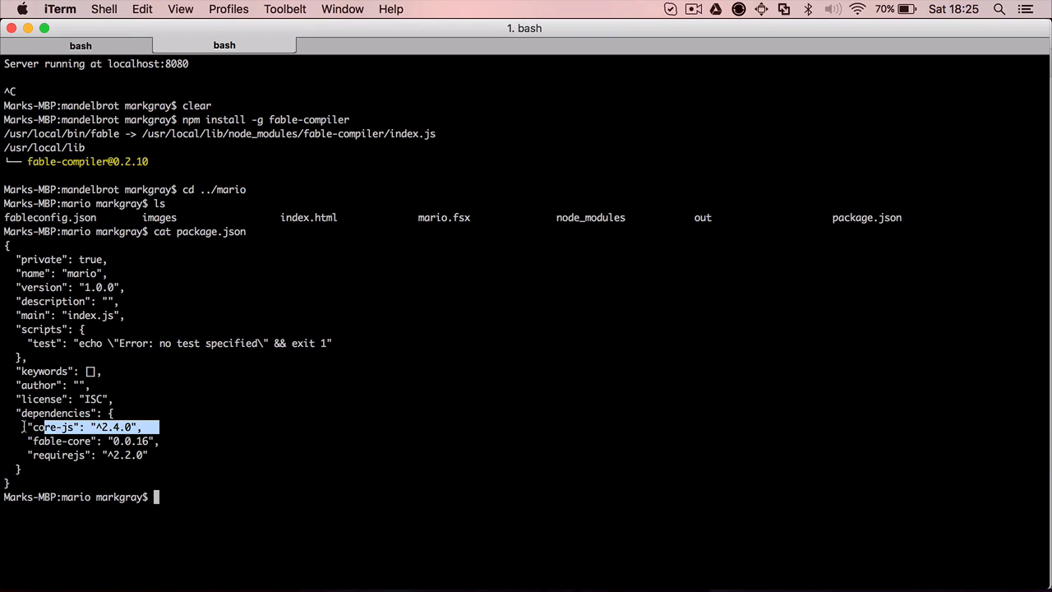
{"action": "double_click", "coordinate": [53, 427]}
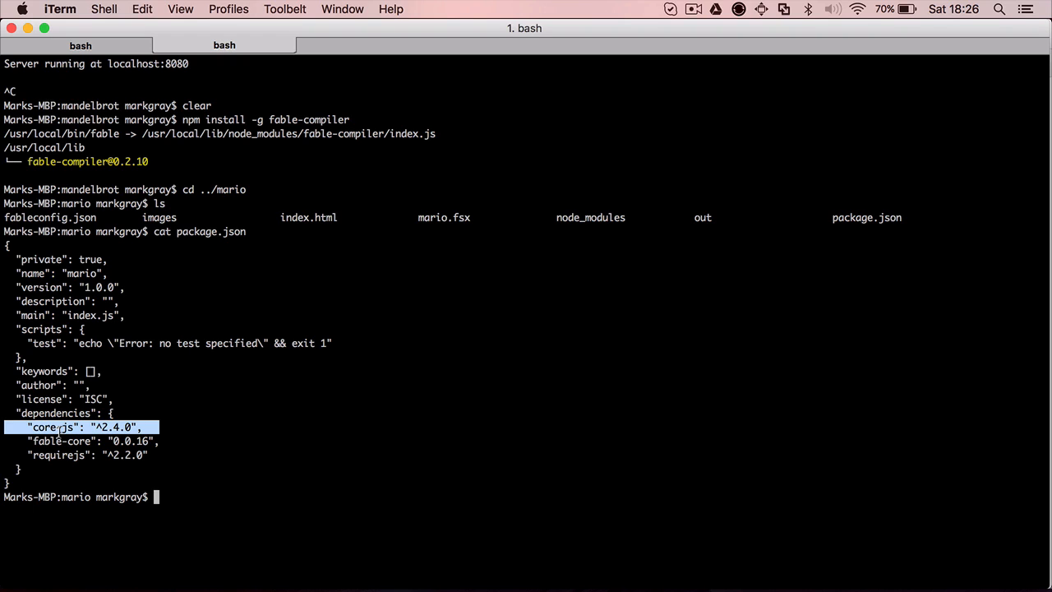
{"action": "mouse_move", "coordinate": [179, 441]}
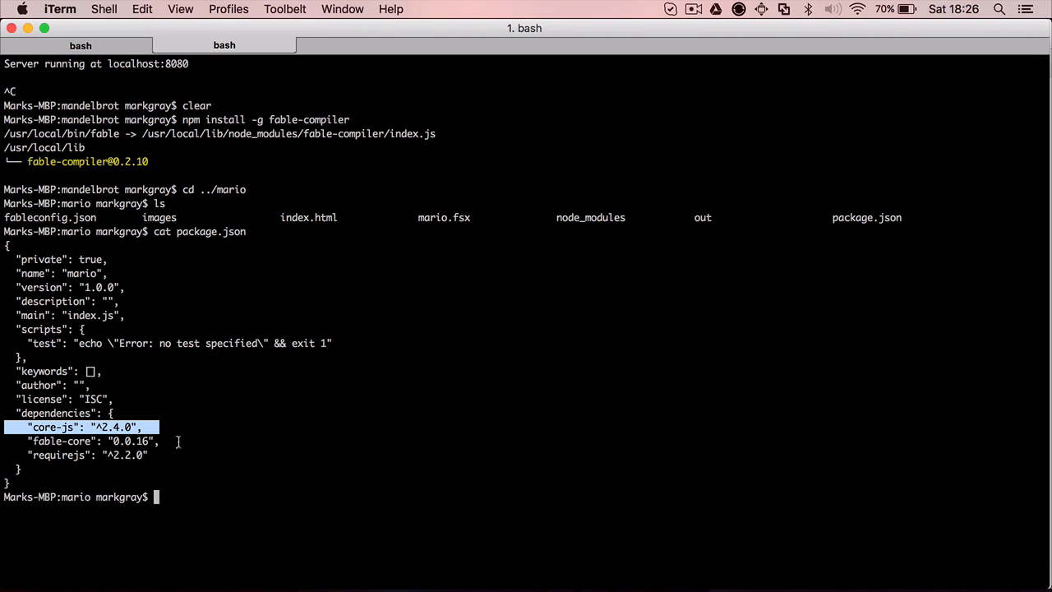
{"action": "left_click_drag", "start_coordinate": [107, 426], "coordinate": [107, 441]}
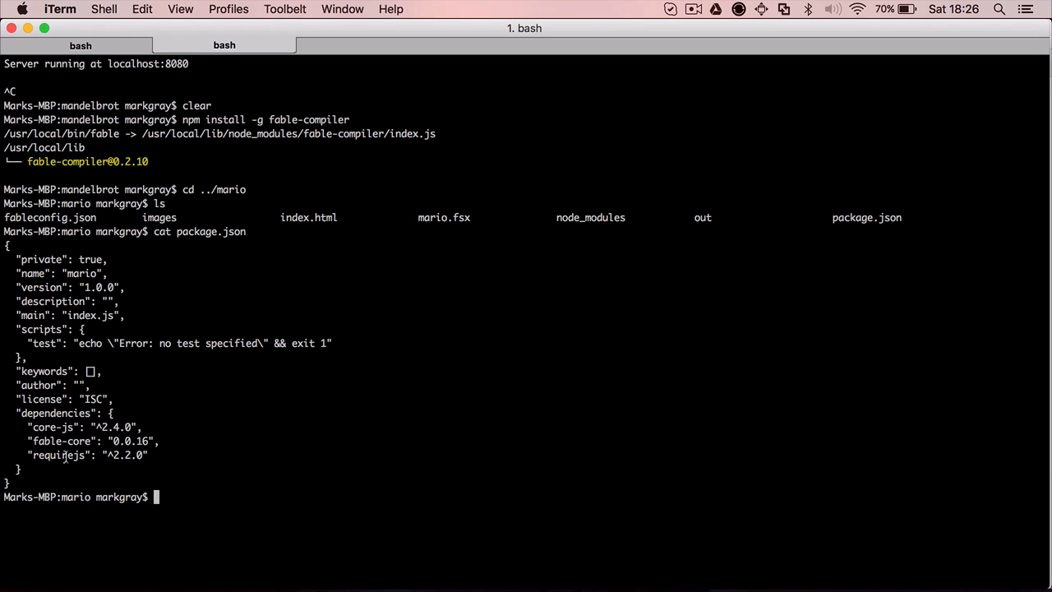
{"action": "mouse_move", "coordinate": [200, 484]}
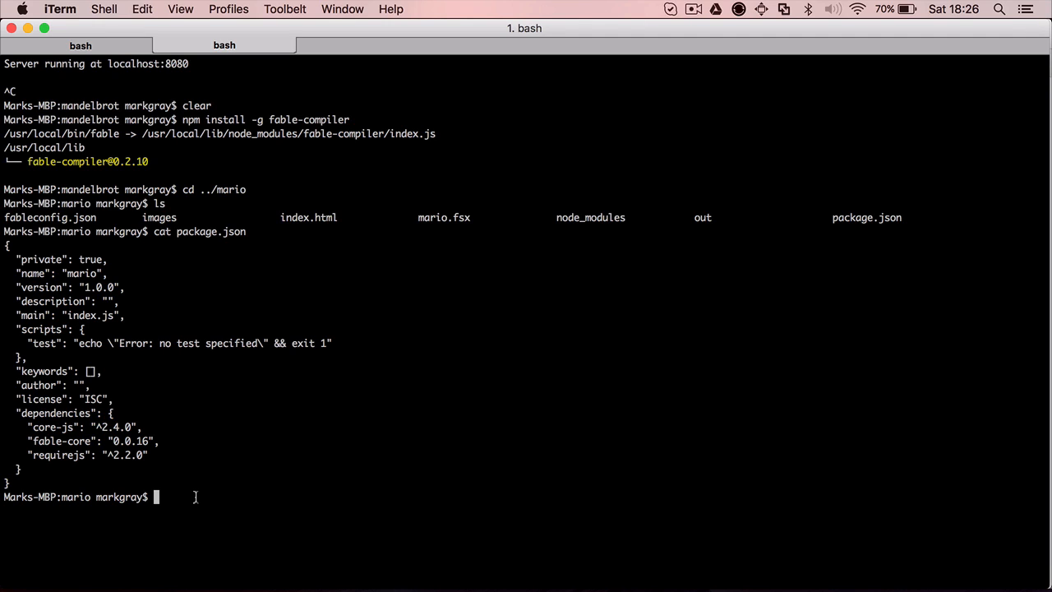
{"action": "type", "text": "fable"}
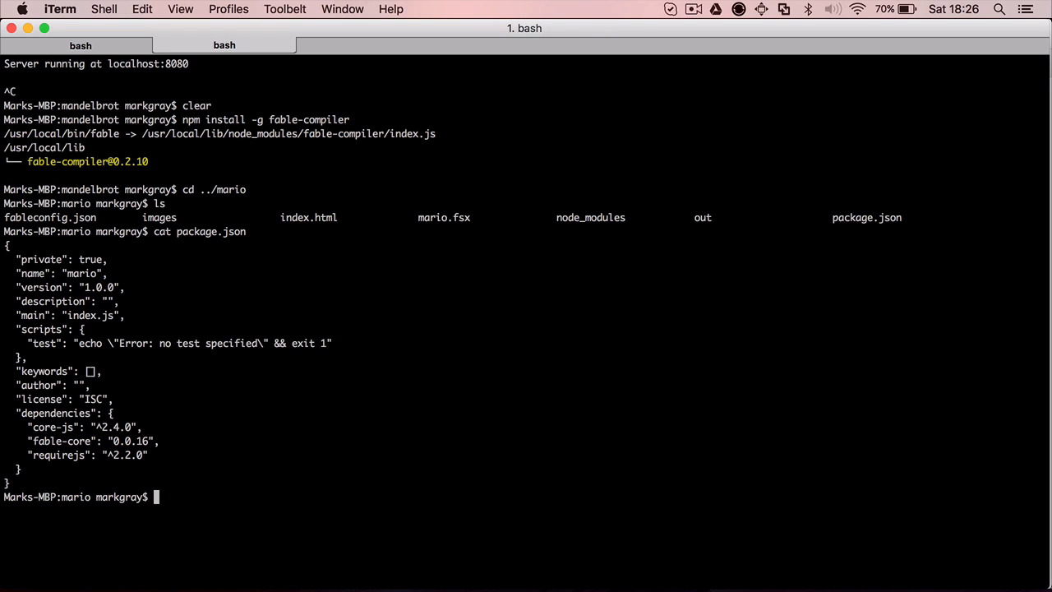
Print fableconfig.json (amd modules, mario.fsx, out directory) and enter the fable command
{"action": "type", "text": "ca"}
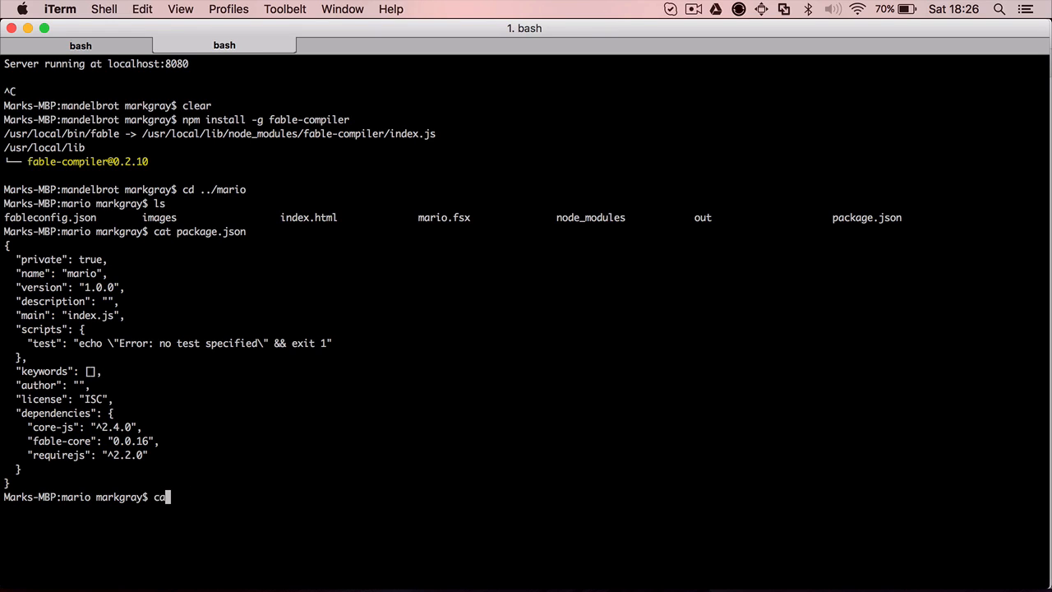
{"action": "type", "text": "fabel"}
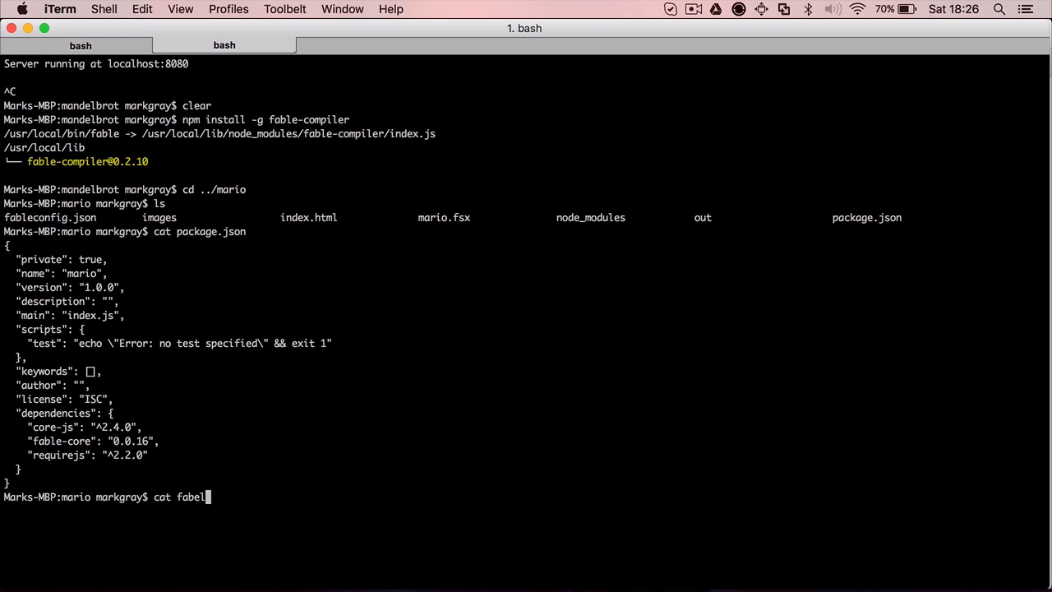
{"action": "type", "text": "config.json"}
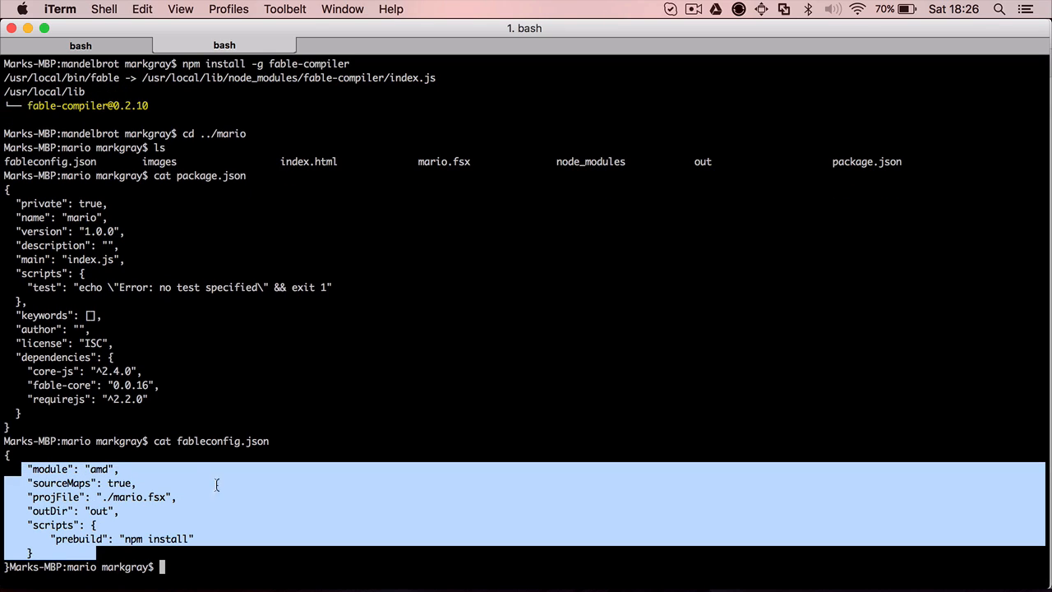
{"action": "type", "text": "fa"}
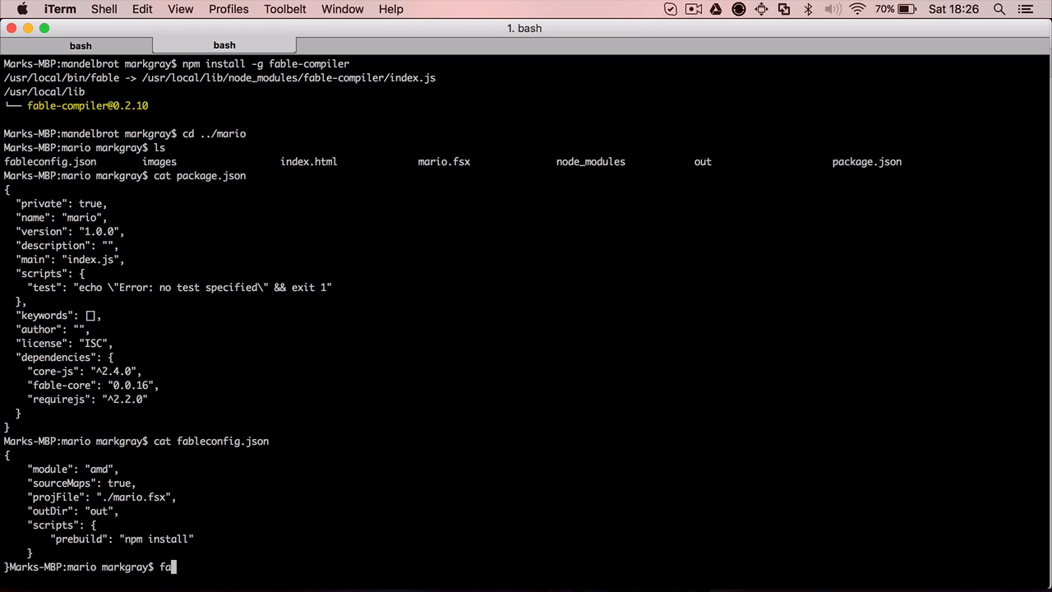
{"action": "type", "text": "ble"}
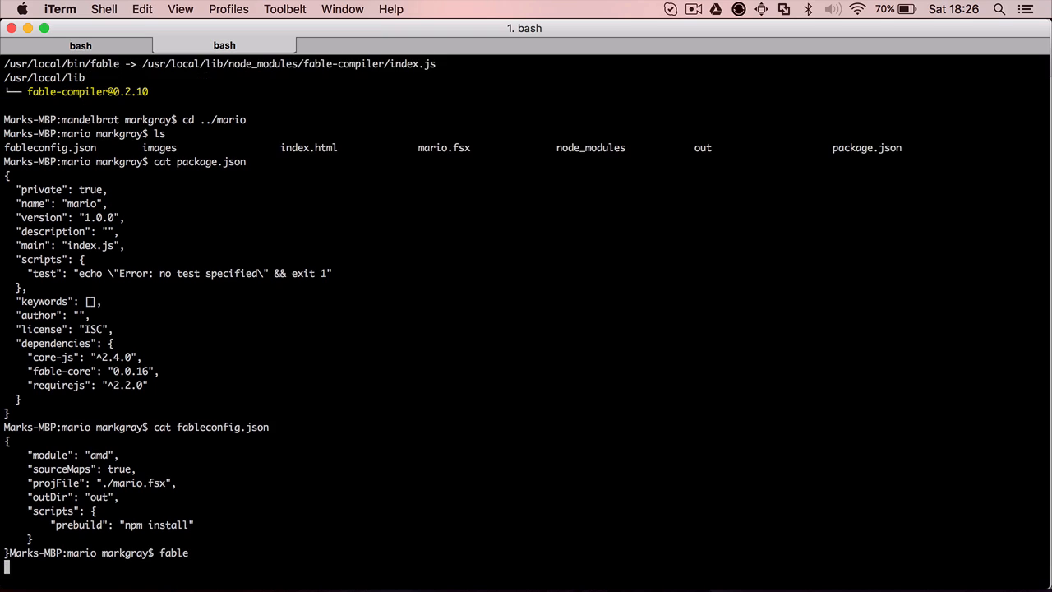
Run fable to compile mario.fsx, then start a node server script from ../
{"action": "key", "text": "enter"}
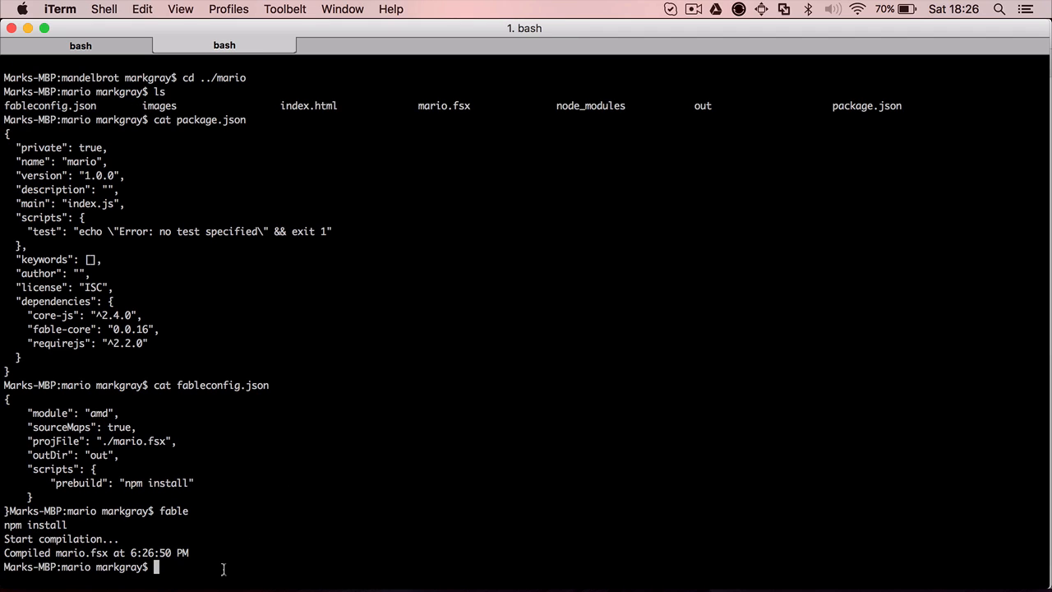
{"action": "type", "text": "node ."}
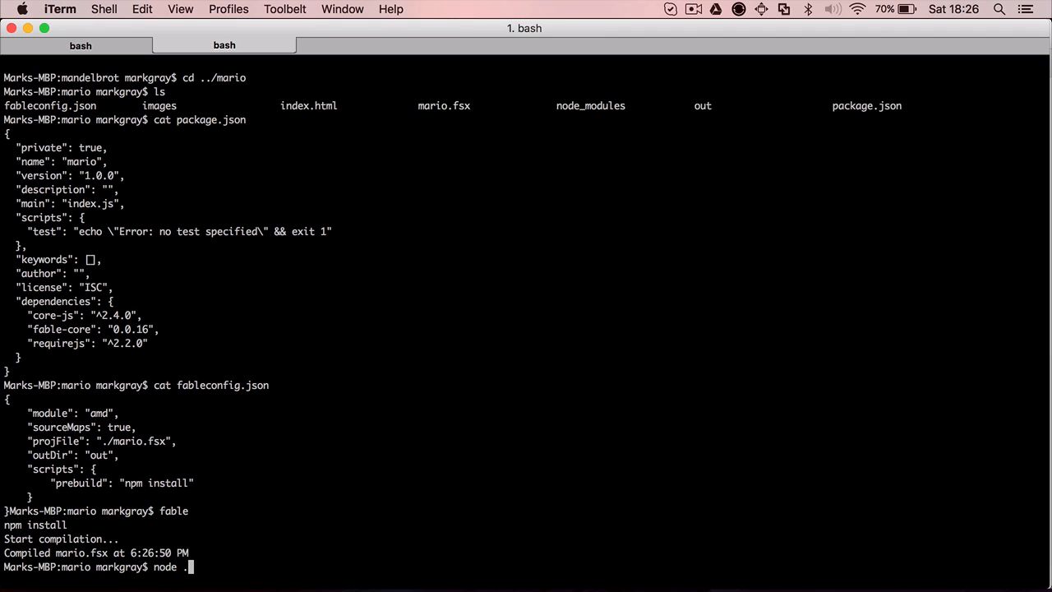
{"action": "type", "text": "../"}
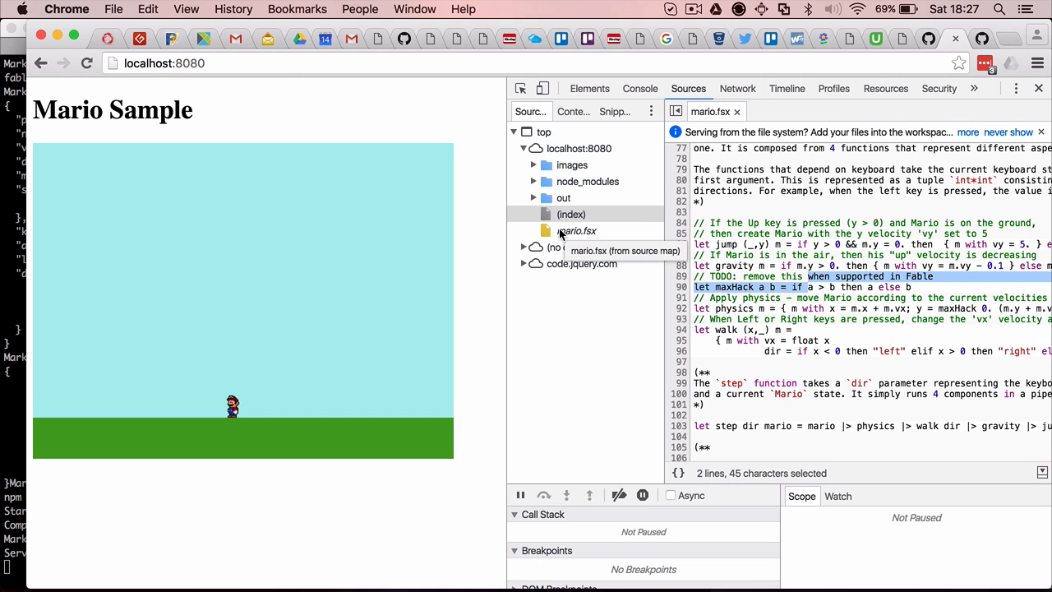
Inspect the source-mapped mario.fsx in DevTools Sources, clearing the selection and scrolling
{"action": "left_click", "coordinate": [735, 235]}
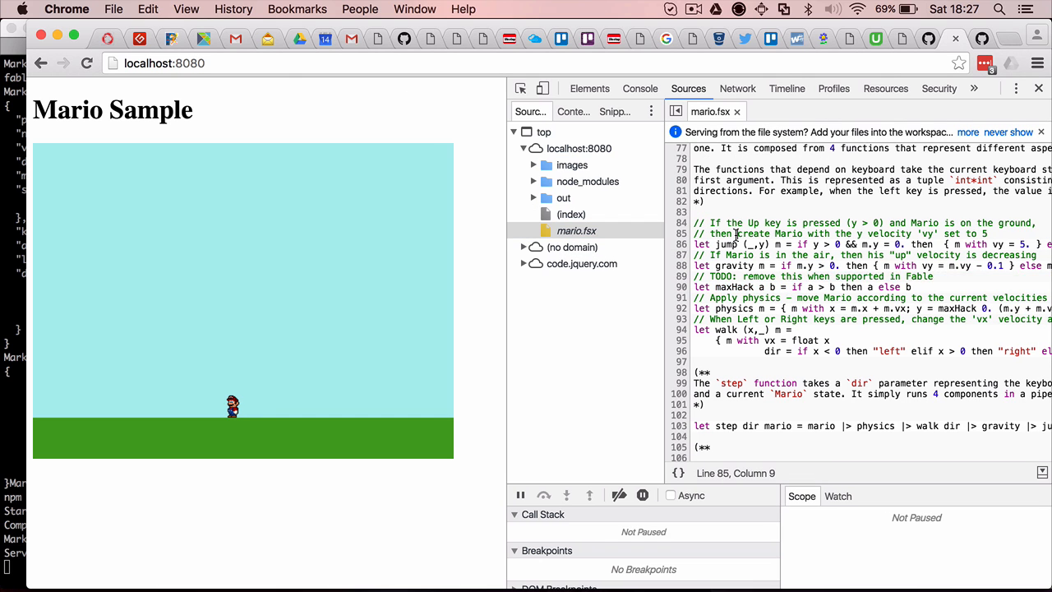
{"action": "scroll", "scroll_direction": "down", "scroll_amount": 3}
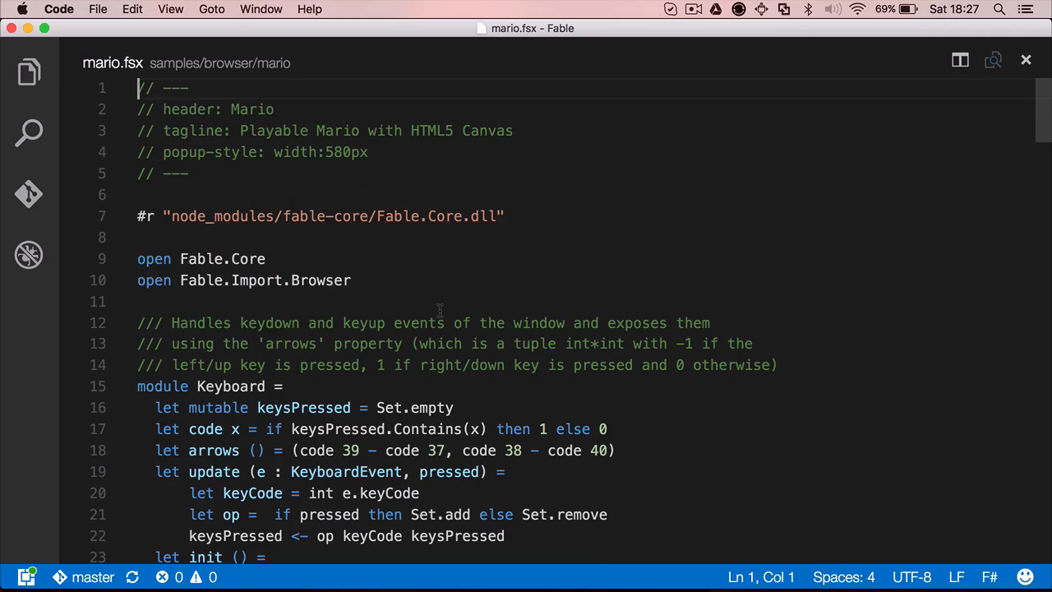
Scroll through the mario.fsx source in Visual Studio Code
{"action": "scroll", "scroll_direction": "down", "scroll_amount": 3}
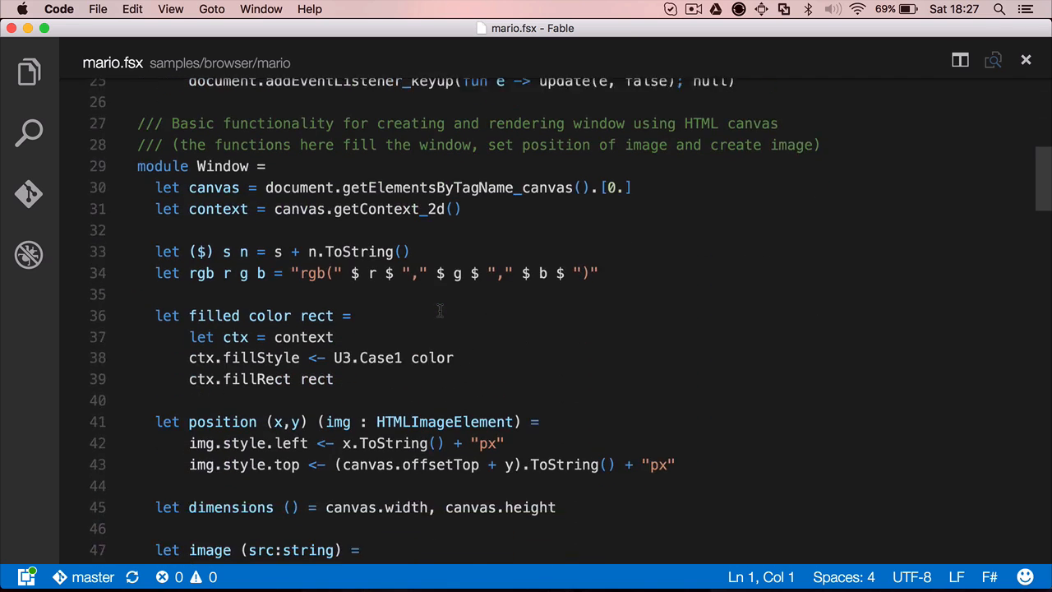
{"action": "scroll", "scroll_direction": "down", "scroll_amount": 3}
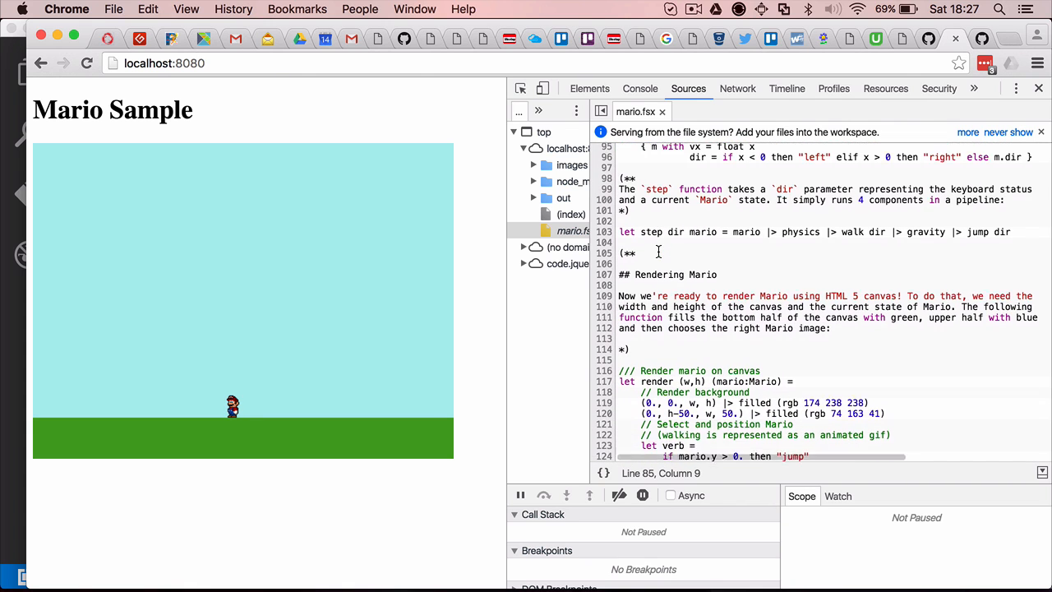
Set a breakpoint at line 86 of mario.fsx, pausing the game in jump
{"action": "scroll", "scroll_direction": "down", "scroll_amount": 3}
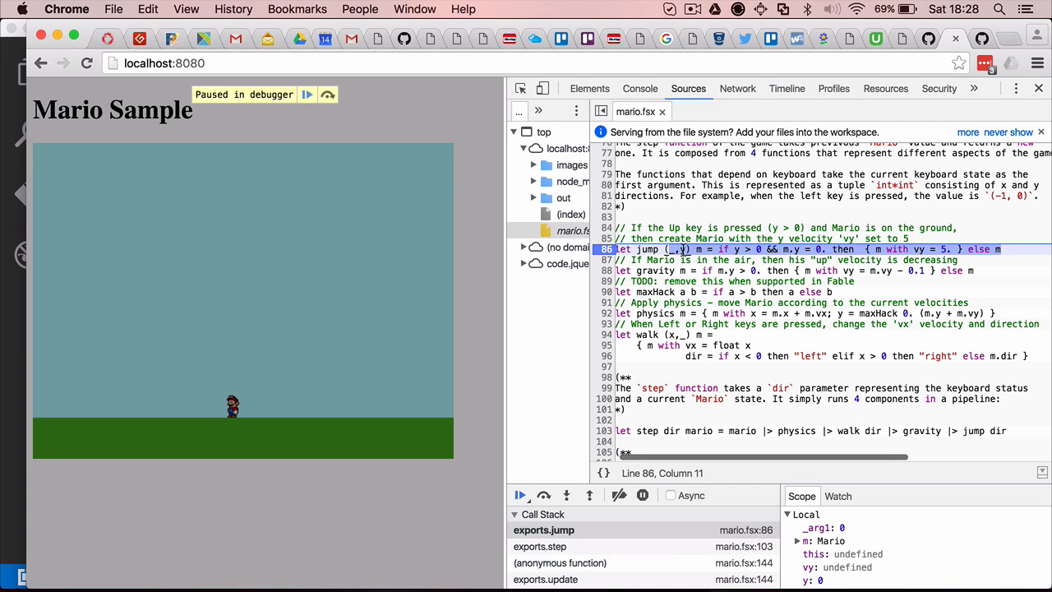
{"action": "left_click", "coordinate": [684, 249]}
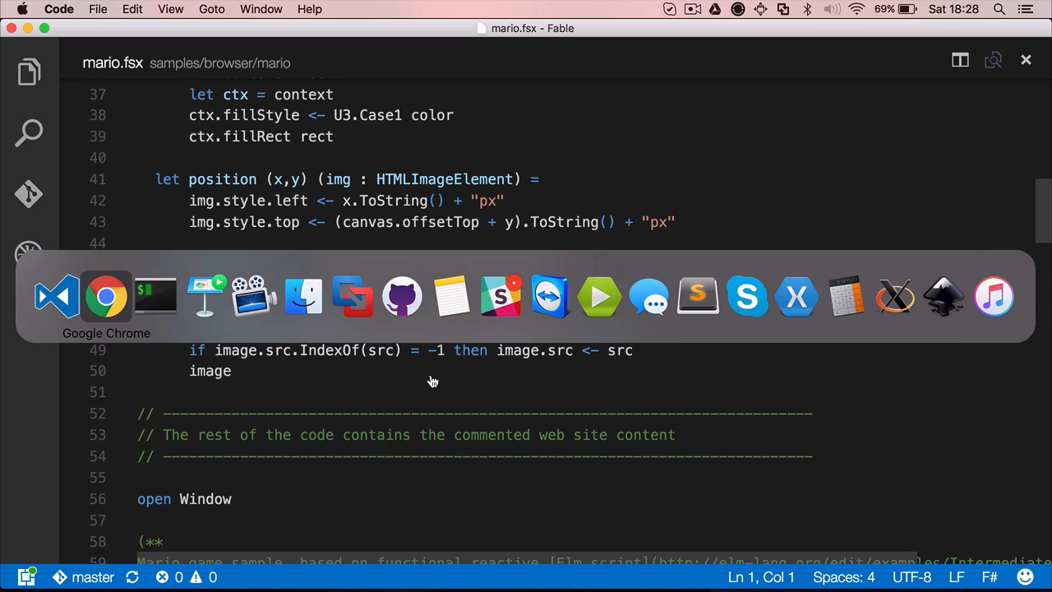
Change into the ../pacman sample folder and run the fable build there
{"action": "left_click", "coordinate": [155, 296]}
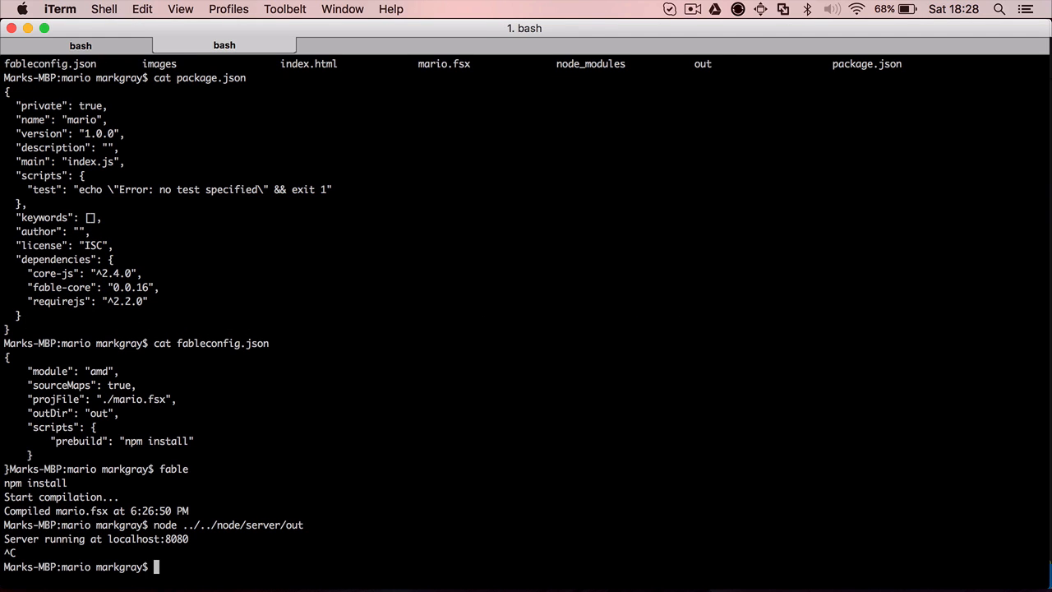
{"action": "type", "text": "cd"}
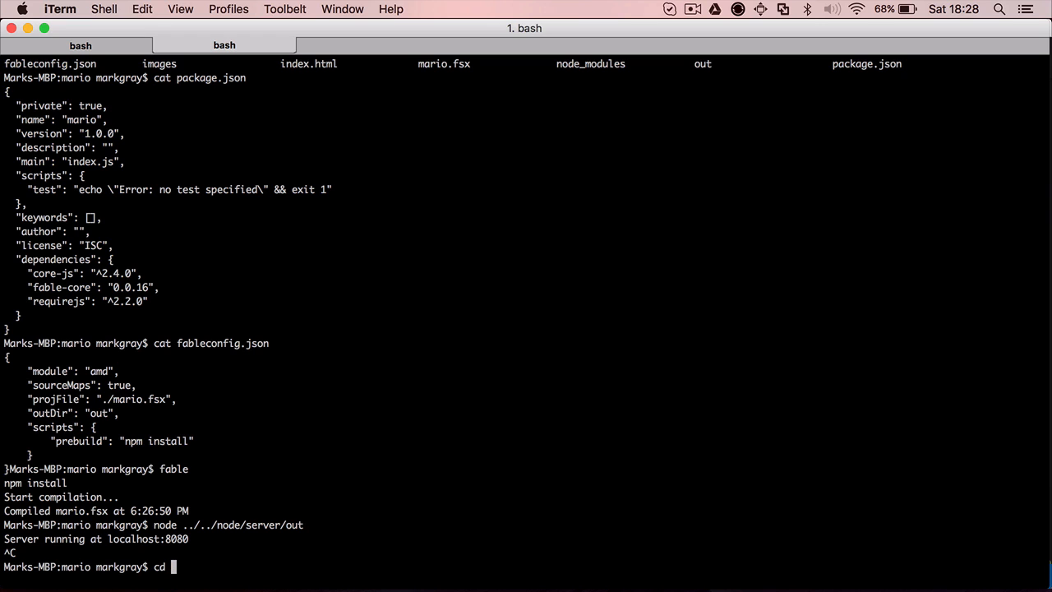
{"action": "type", "text": "../pacman/"}
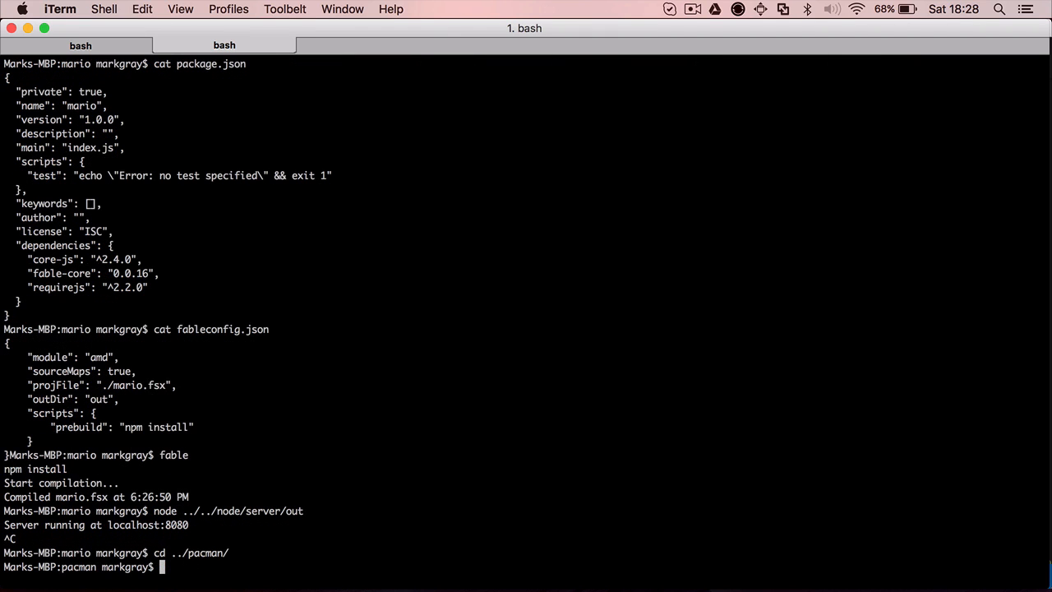
{"action": "type", "text": "fa"}
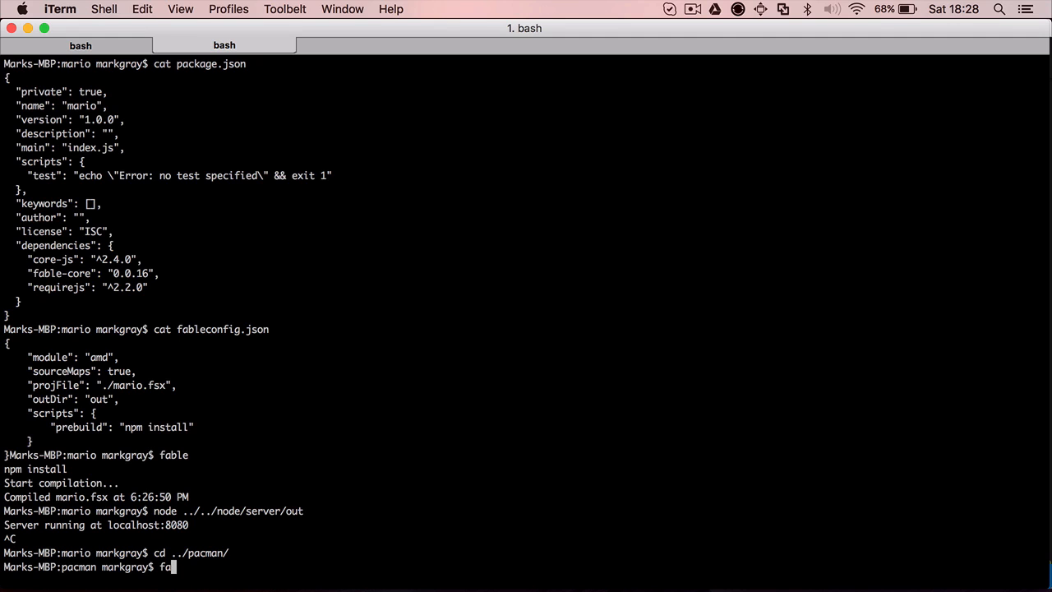
{"action": "key", "text": "Enter"}
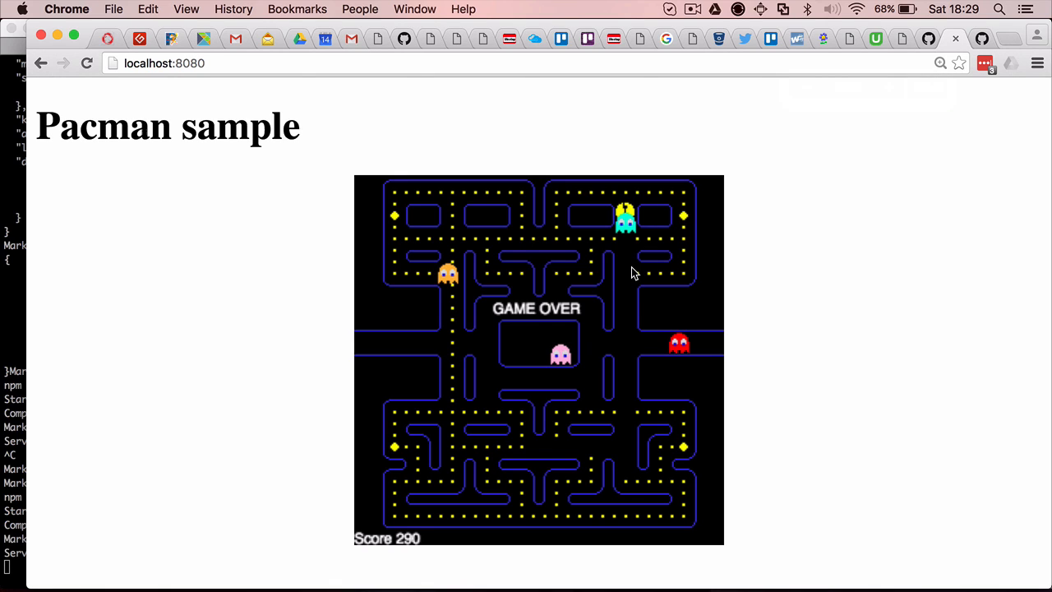
{"action": "mouse_move", "coordinate": [690, 497]}
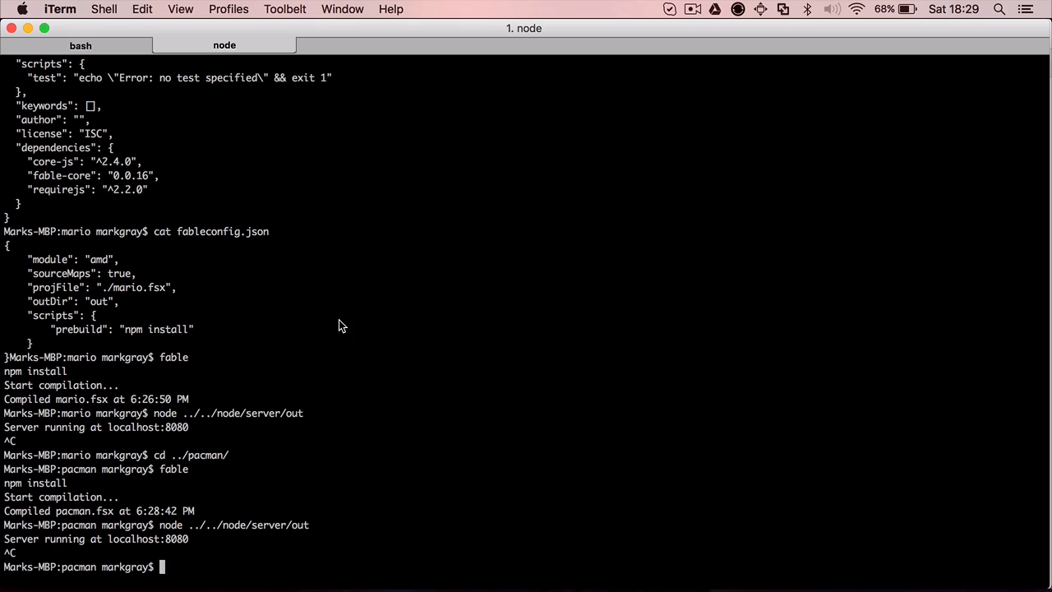
Move the shell to ../react and launch fable in the react sample
{"action": "type", "text": "cd .."}
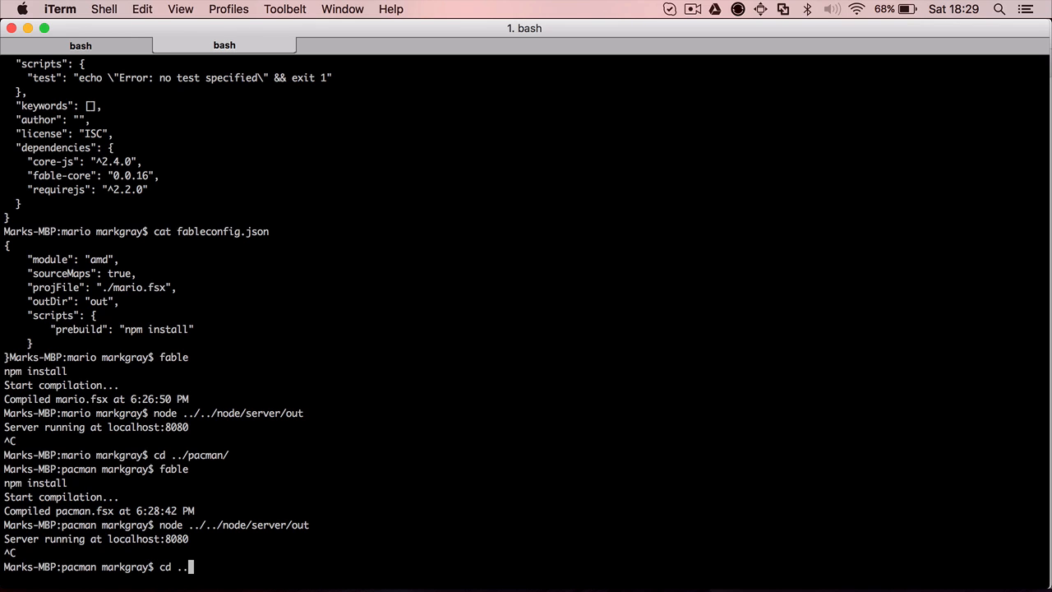
{"action": "type", "text": "/"}
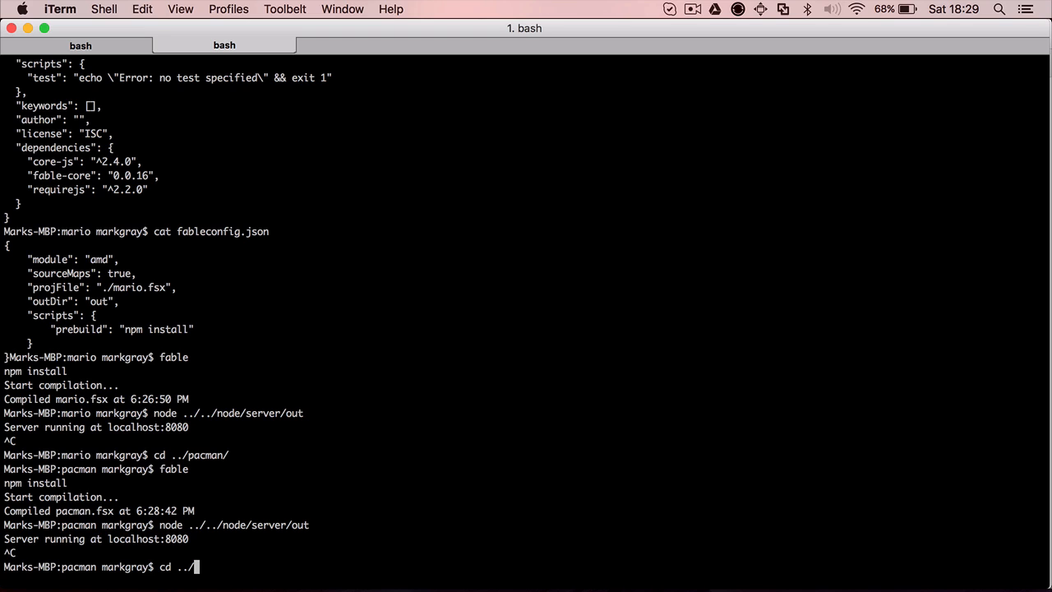
{"action": "type", "text": "react"}
{"action": "type", "text": "f"}
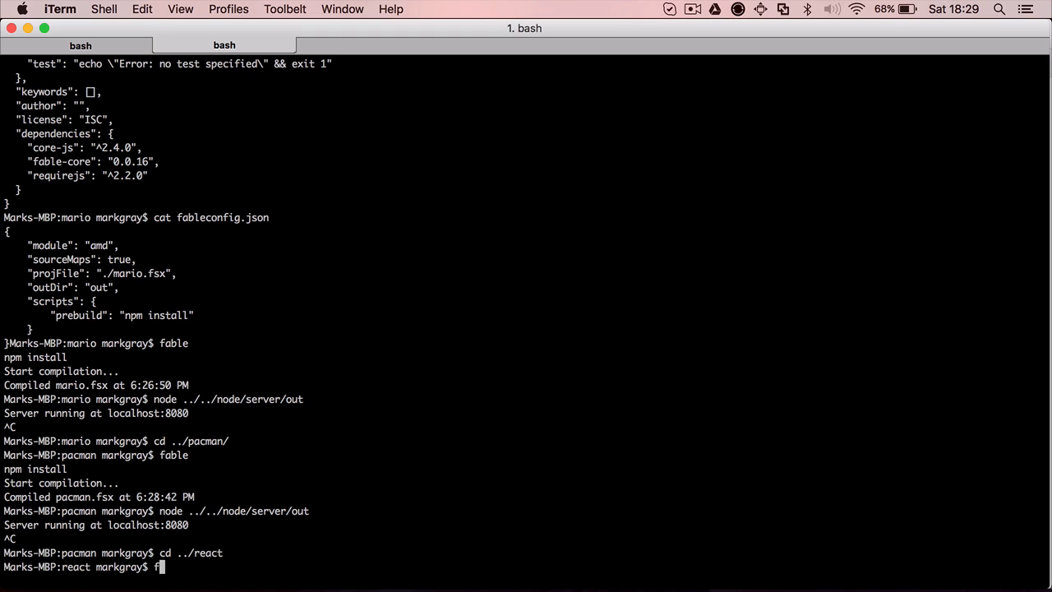
{"action": "type", "text": "able"}
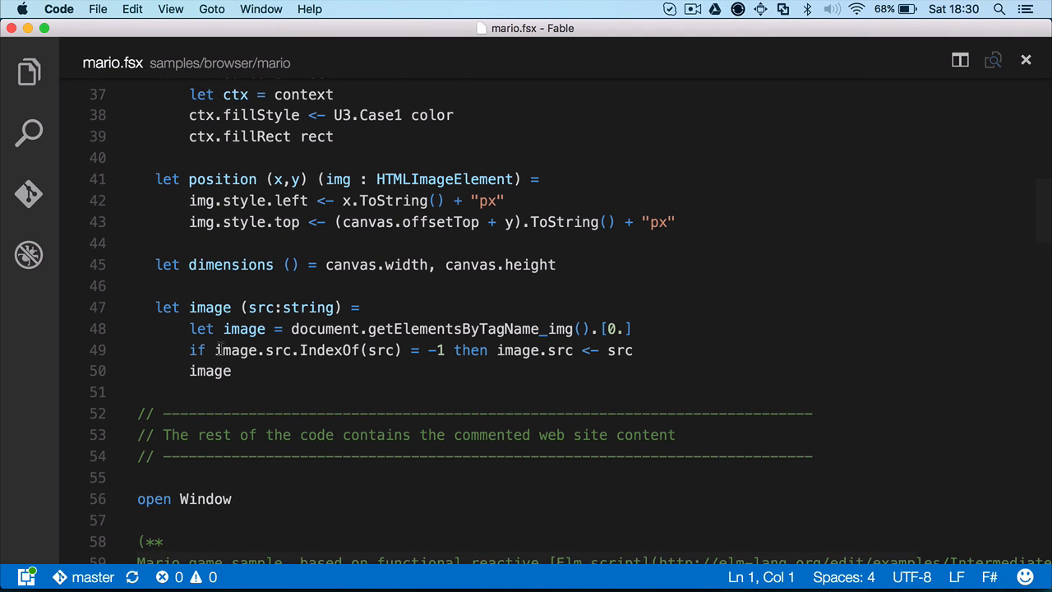
Read the react sample's README.md from the Explorer and expand its src folder
{"action": "left_click", "coordinate": [29, 72]}
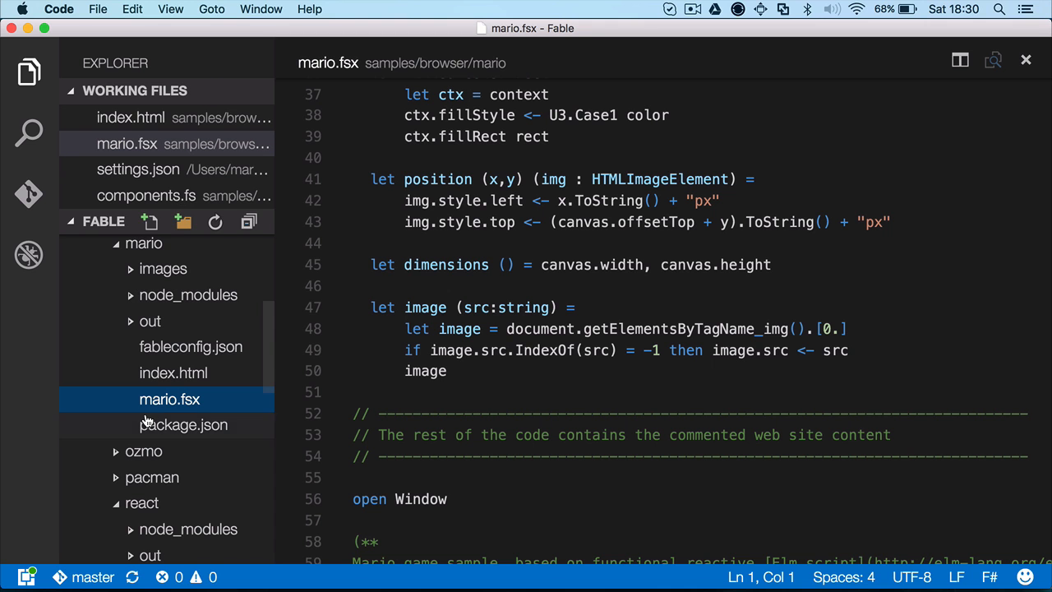
{"action": "scroll", "scroll_direction": "down", "scroll_amount": 3}
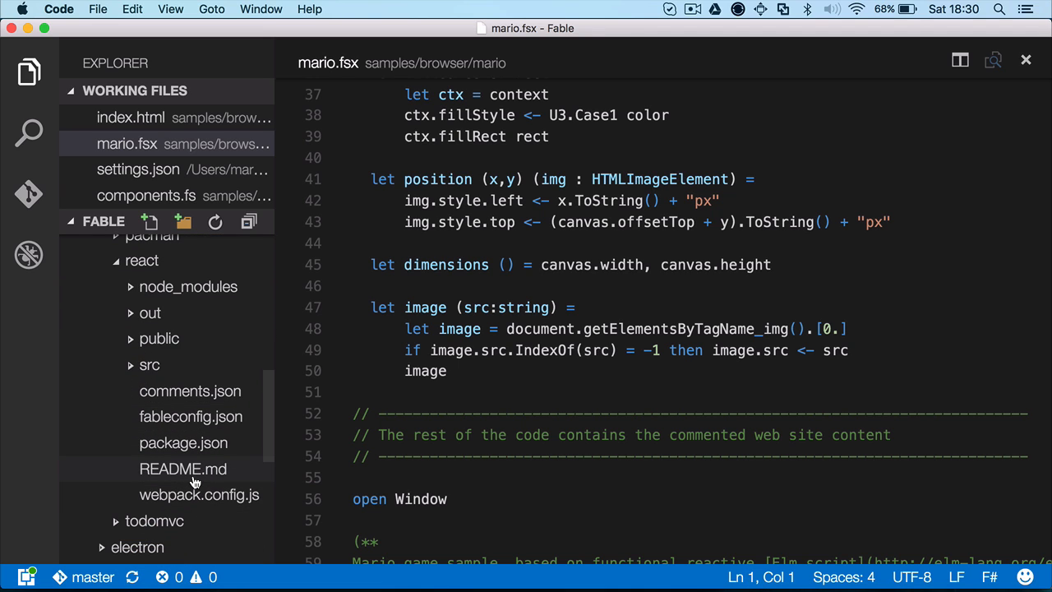
{"action": "left_click", "coordinate": [182, 469]}
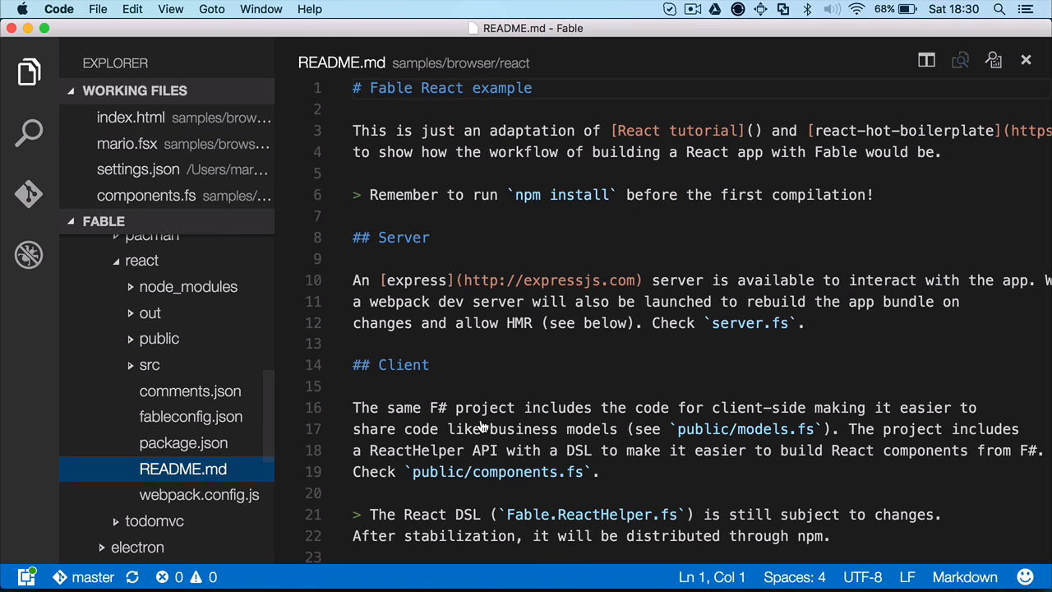
{"action": "scroll", "scroll_direction": "down", "scroll_amount": 3}
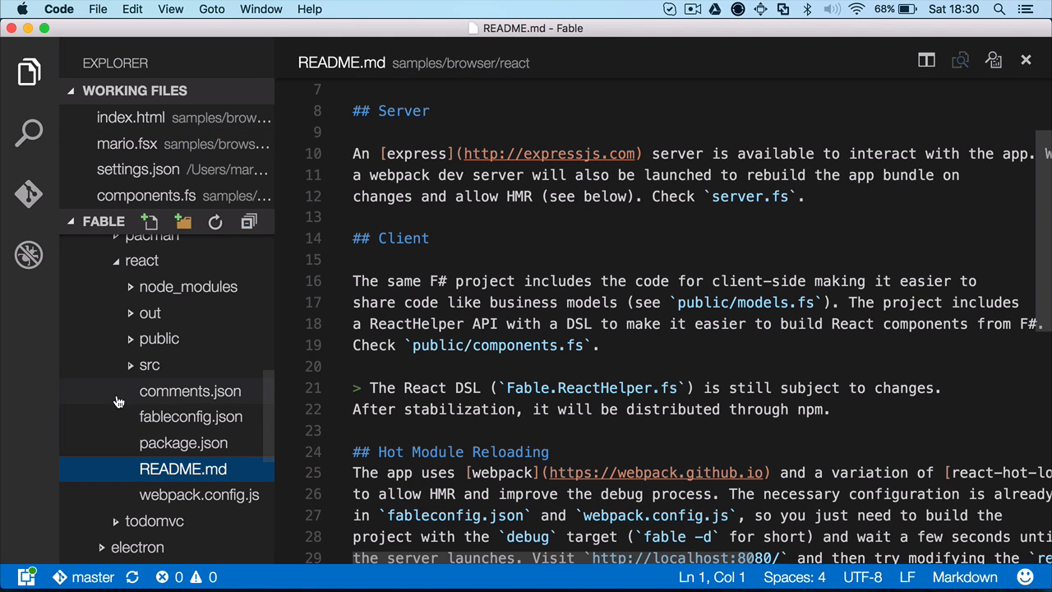
{"action": "mouse_move", "coordinate": [106, 383]}
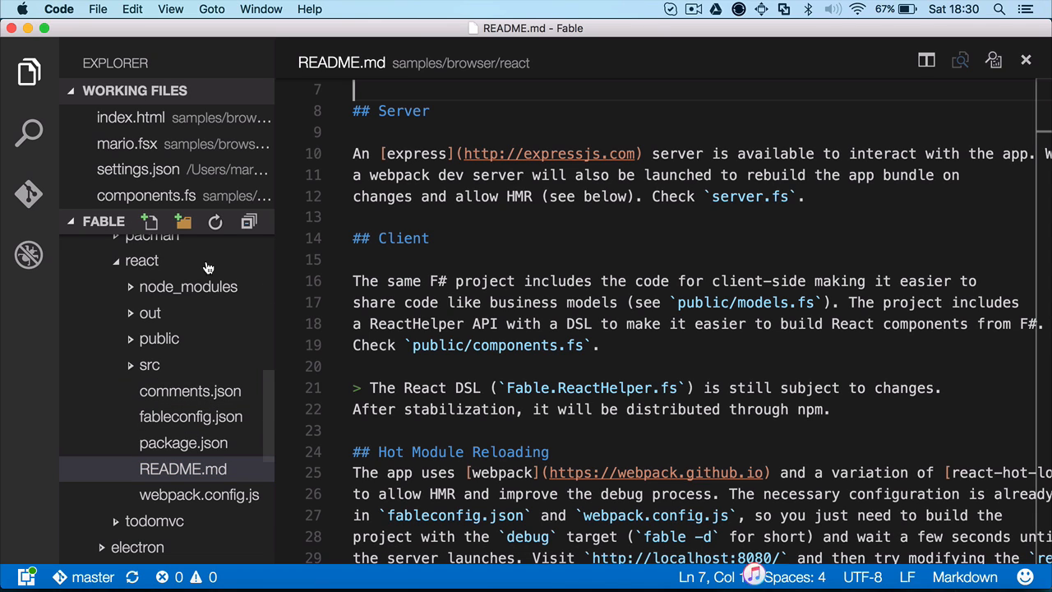
{"action": "mouse_move", "coordinate": [209, 286]}
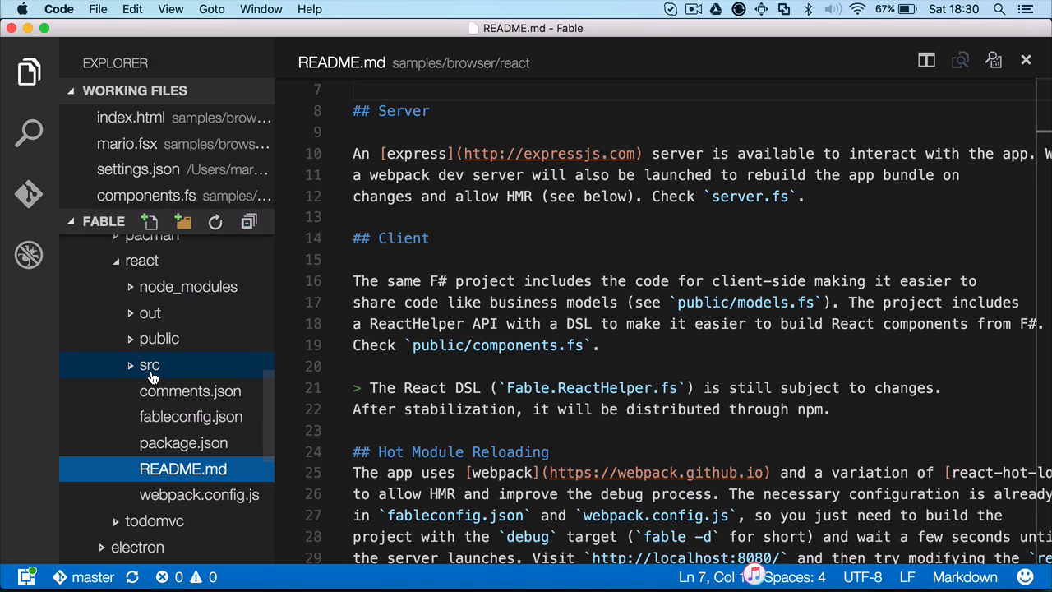
{"action": "left_click", "coordinate": [149, 365]}
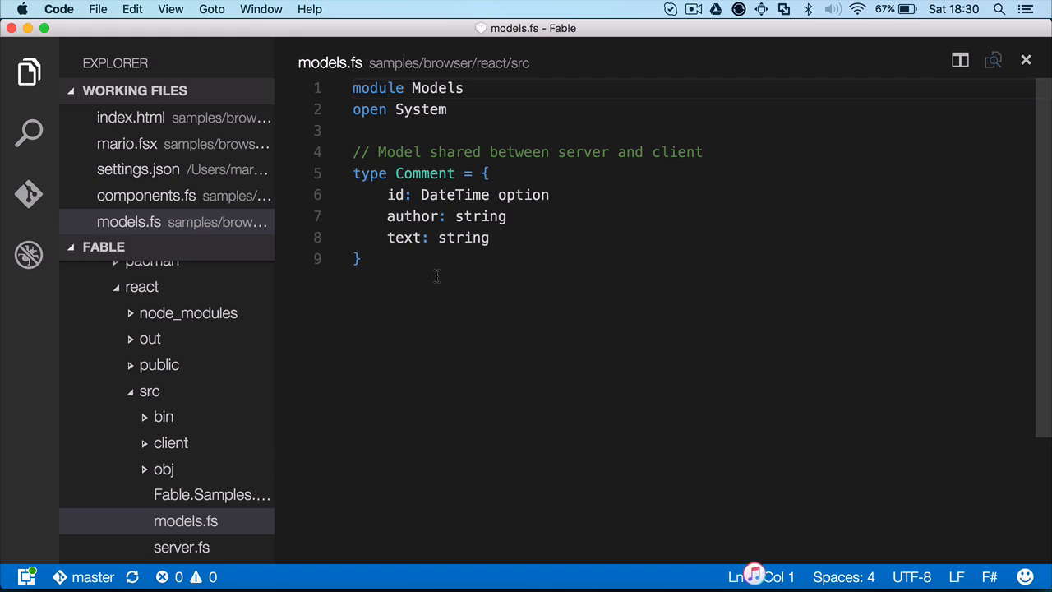
View public/index.html, then open components.fs and retype R.div in CommentView
{"action": "left_click", "coordinate": [171, 442]}
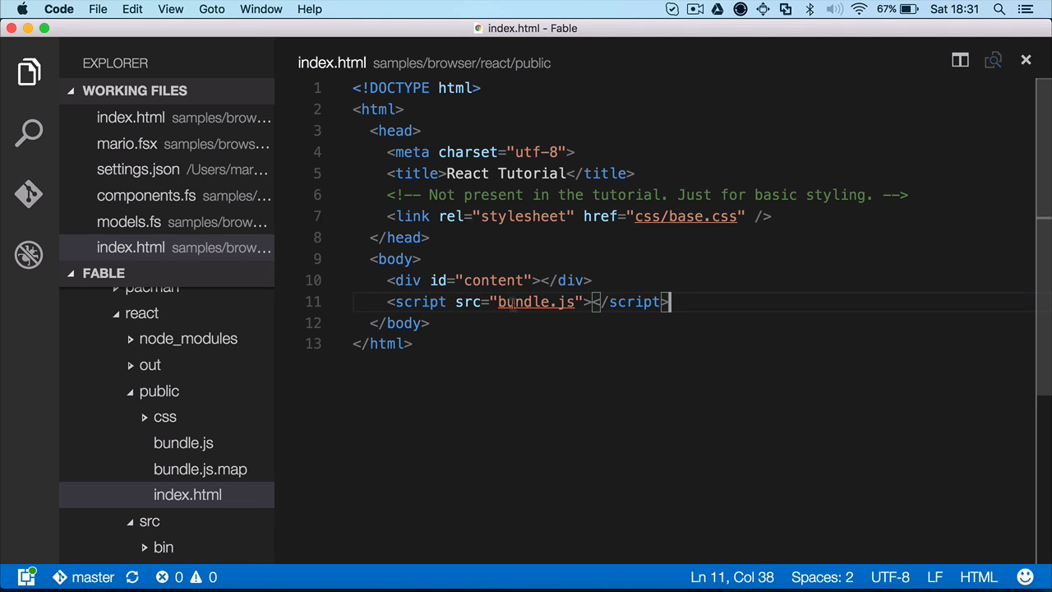
{"action": "left_click", "coordinate": [159, 391]}
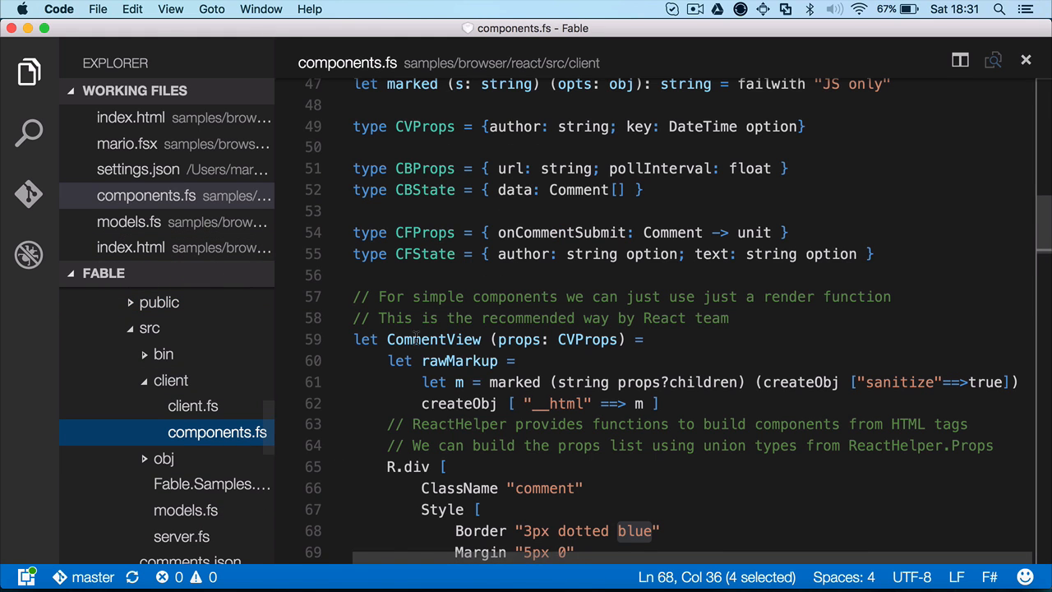
{"action": "scroll", "scroll_direction": "up", "scroll_amount": 3}
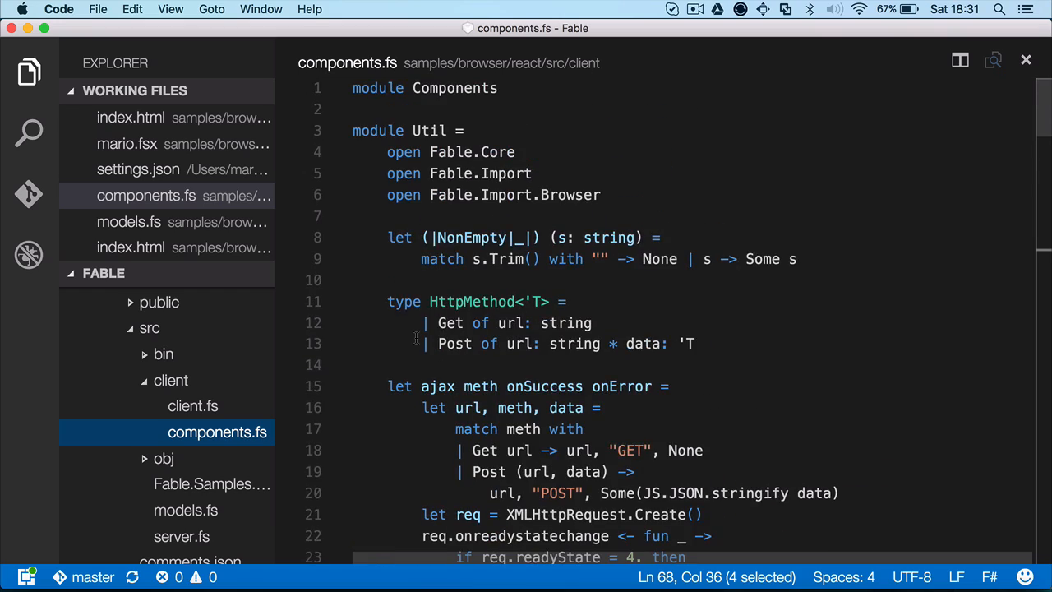
{"action": "scroll", "scroll_direction": "down", "scroll_amount": 3}
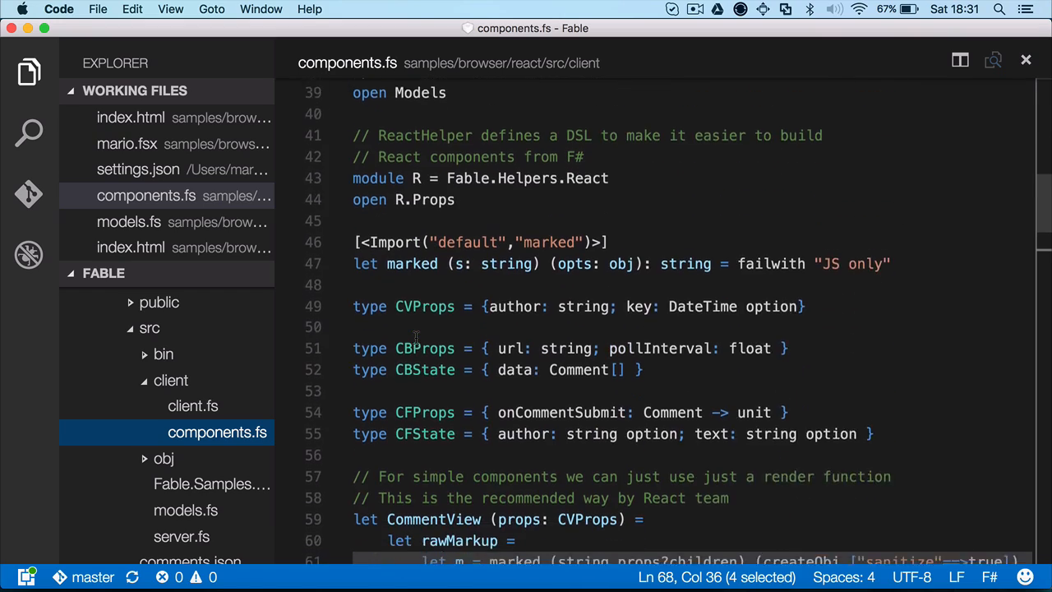
{"action": "scroll", "scroll_direction": "down", "scroll_amount": 3}
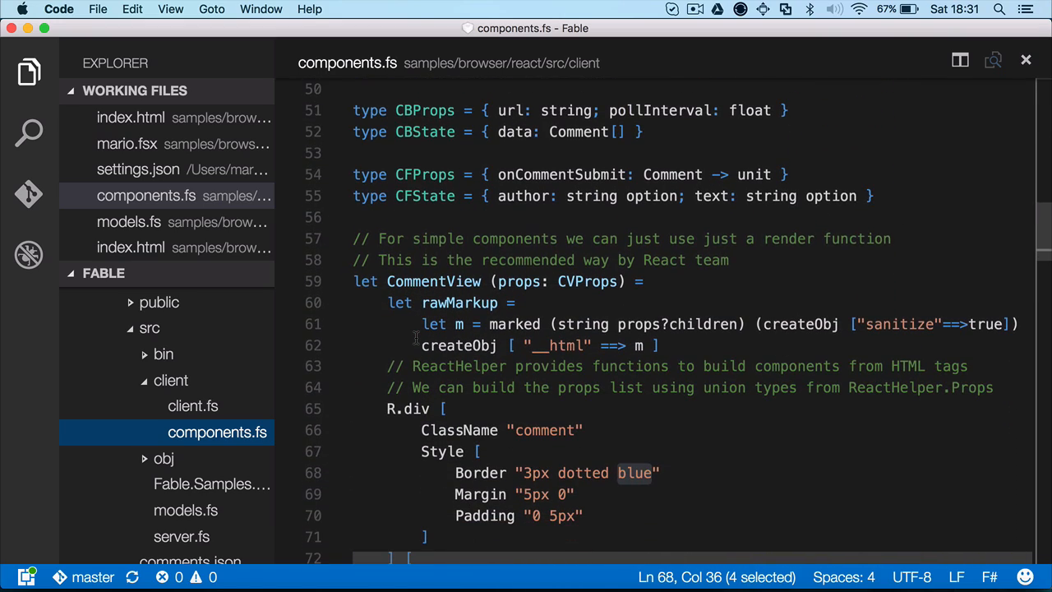
{"action": "scroll", "scroll_direction": "down", "scroll_amount": 3}
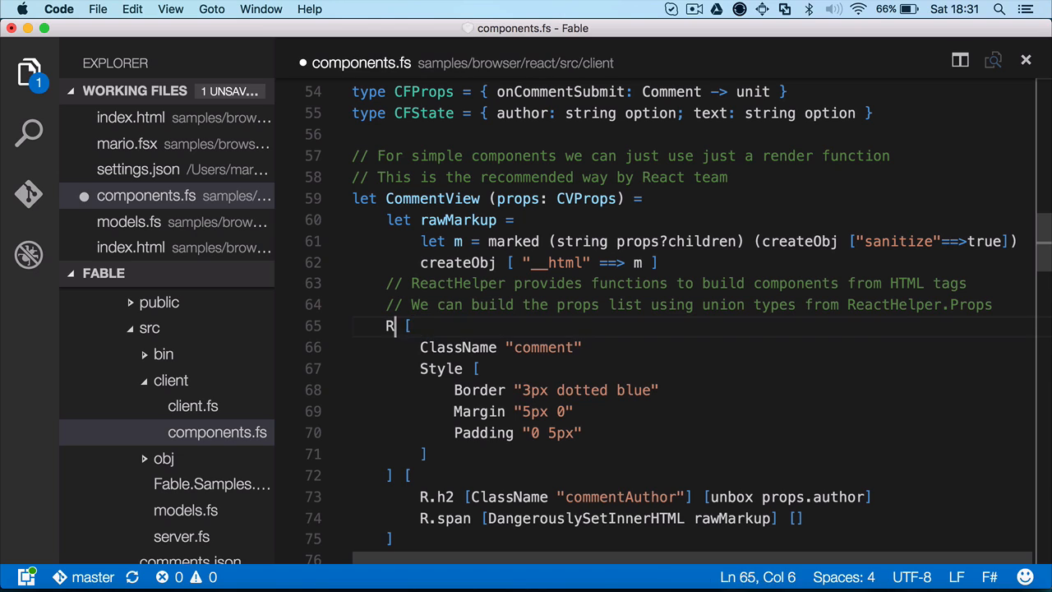
{"action": "type", "text": ".div"}
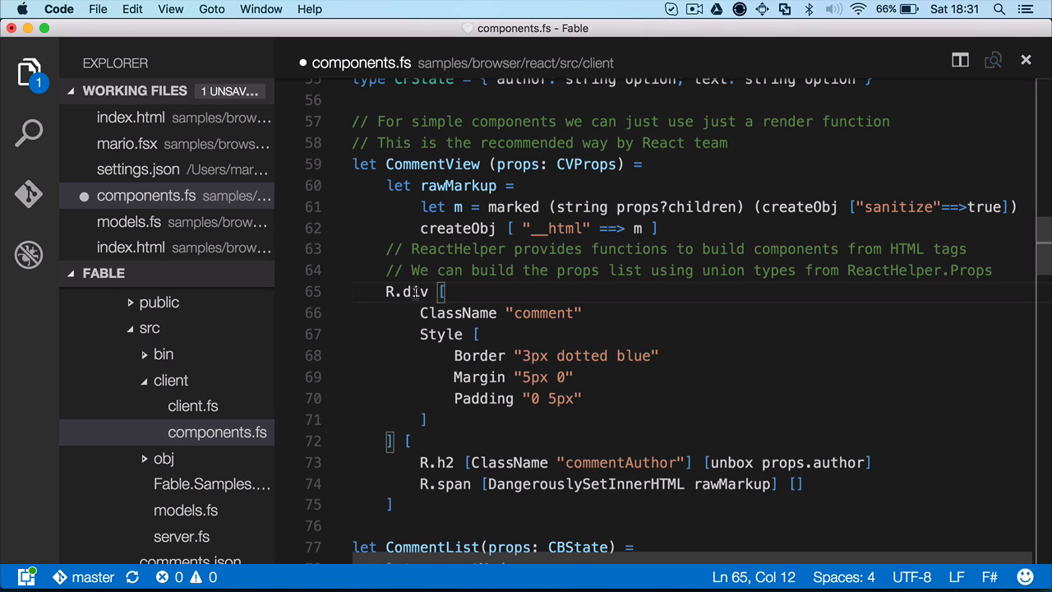
{"action": "mouse_move", "coordinate": [450, 334]}
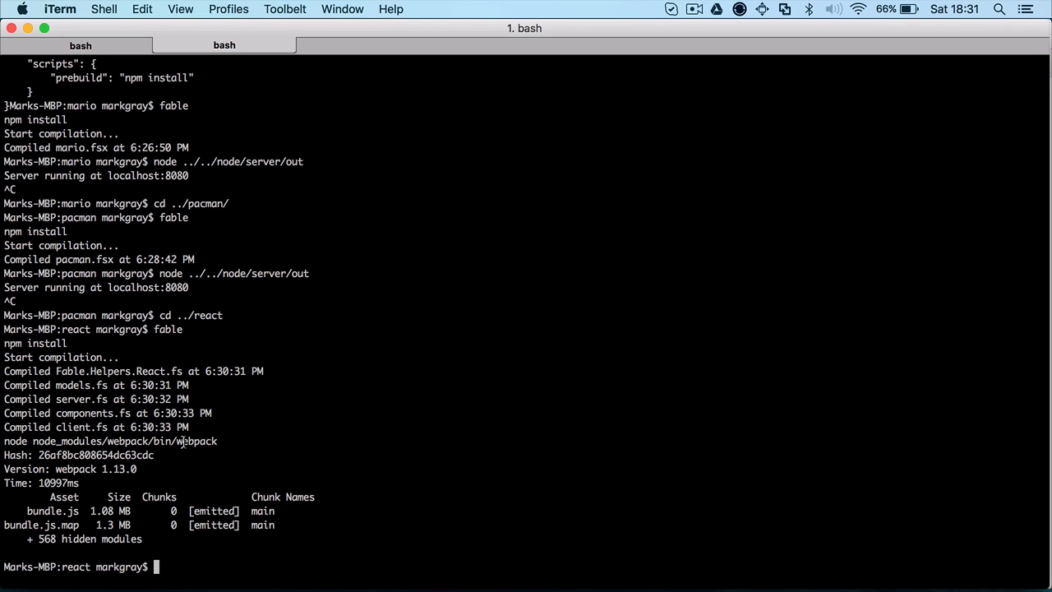
{"action": "type", "text": "c"}
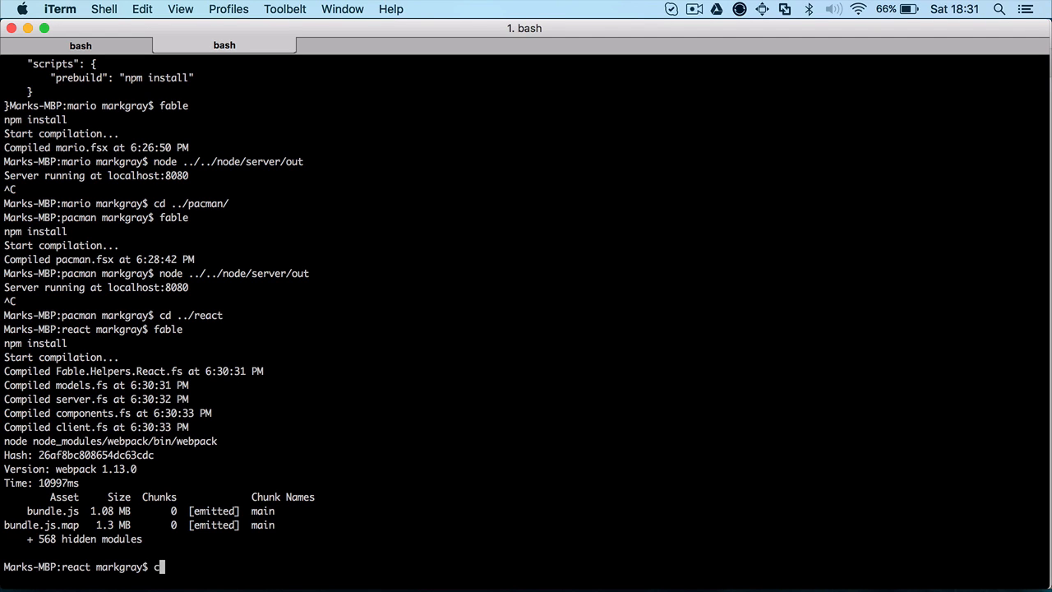
{"action": "type", "text": "at"}
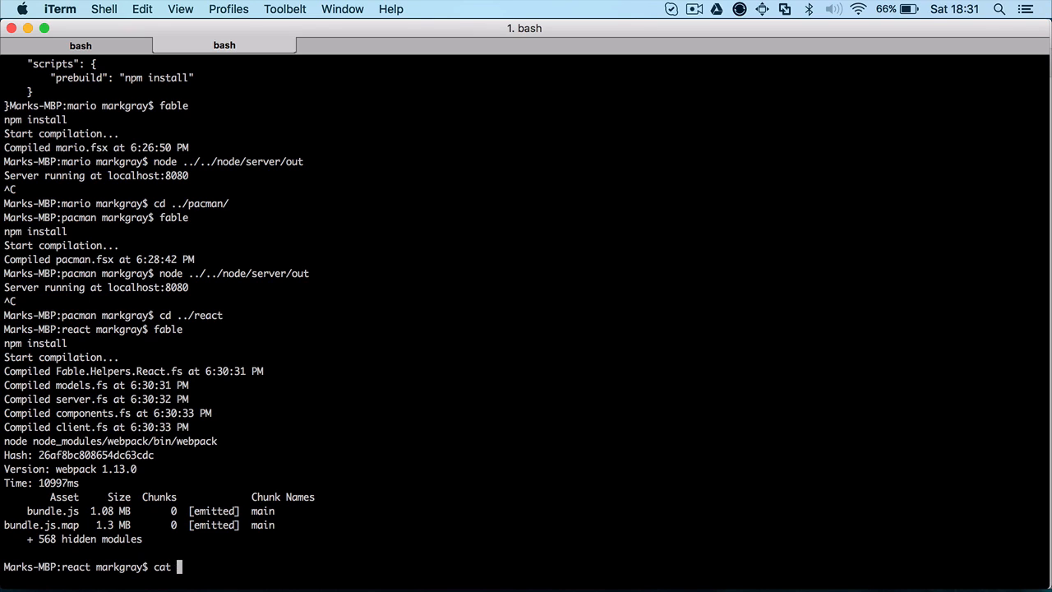
{"action": "type", "text": "fableconfig.json"}
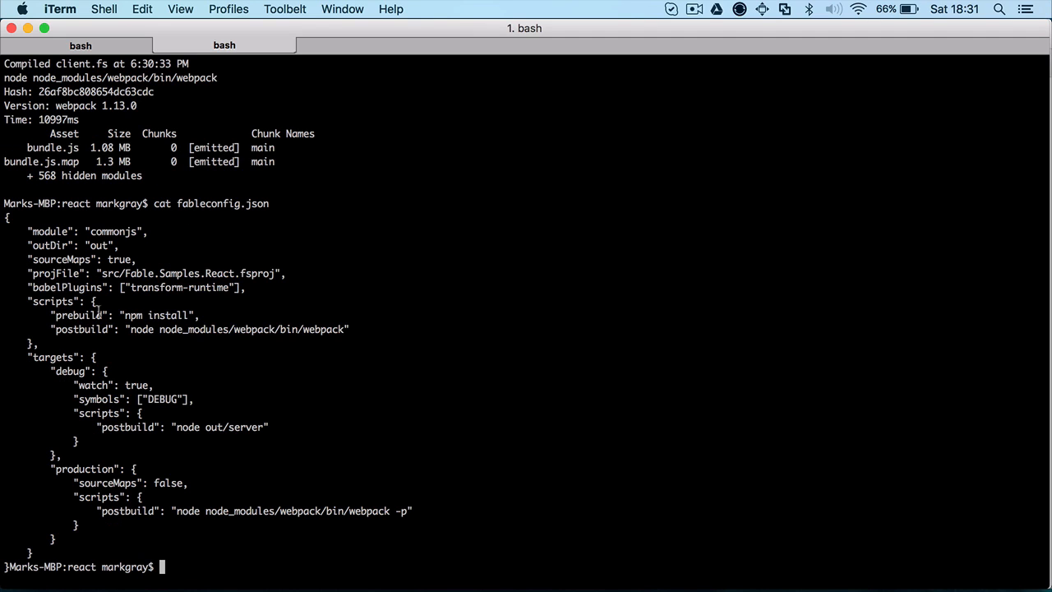
{"action": "left_click_drag", "start_coordinate": [27, 357], "coordinate": [74, 538]}
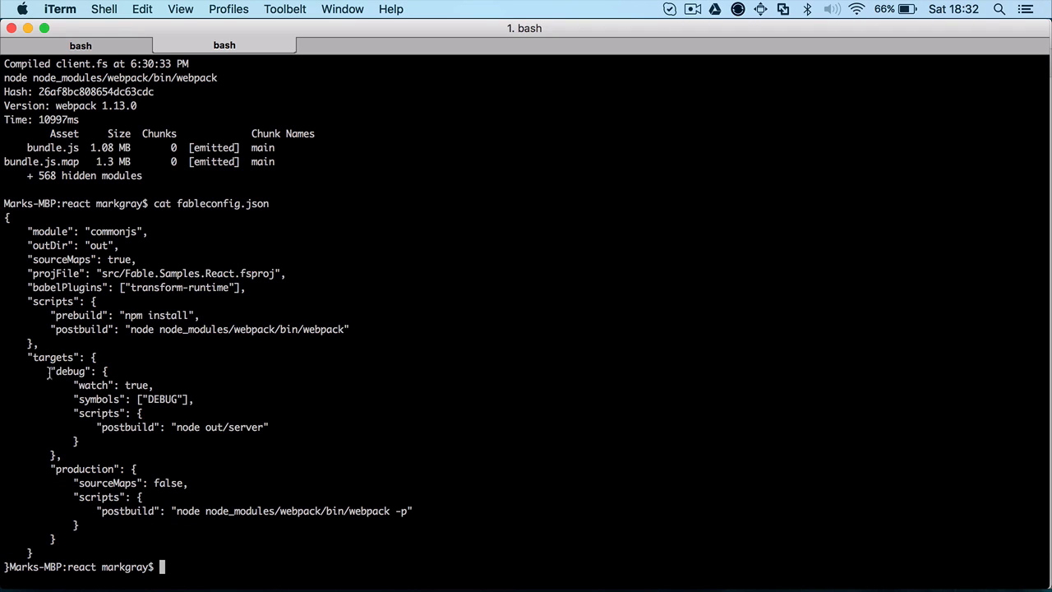
{"action": "left_click_drag", "start_coordinate": [49, 371], "coordinate": [74, 455]}
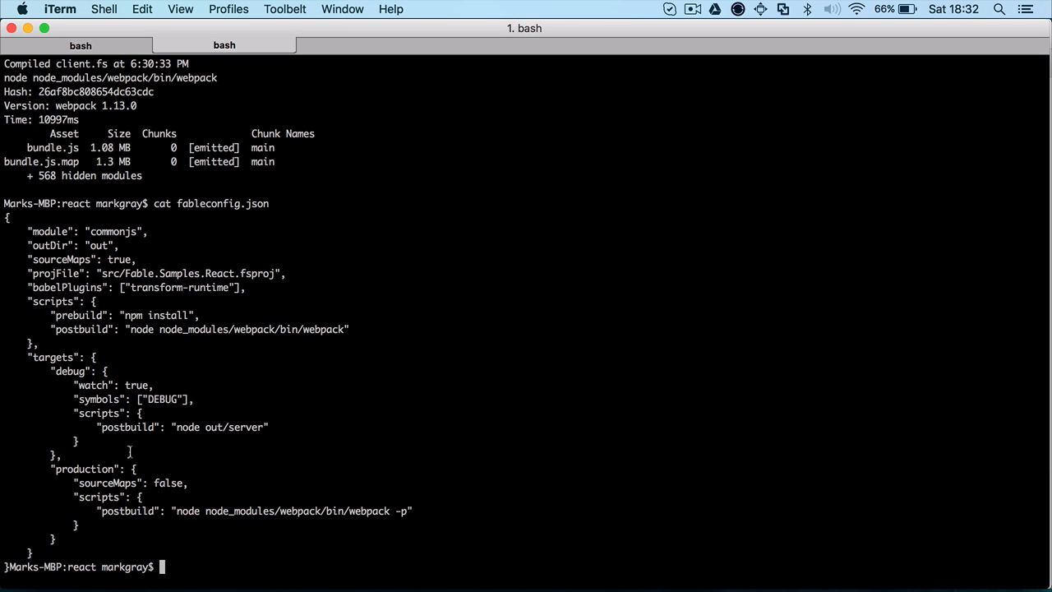
{"action": "mouse_move", "coordinate": [146, 399]}
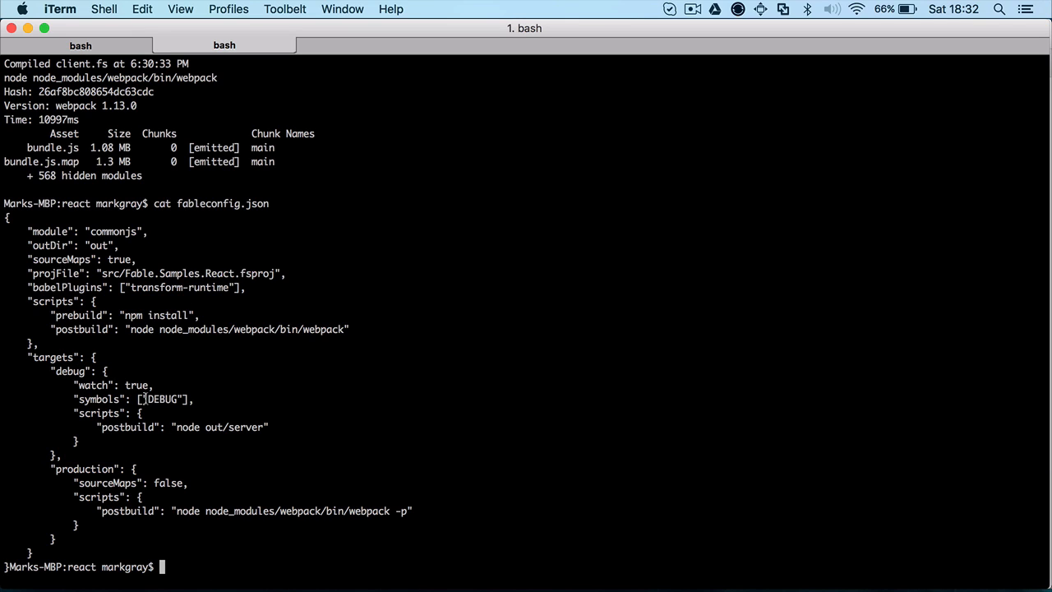
{"action": "triple_click", "coordinate": [131, 398]}
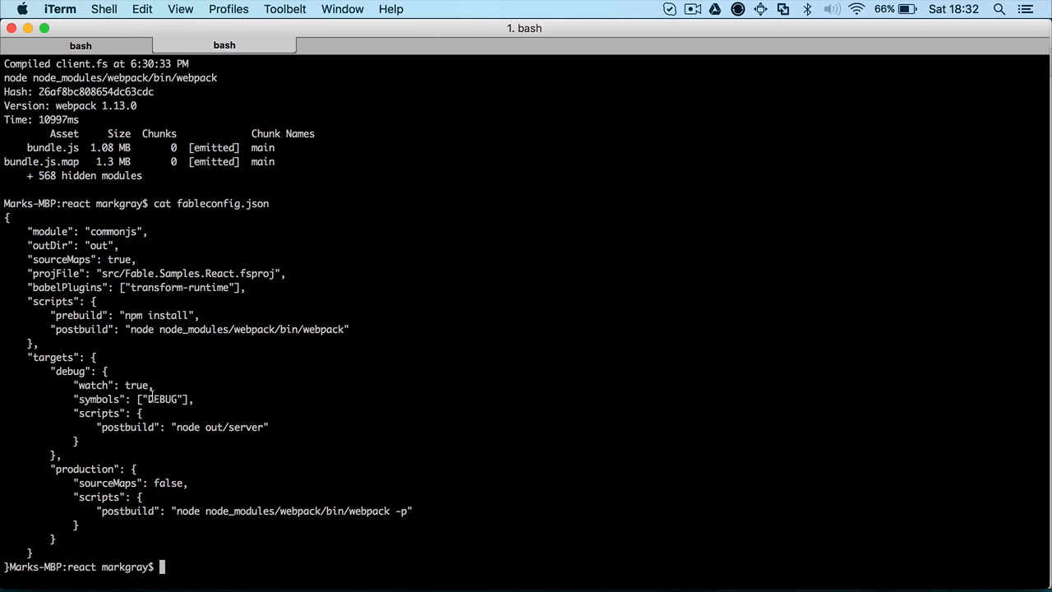
{"action": "double_click", "coordinate": [161, 398]}
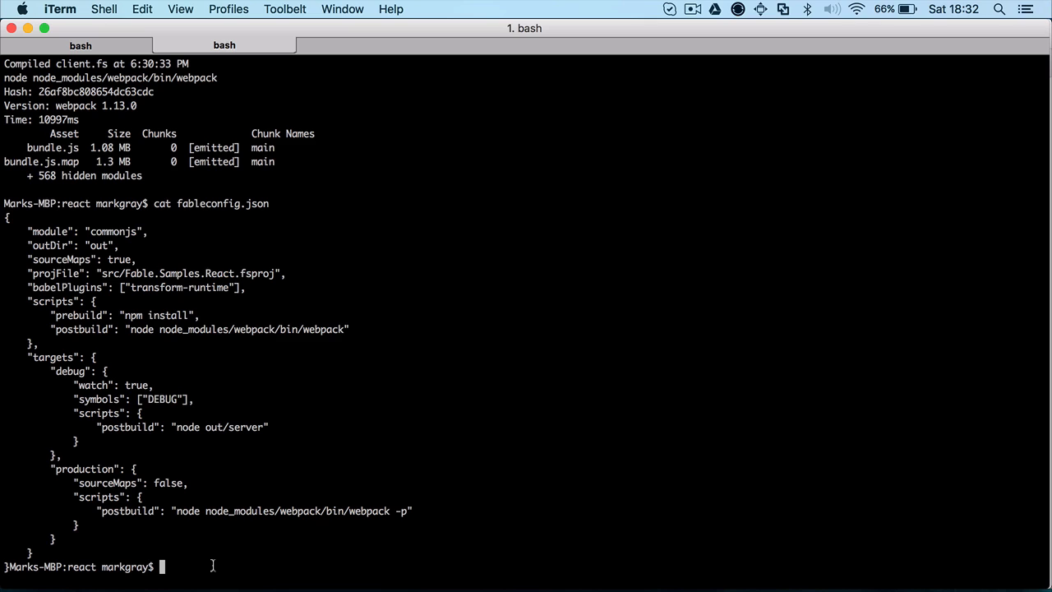
Run fable -d to compile and watch the samples, starting servers on 3000 and 8080
{"action": "type", "text": "n"}
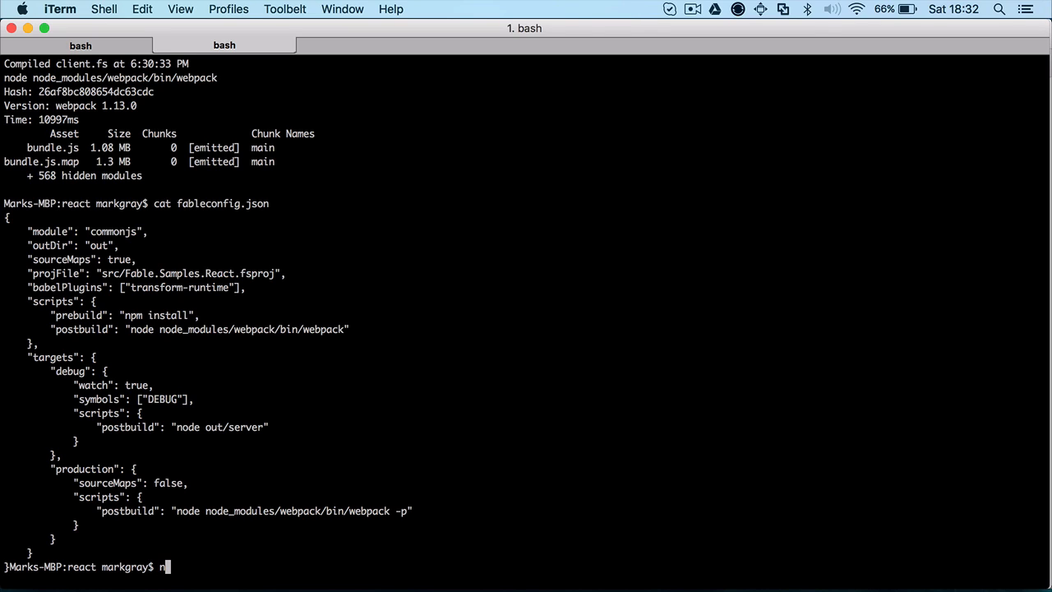
{"action": "type", "text": "able"}
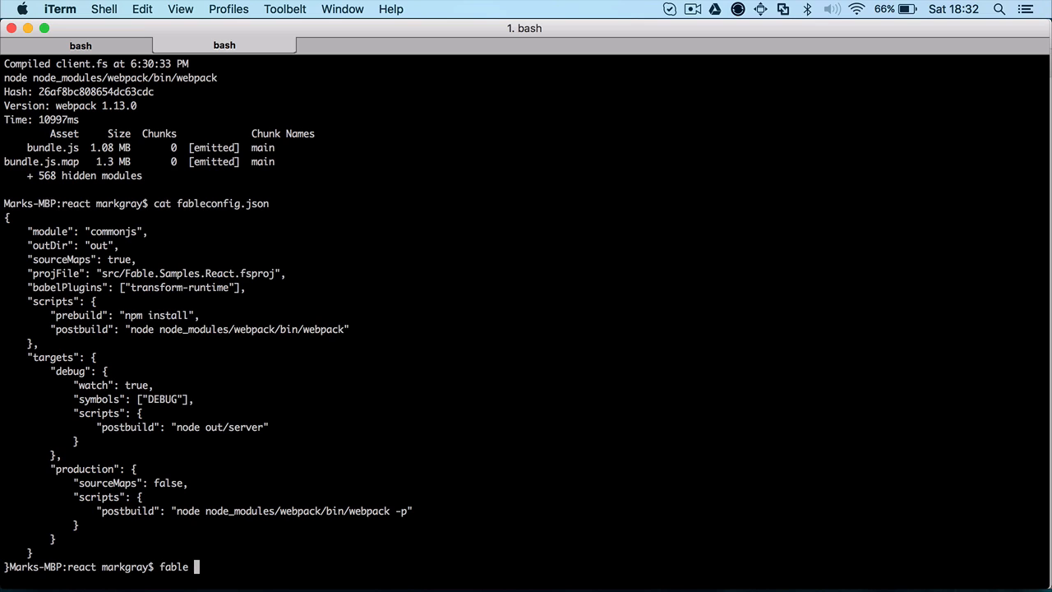
{"action": "type", "text": "--"}
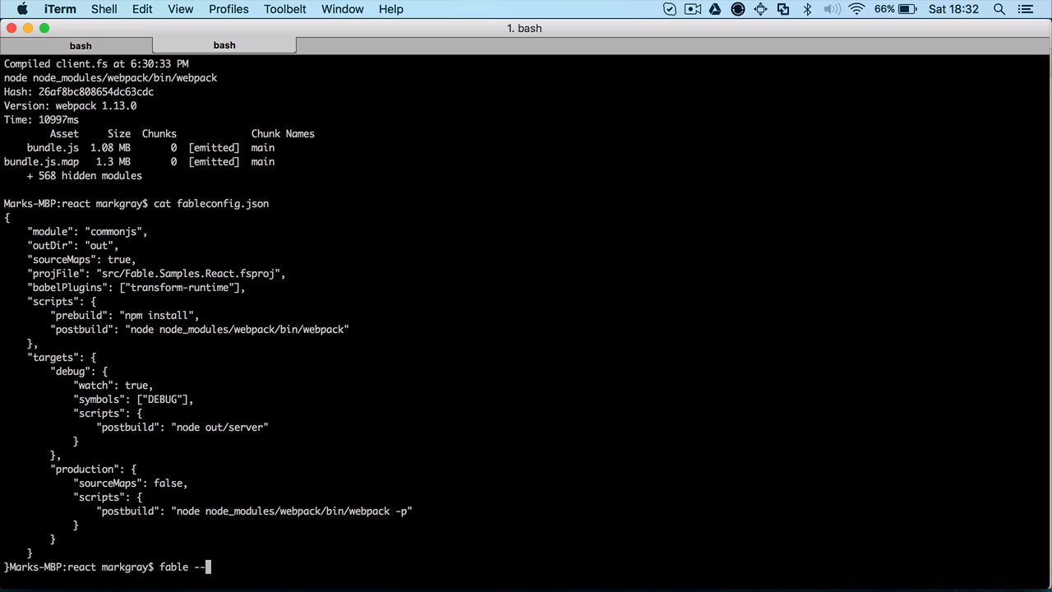
{"action": "type", "text": "ta"}
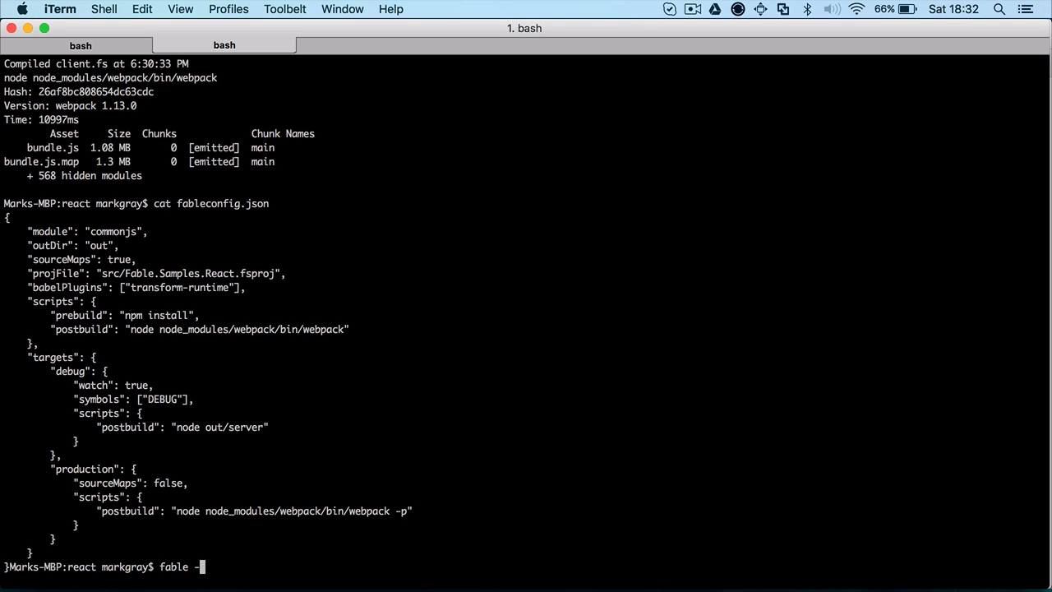
{"action": "type", "text": "d"}
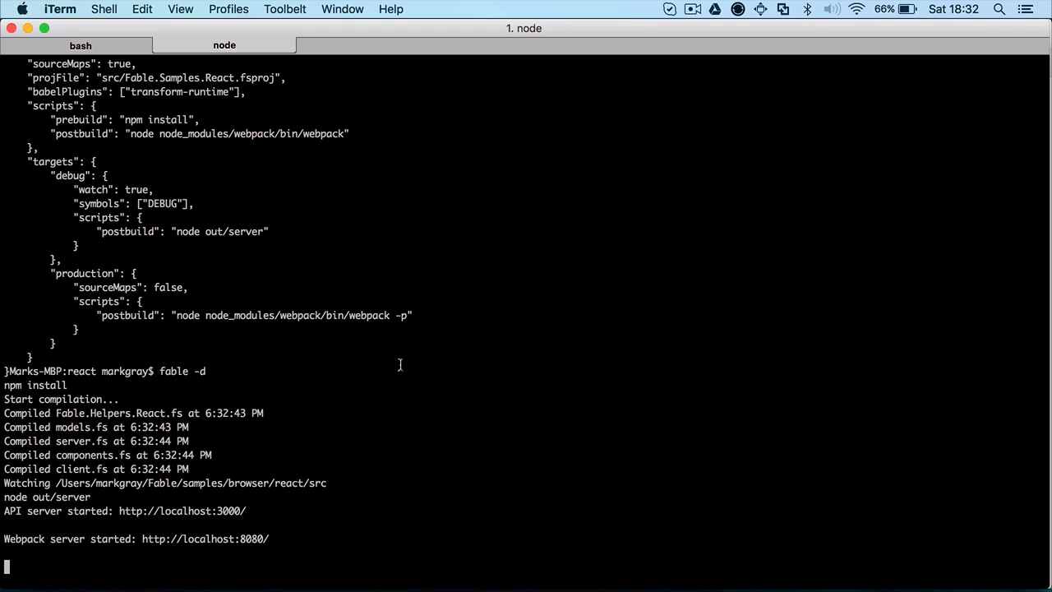
{"action": "mouse_move", "coordinate": [47, 535]}
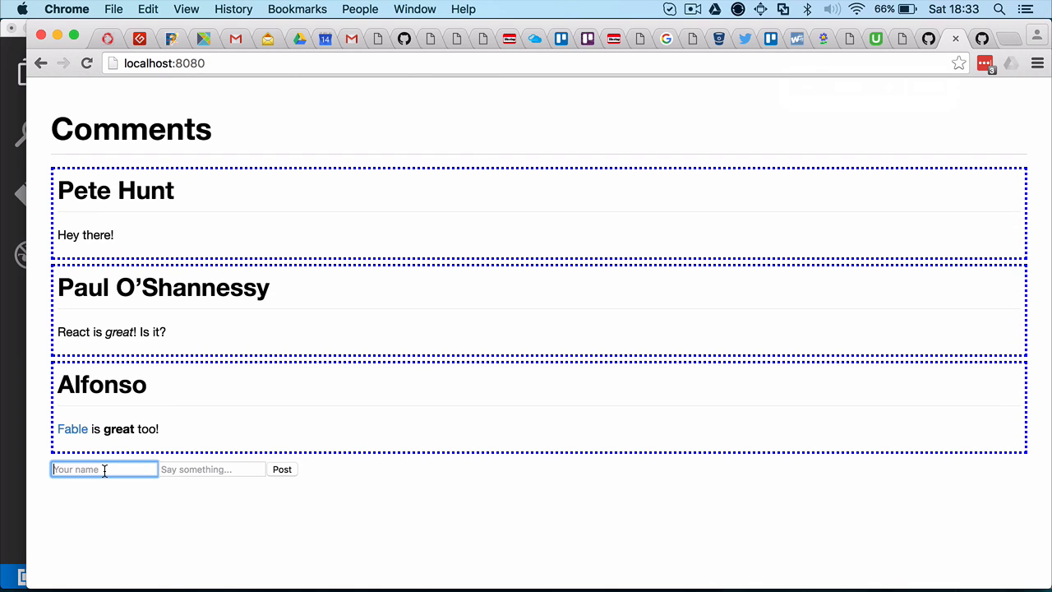
Post a comment named HI with the bold text **Everybody**
{"action": "type", "text": "HI"}
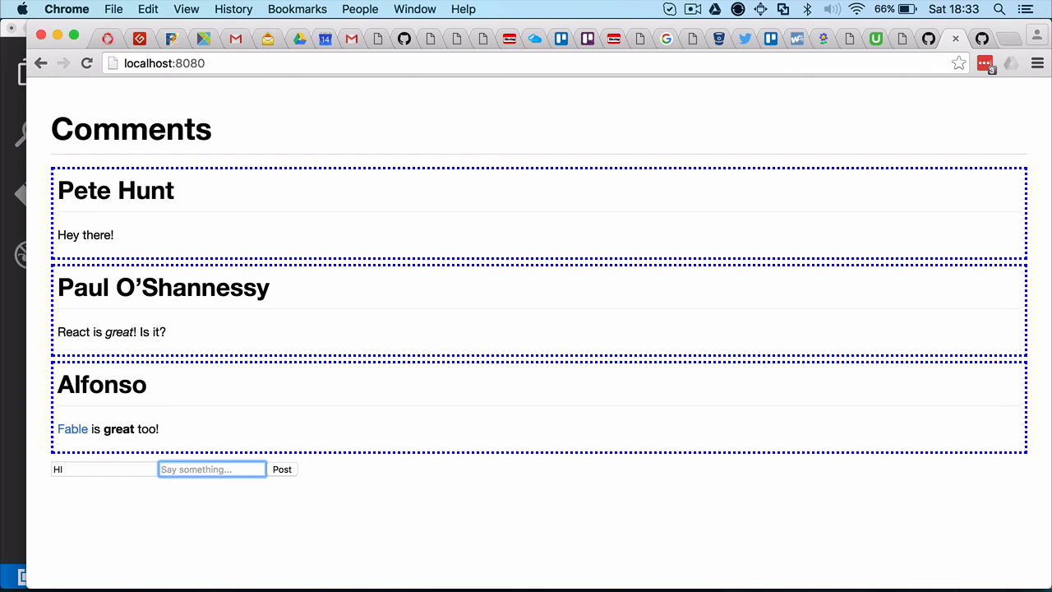
{"action": "type", "text": "Every"}
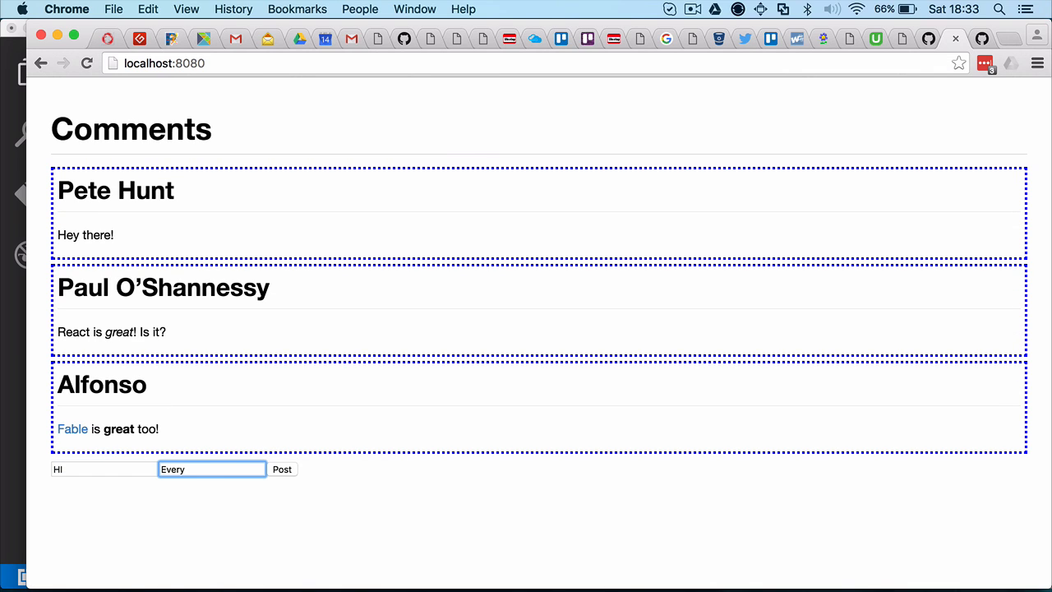
{"action": "type", "text": "body"}
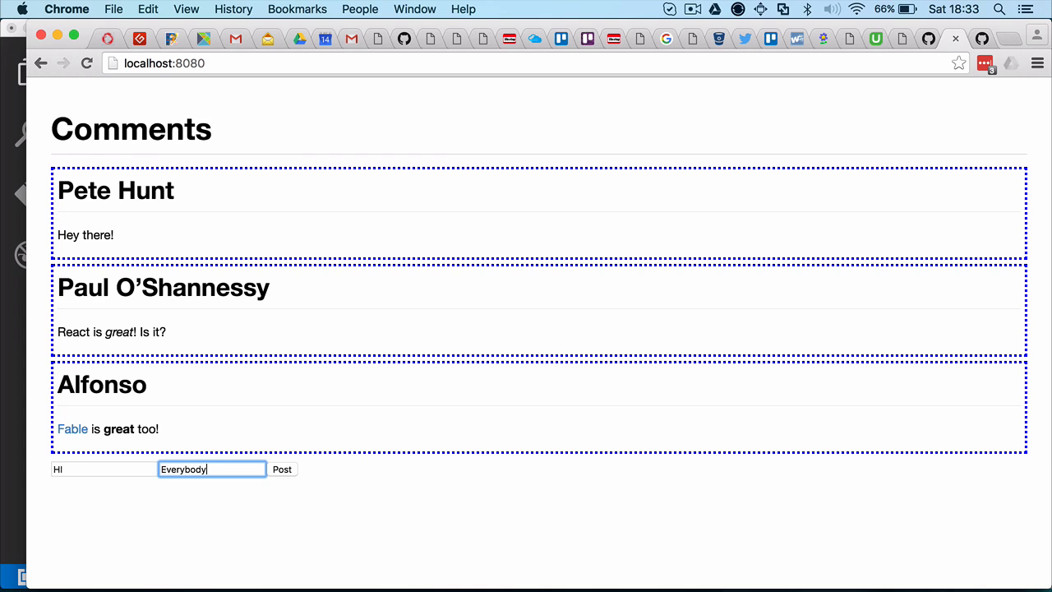
{"action": "type", "text": "**"}
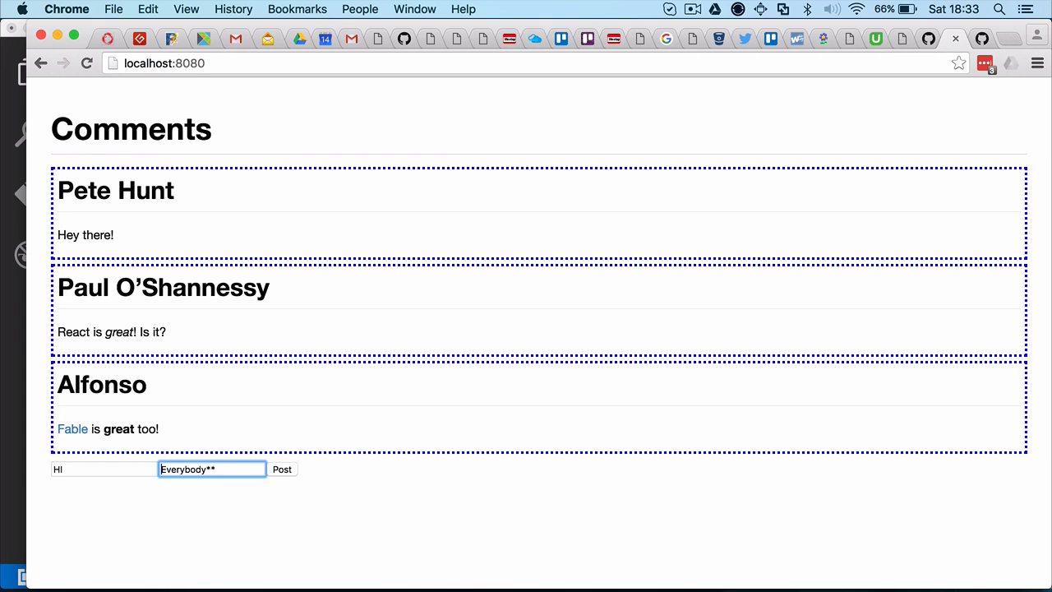
{"action": "left_click", "coordinate": [282, 468]}
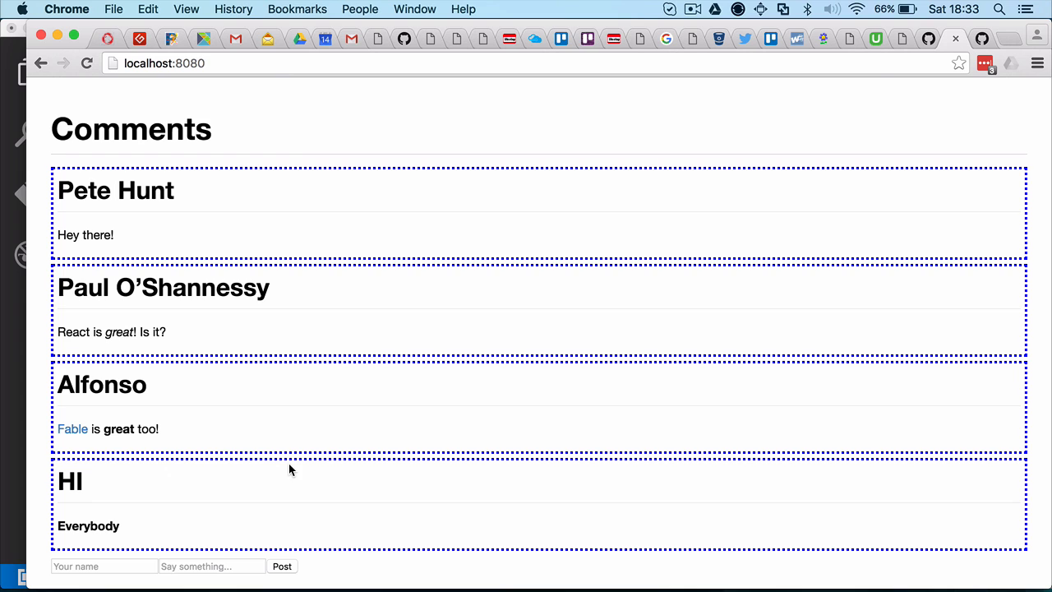
{"action": "mouse_move", "coordinate": [4, 287]}
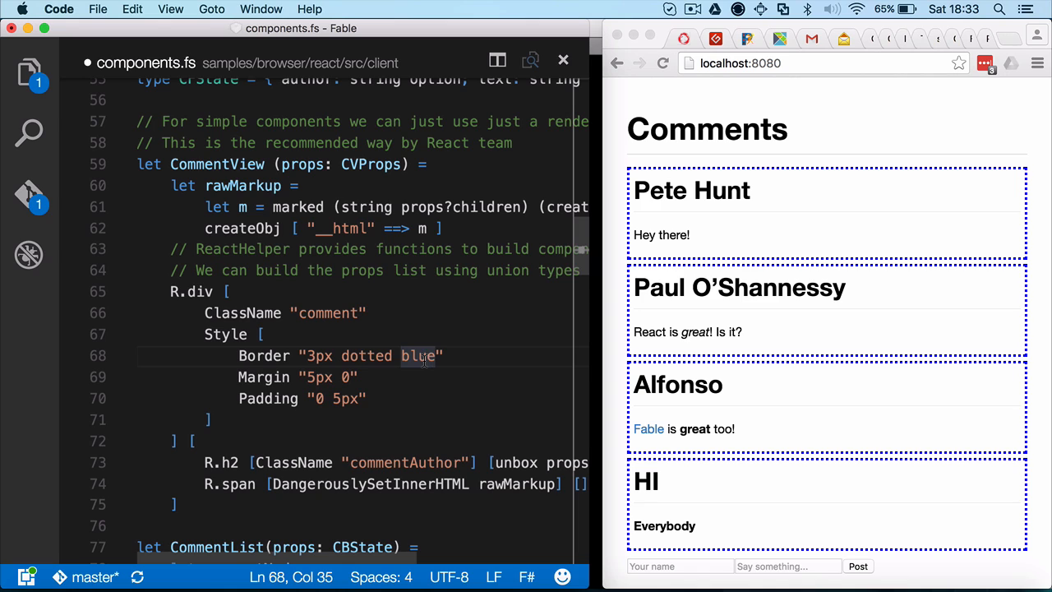
Change the CommentView border colour from blue to red and open the bottom-docked DevTools console
{"action": "double_click", "coordinate": [419, 355]}
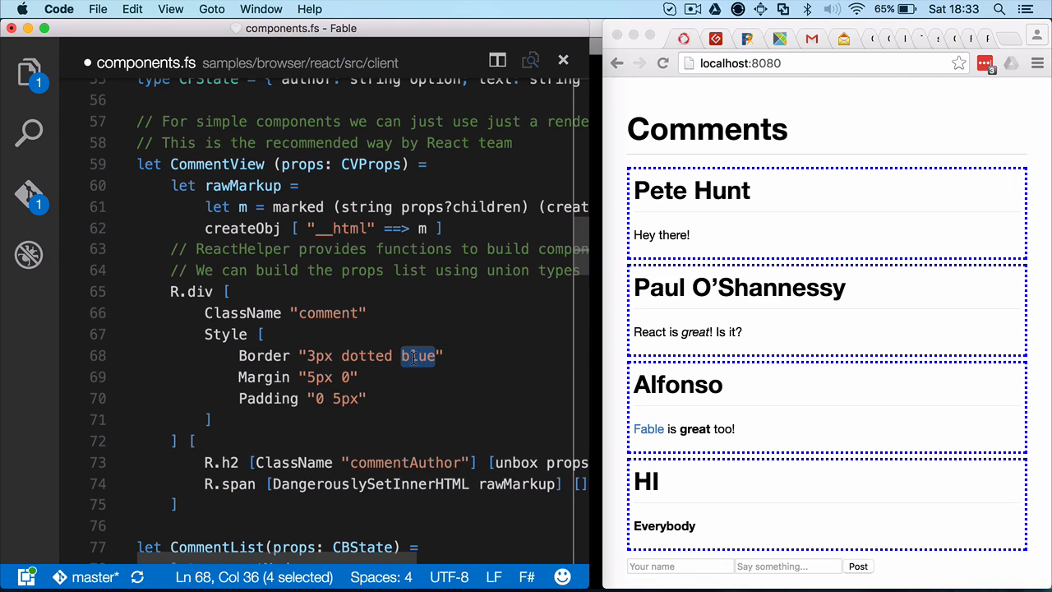
{"action": "type", "text": "red"}
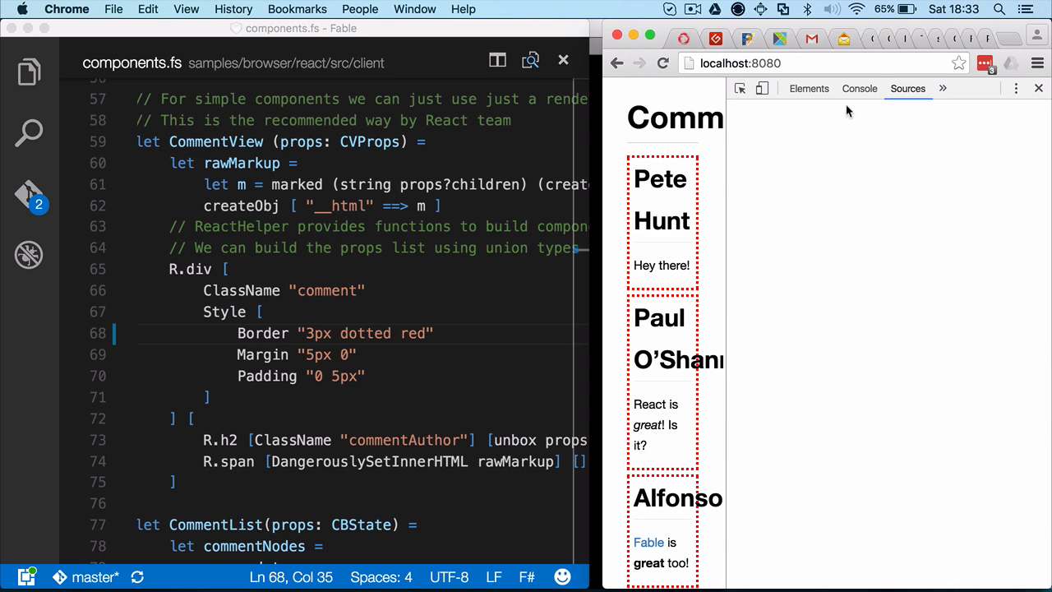
{"action": "left_click", "coordinate": [907, 88]}
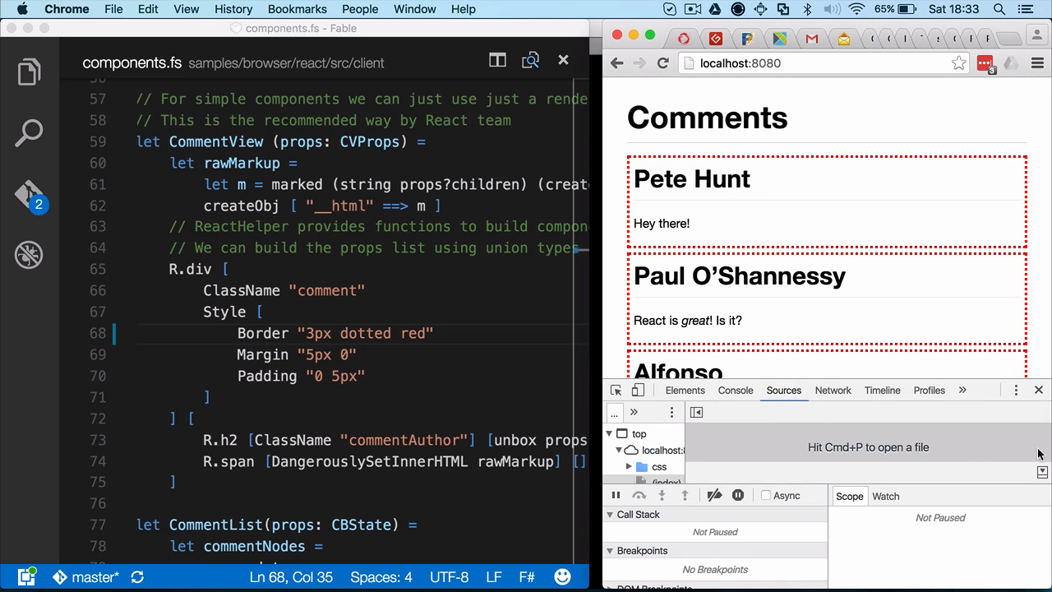
{"action": "left_click", "coordinate": [735, 389]}
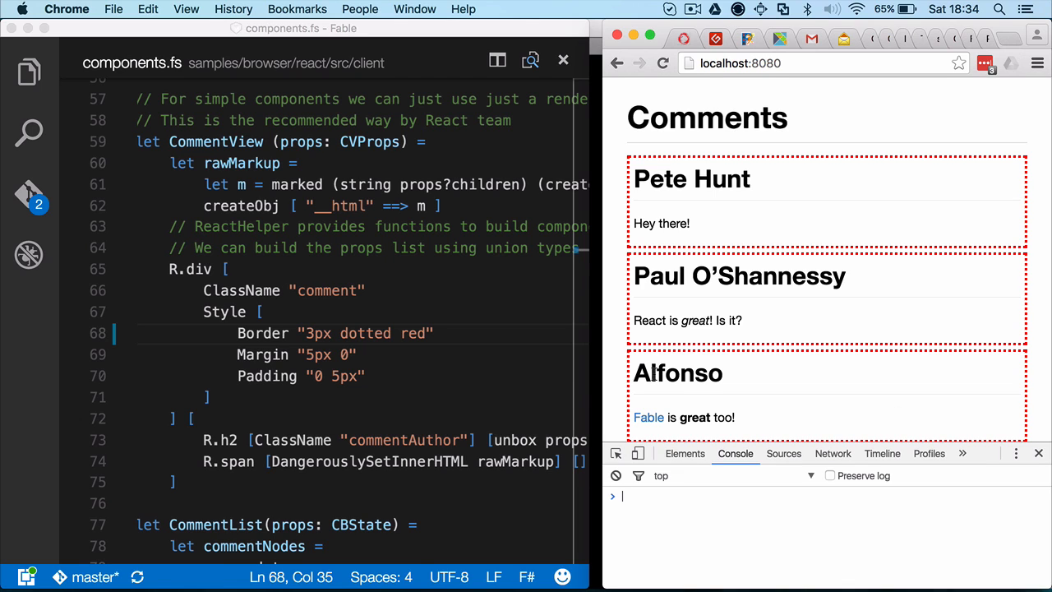
Change the CommentView border to 5px solid green
{"action": "double_click", "coordinate": [364, 333]}
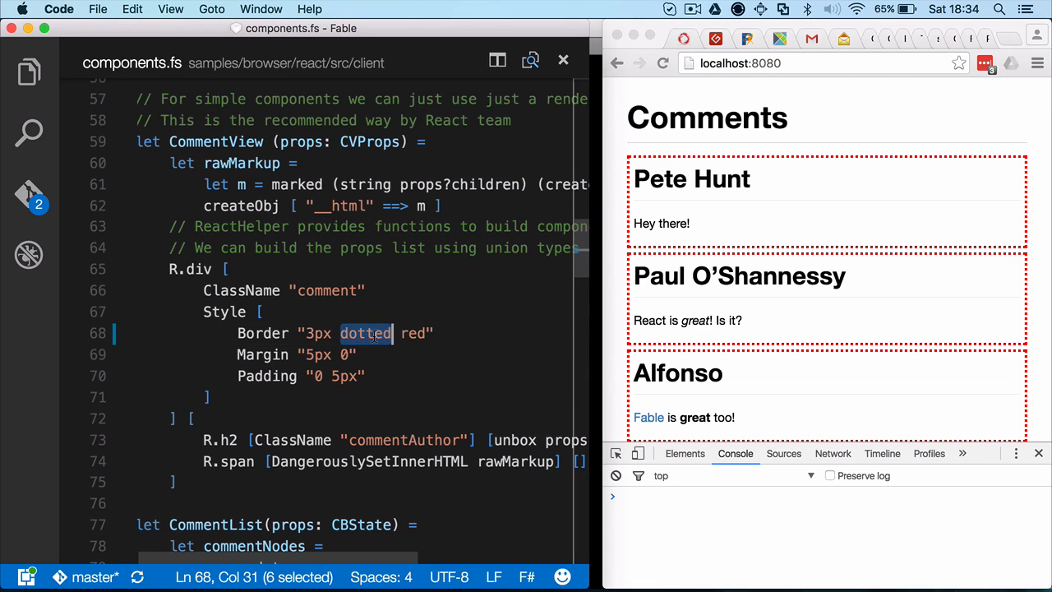
{"action": "type", "text": "soli"}
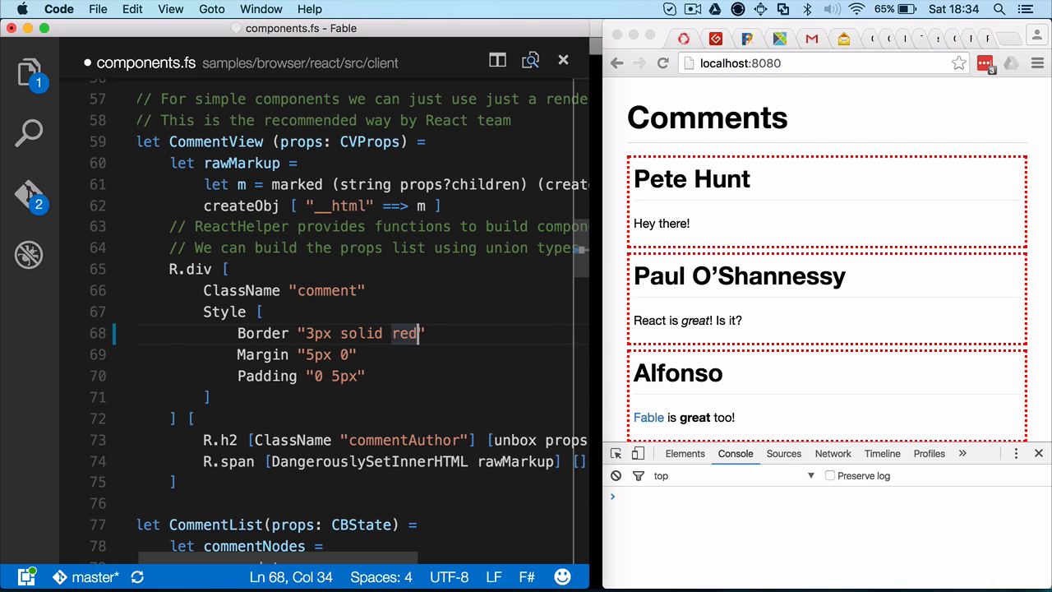
{"action": "type", "text": "green"}
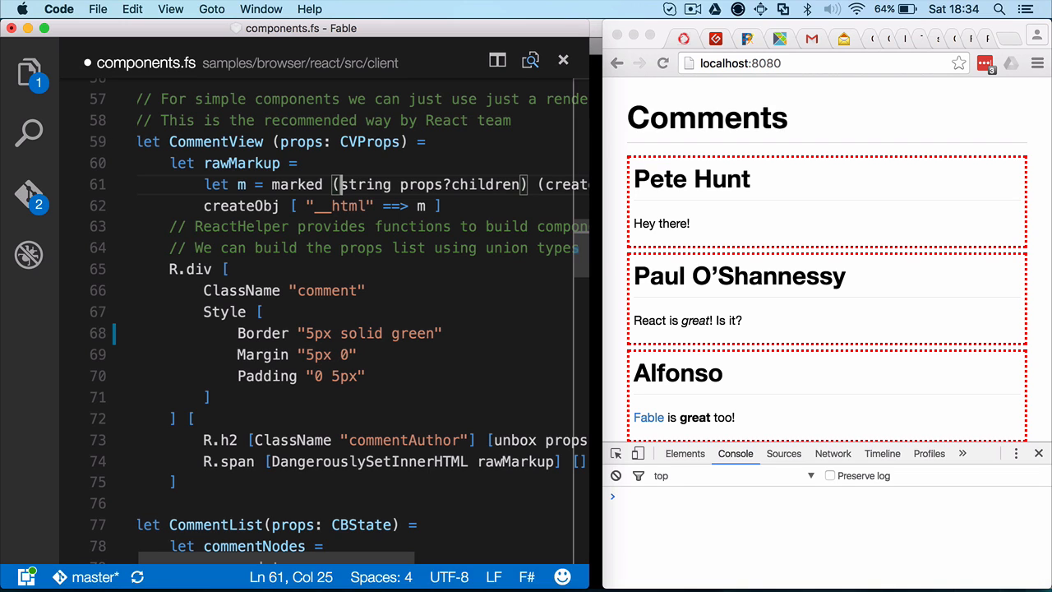
Prefix the comment's author text with "Author:" +
{"action": "type", "text": "Auth"}
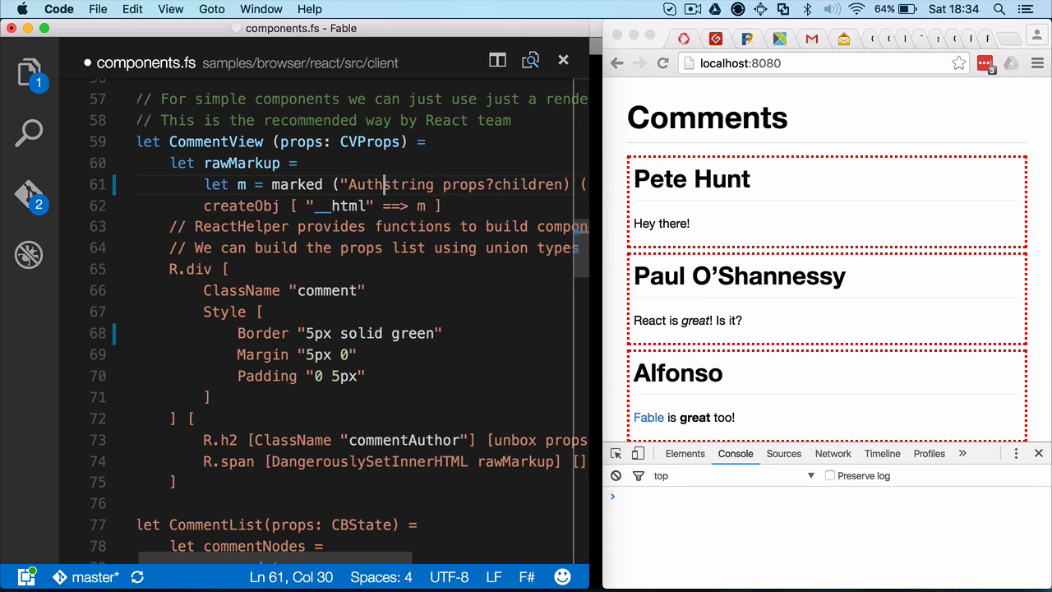
{"action": "type", "text": "or"}
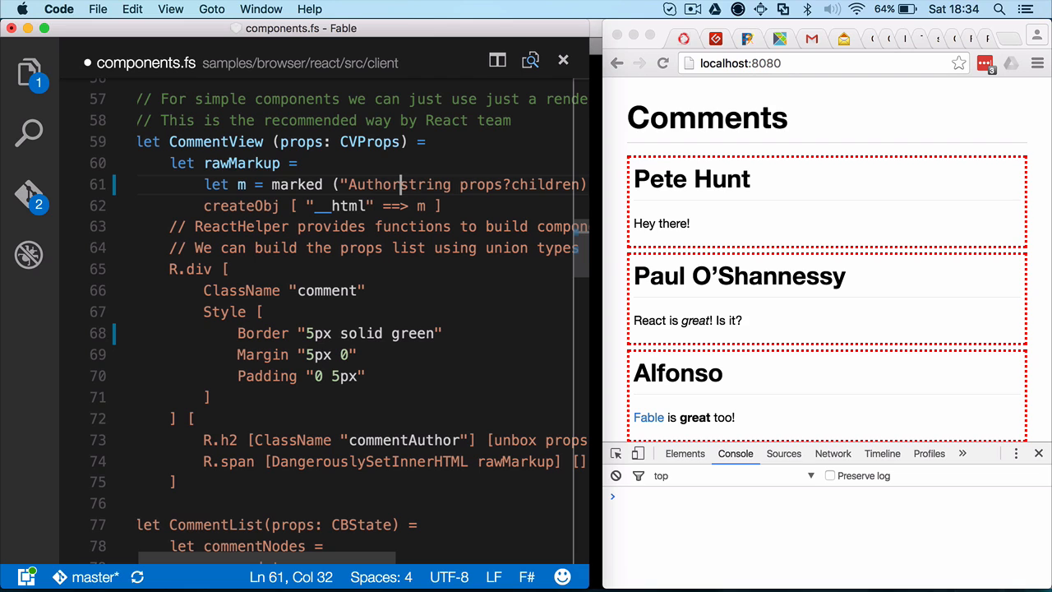
{"action": "type", "text": ":\""}
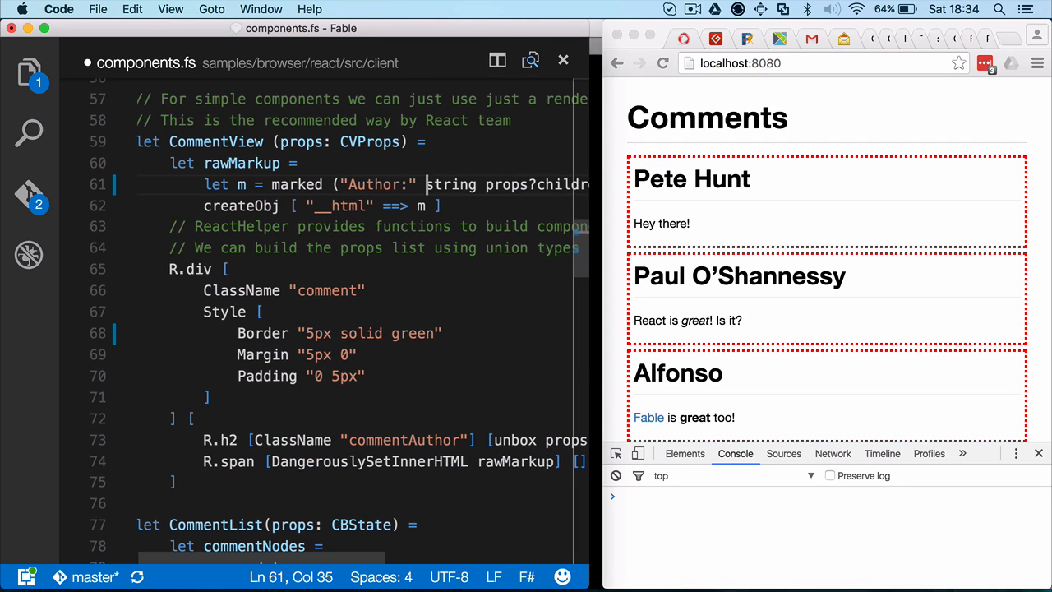
{"action": "type", "text": "+"}
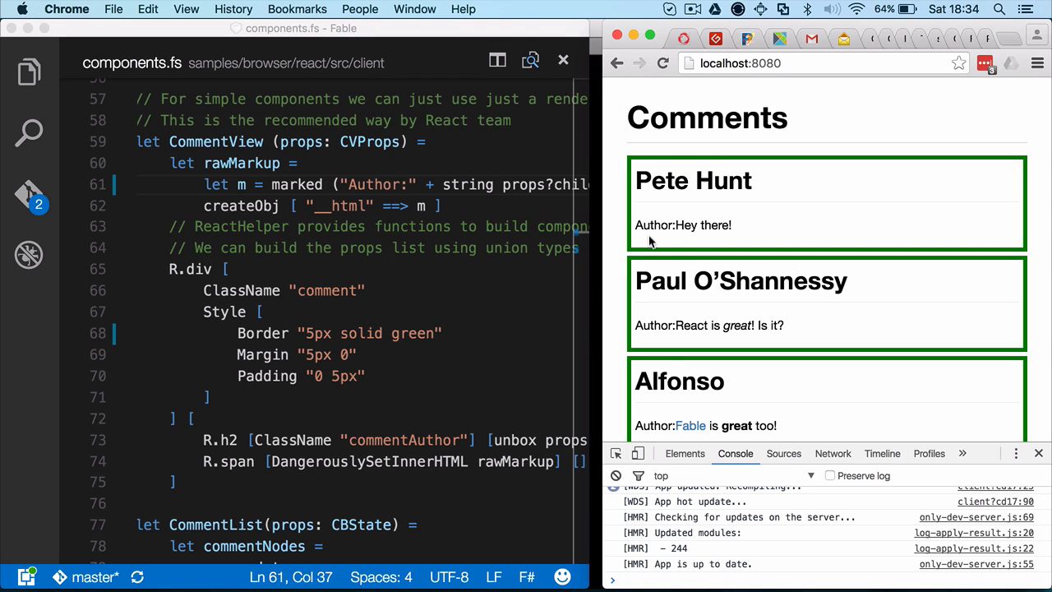
{"action": "mouse_move", "coordinate": [662, 326]}
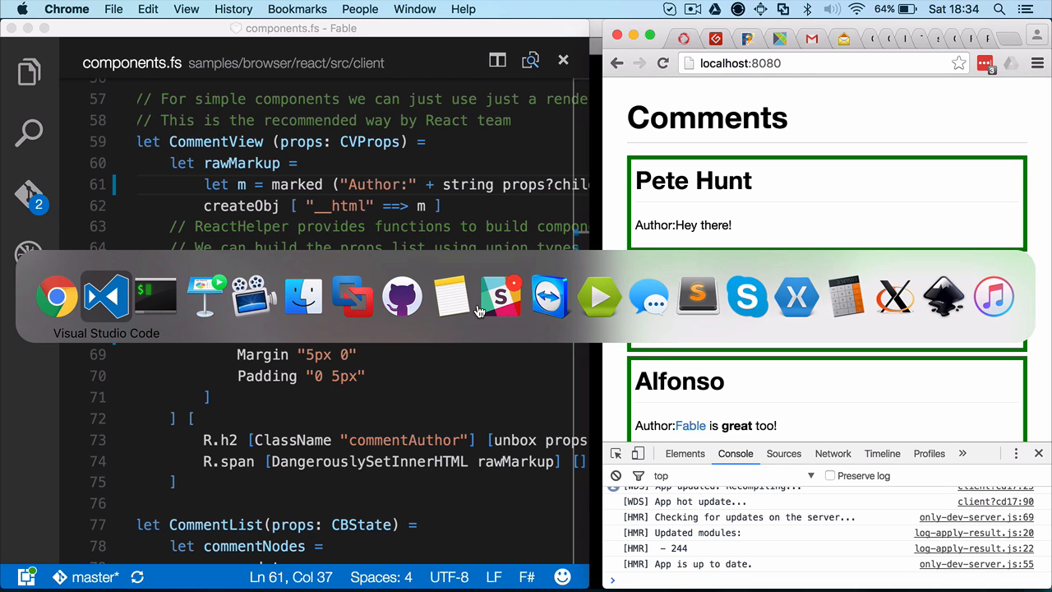
{"action": "mouse_move", "coordinate": [55, 296]}
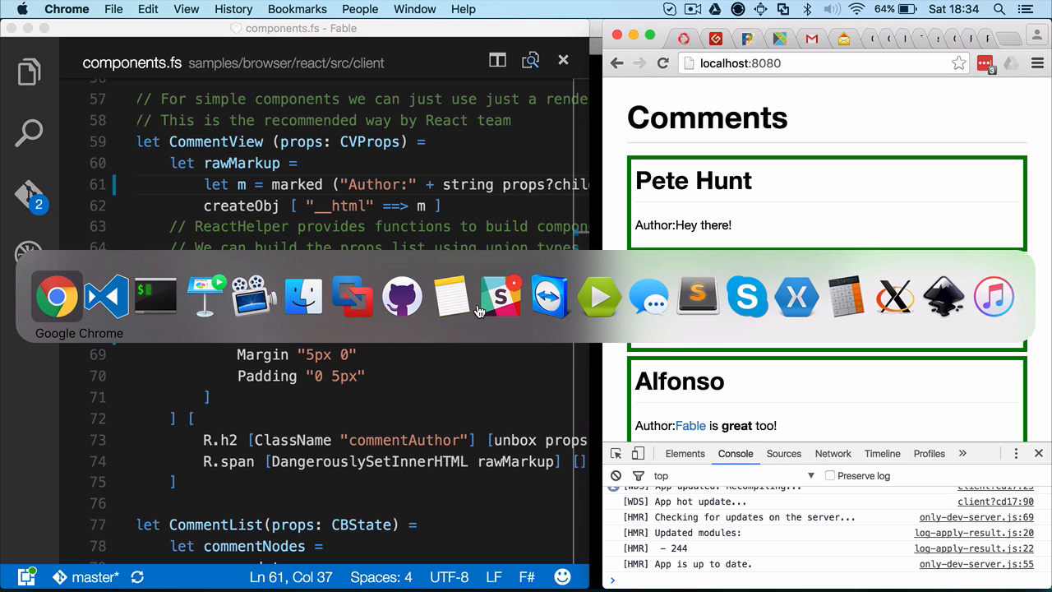